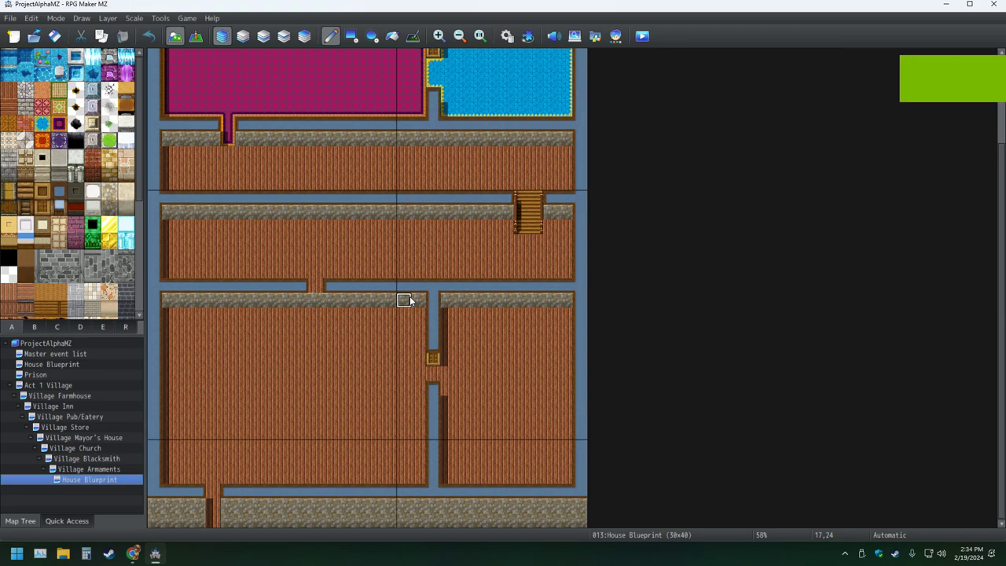
- Rename the House Blueprint map to Village Priest House in its properties
{"action": "scroll", "scroll_direction": "down", "scroll_amount": 3}
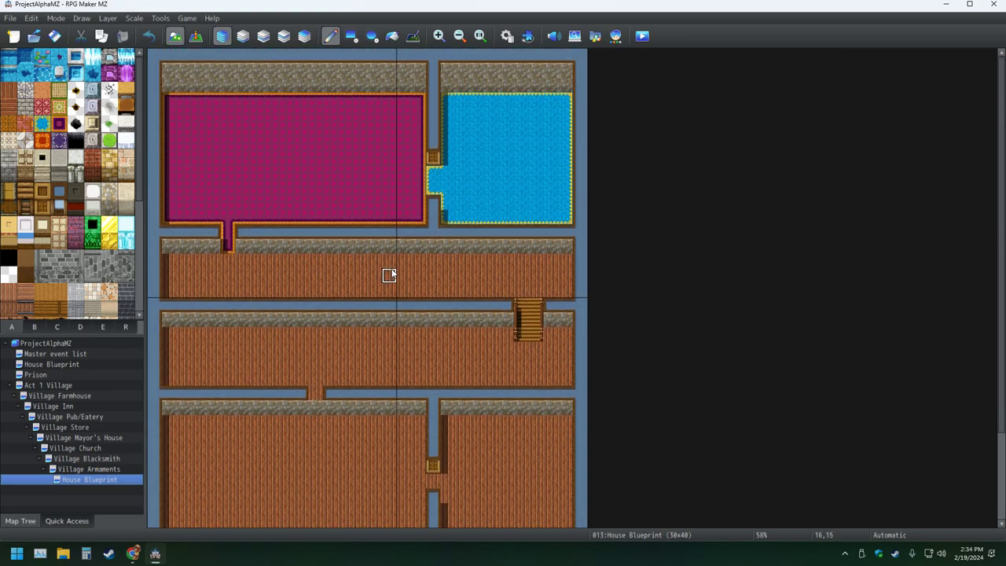
{"action": "scroll", "scroll_direction": "down", "scroll_amount": 3}
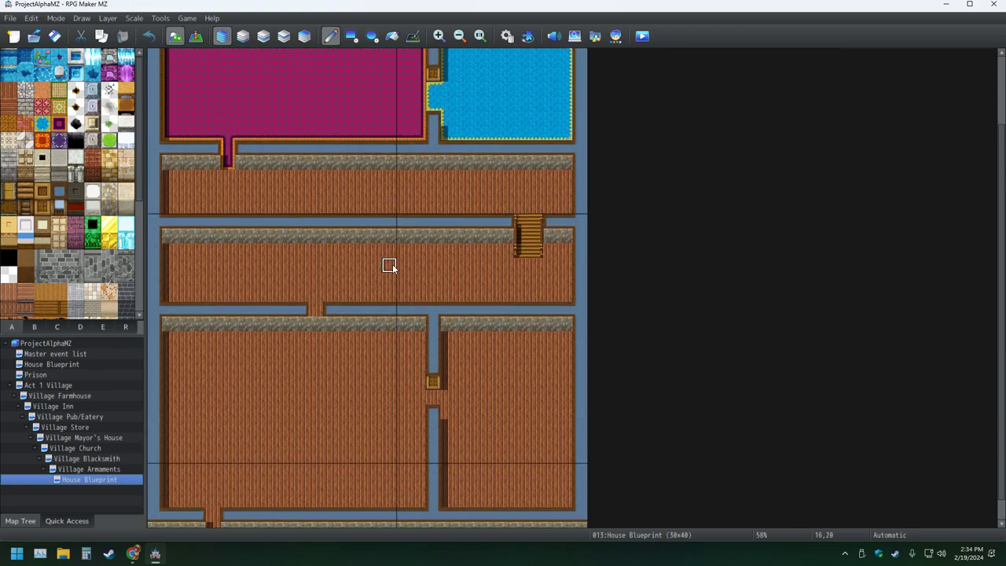
{"action": "scroll", "scroll_direction": "down", "scroll_amount": 3}
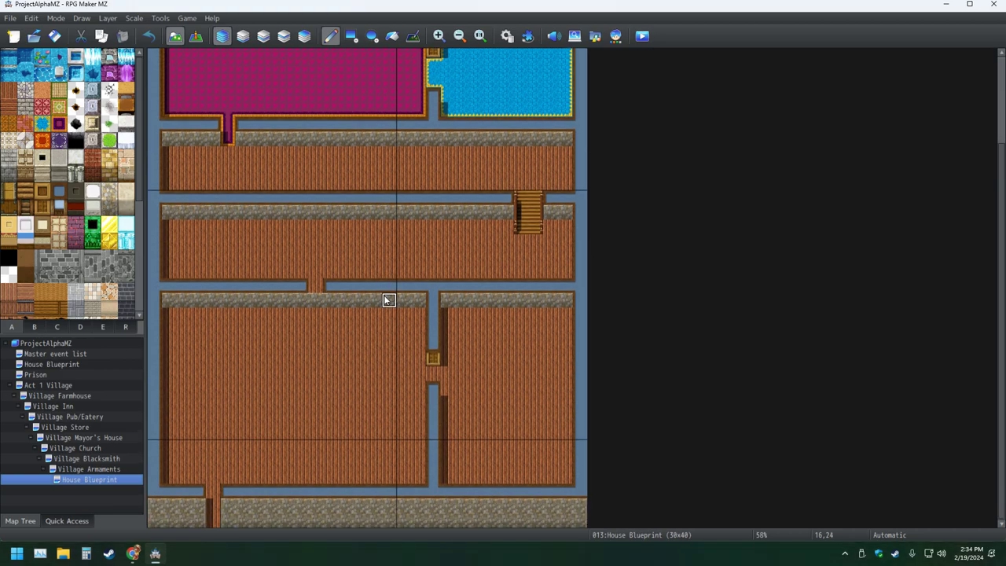
{"action": "mouse_move", "coordinate": [69, 405]}
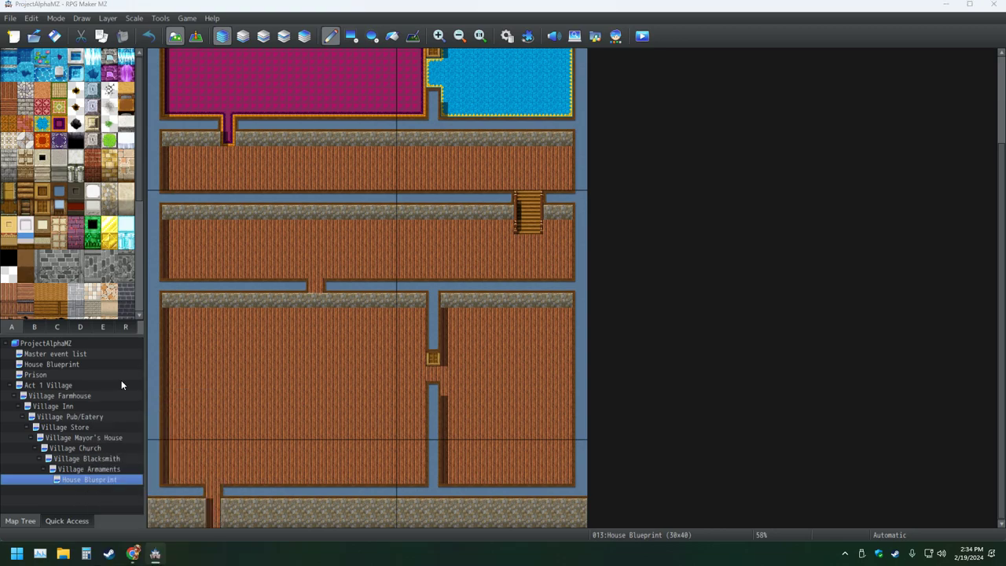
{"action": "double_click", "coordinate": [88, 480]}
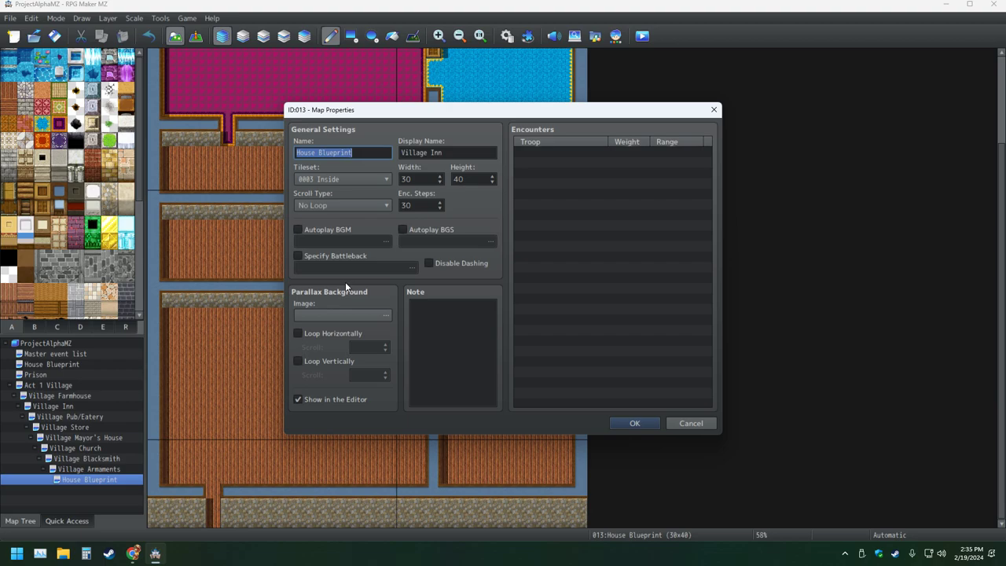
{"action": "type", "text": "Village Priest House"}
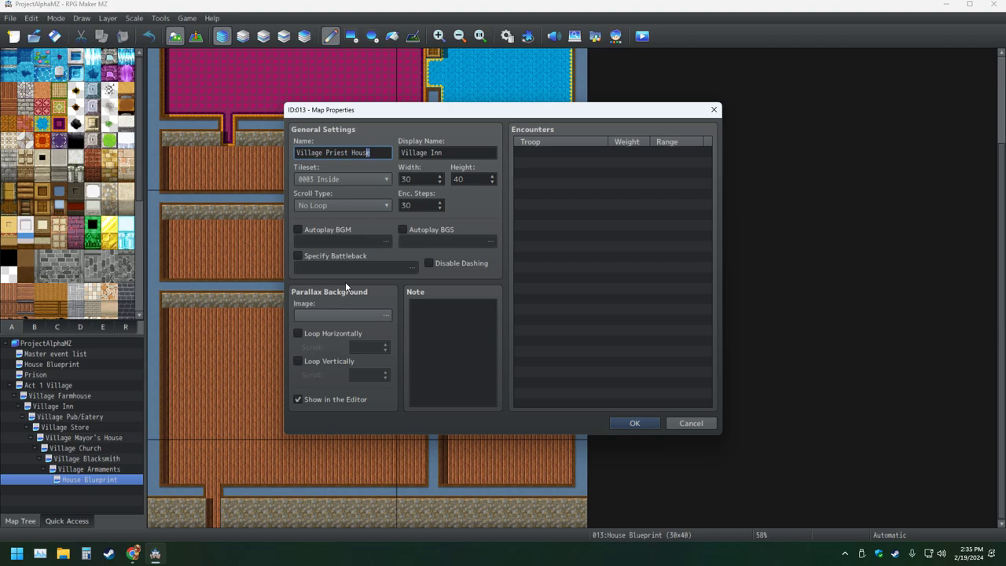
{"action": "double_click", "coordinate": [346, 152]}
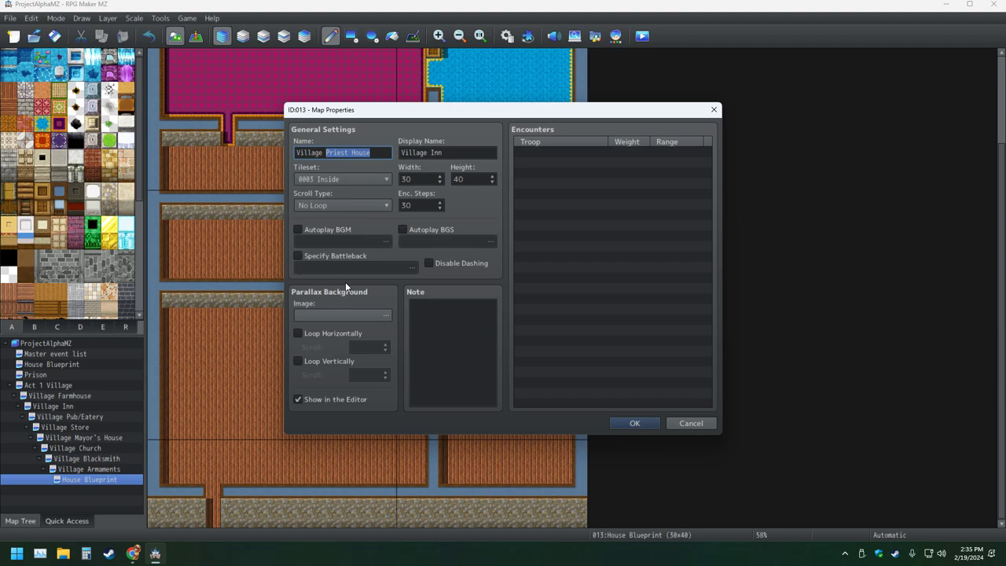
- Set the display name to Priest House, disable dashing and confirm the properties
{"action": "left_click", "coordinate": [446, 151]}
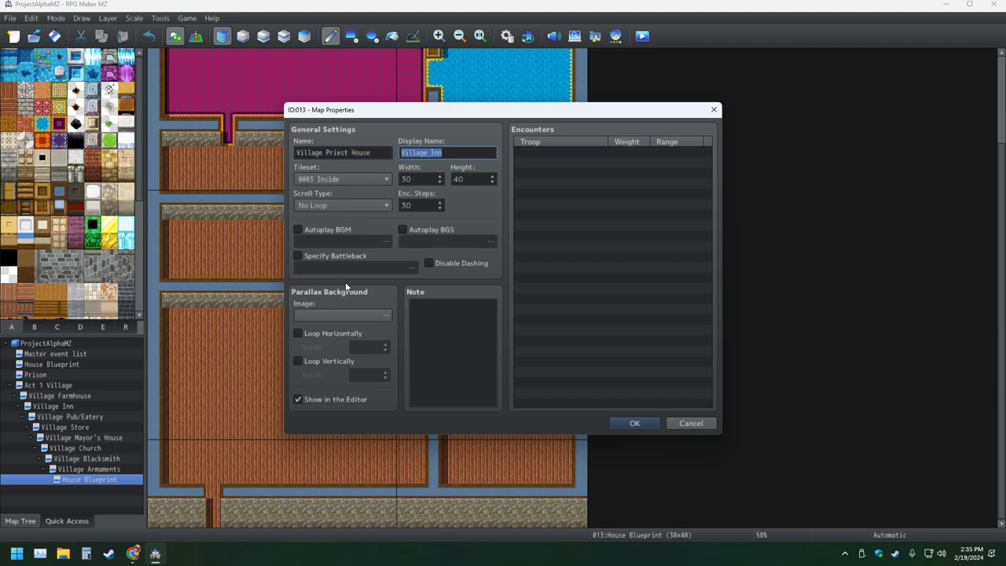
{"action": "type", "text": "Priest House"}
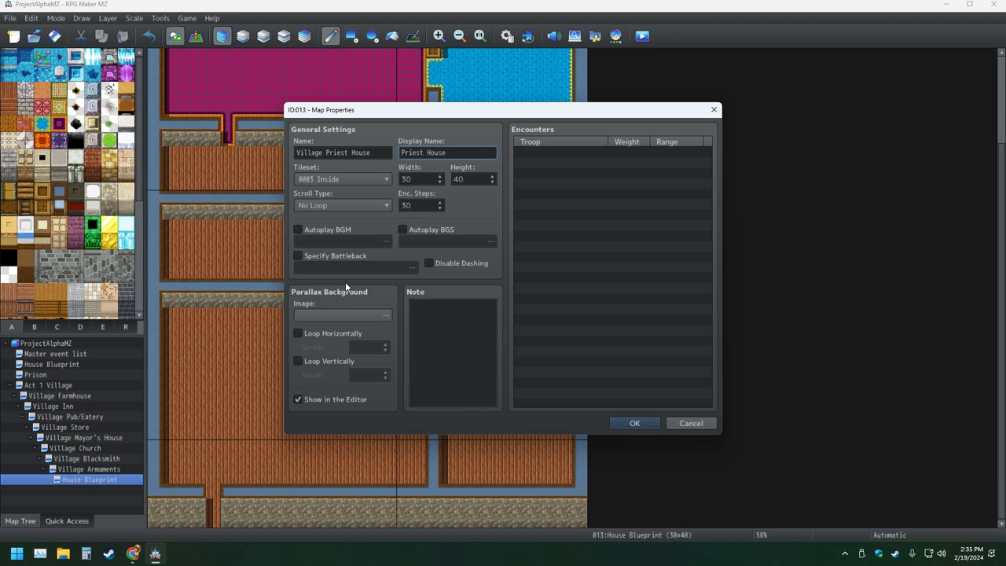
{"action": "left_click", "coordinate": [428, 263]}
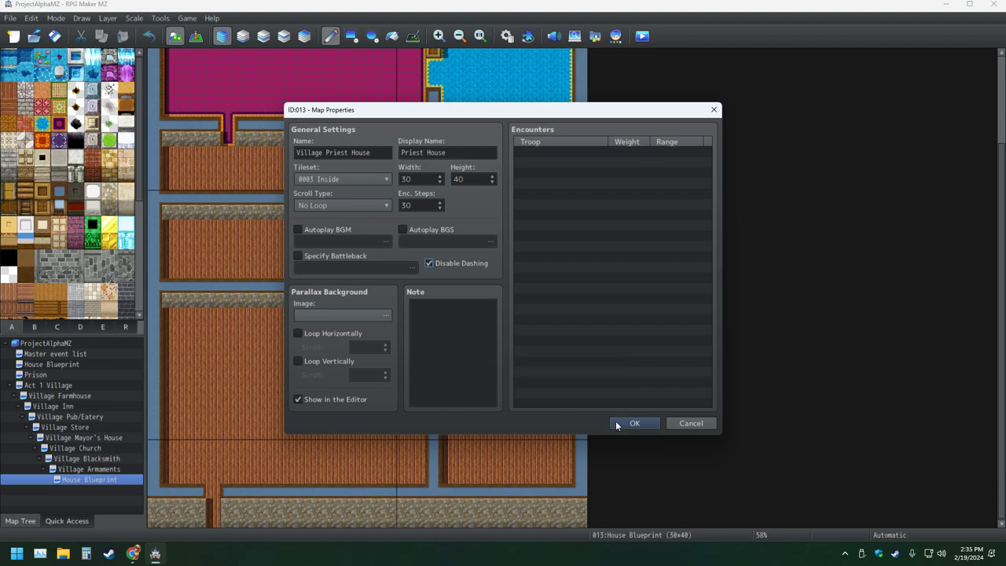
{"action": "left_click", "coordinate": [635, 423]}
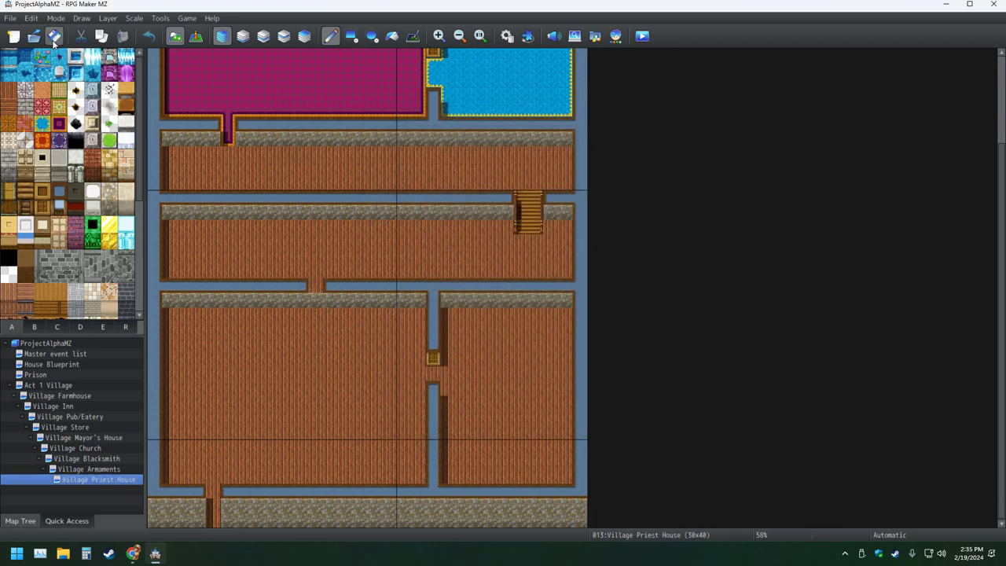
{"action": "mouse_move", "coordinate": [390, 258]}
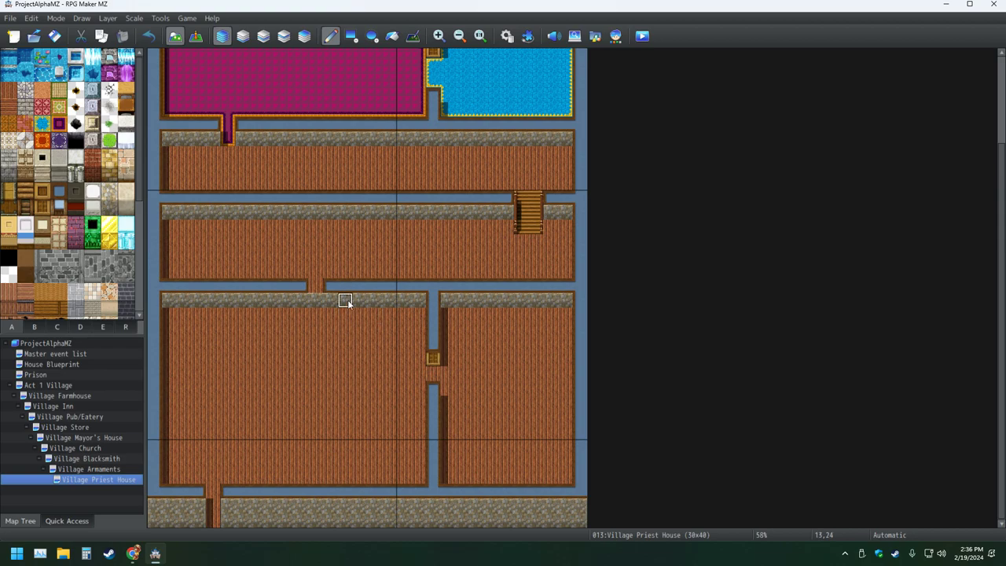
{"action": "mouse_move", "coordinate": [359, 270]}
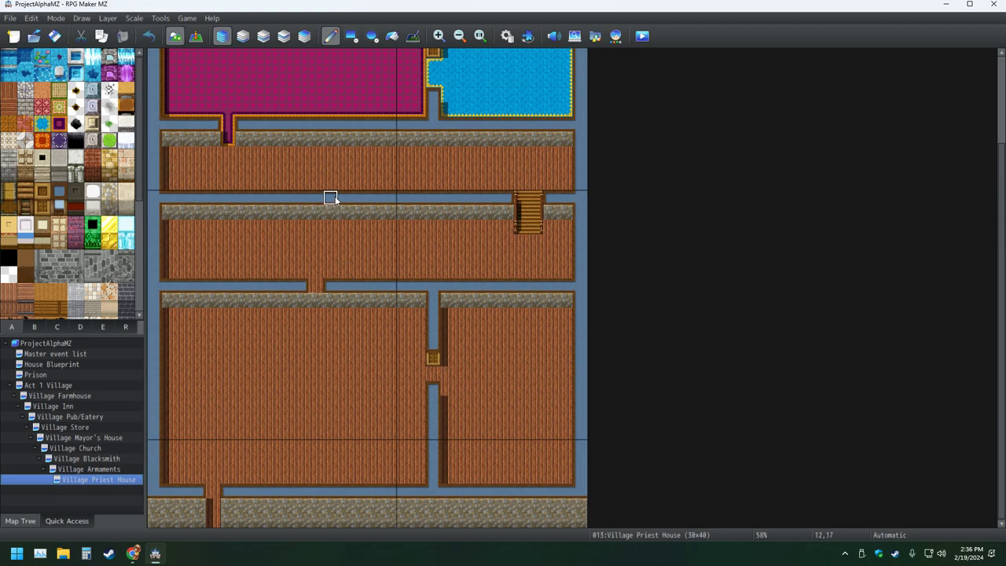
{"action": "mouse_move", "coordinate": [374, 138]}
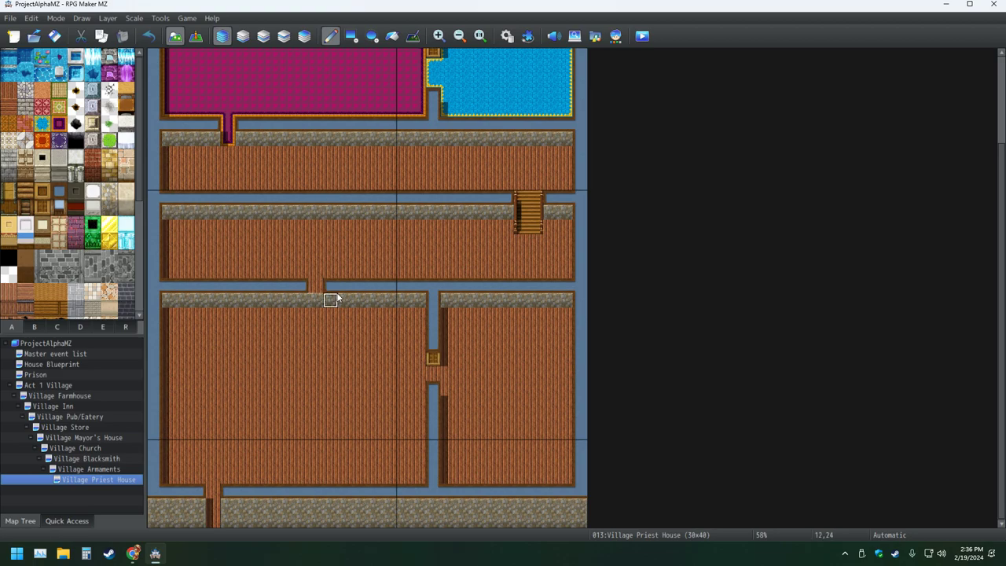
{"action": "left_click", "coordinate": [50, 364]}
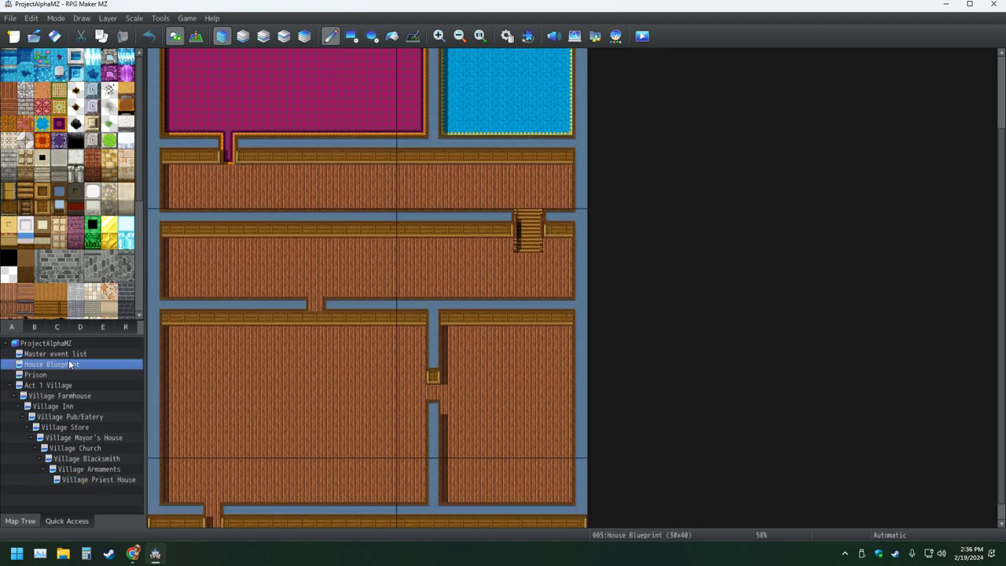
{"action": "left_click", "coordinate": [98, 480]}
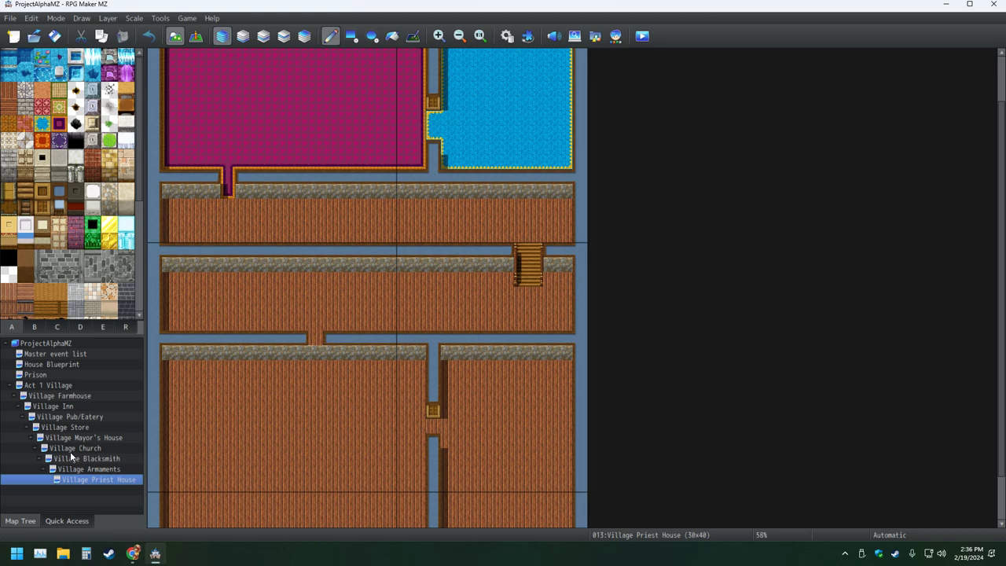
{"action": "left_click", "coordinate": [54, 406]}
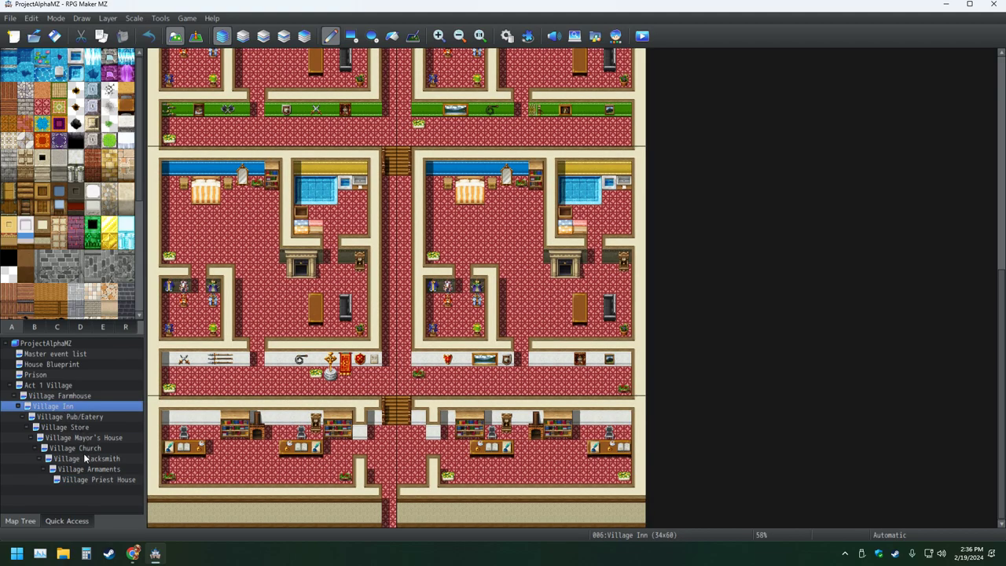
{"action": "left_click", "coordinate": [74, 446]}
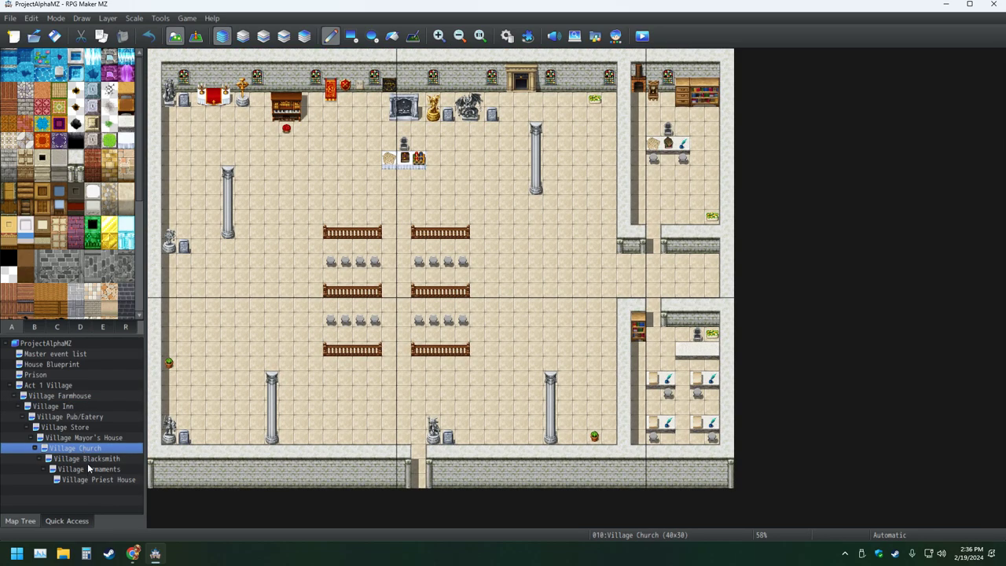
{"action": "left_click", "coordinate": [83, 437]}
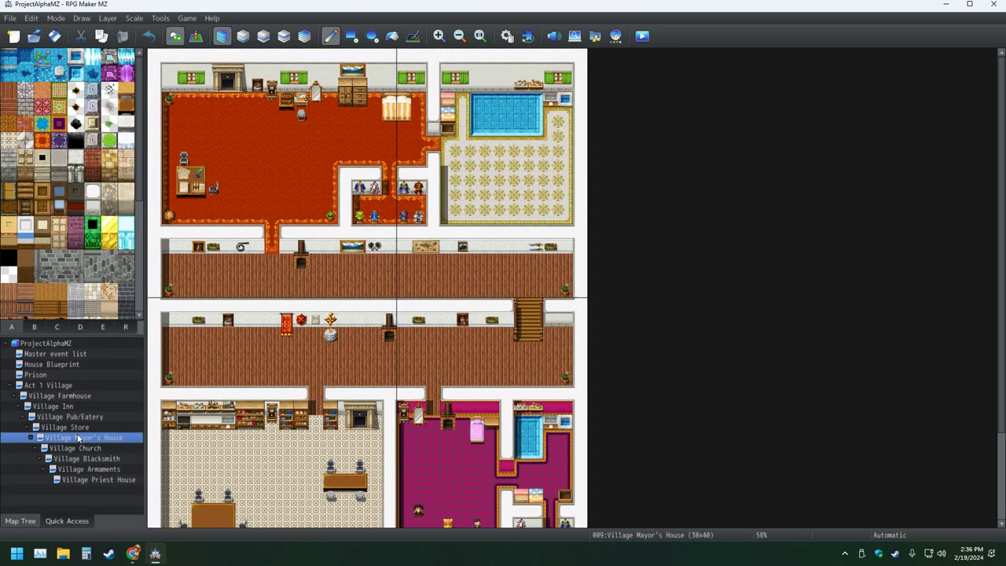
{"action": "left_click", "coordinate": [99, 479]}
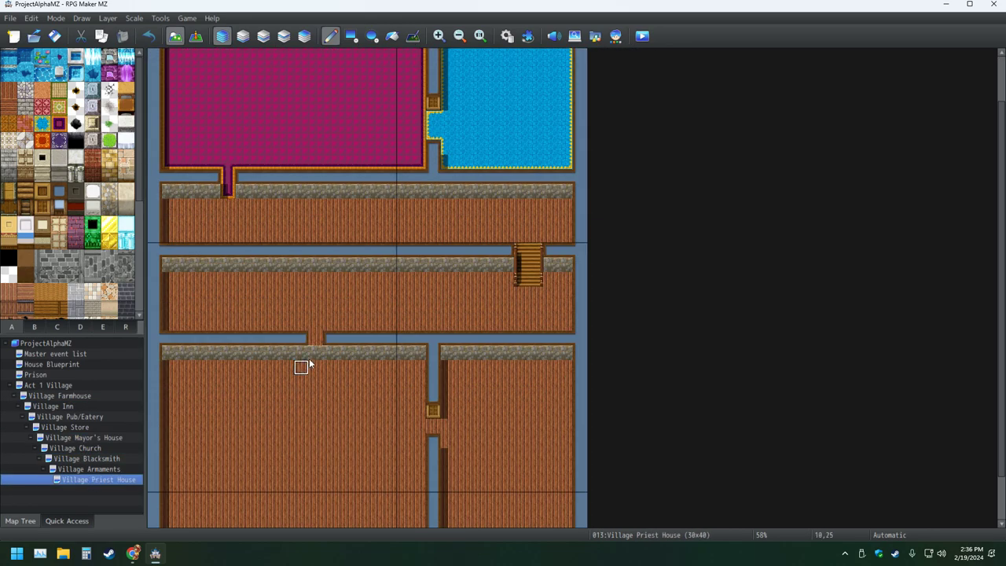
- Recolour the connected dark stone walls with a light cream interior wall autotile
{"action": "scroll", "scroll_direction": "down", "scroll_amount": 3}
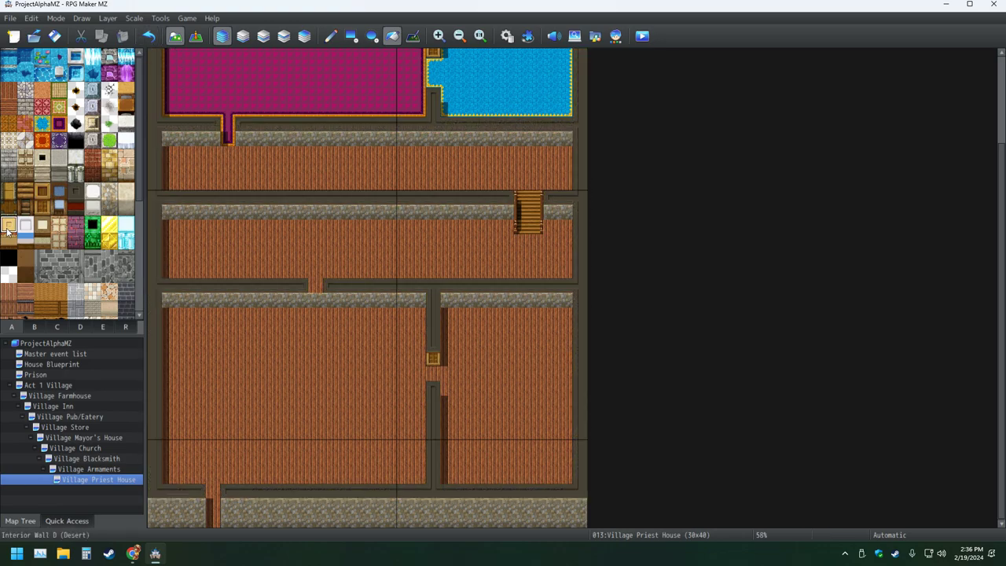
{"action": "left_click", "coordinate": [172, 54]}
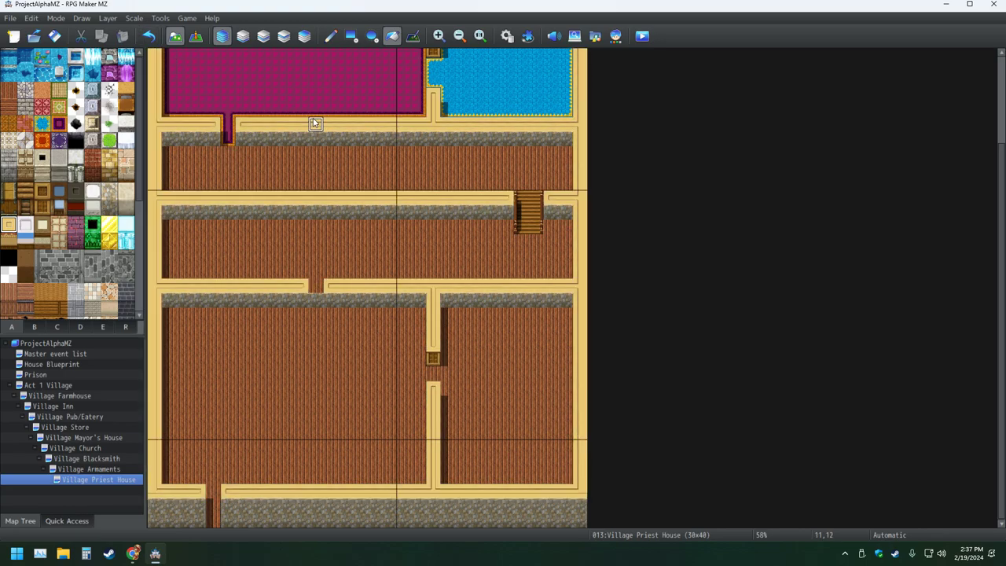
{"action": "mouse_move", "coordinate": [226, 167]}
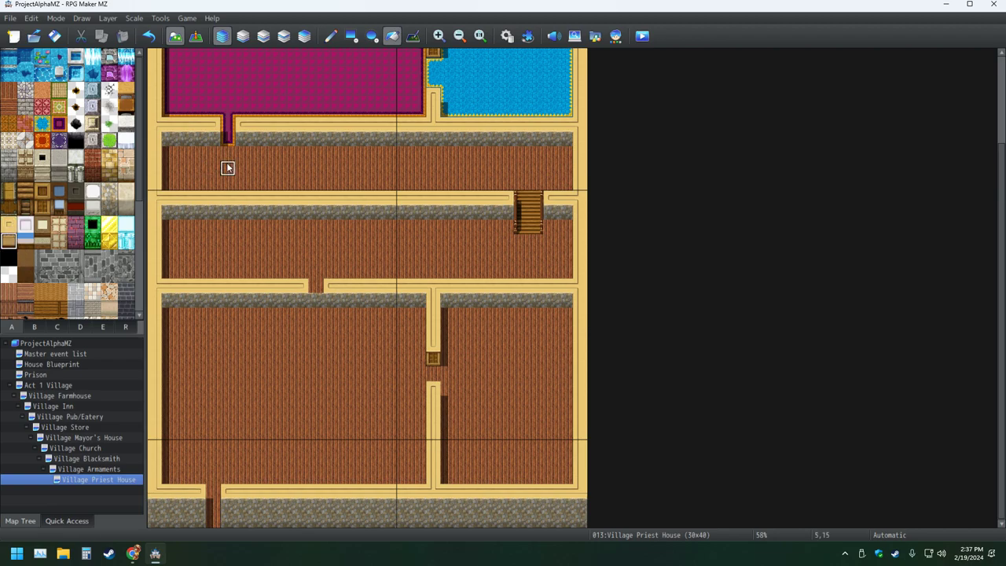
{"action": "left_click", "coordinate": [147, 37]}
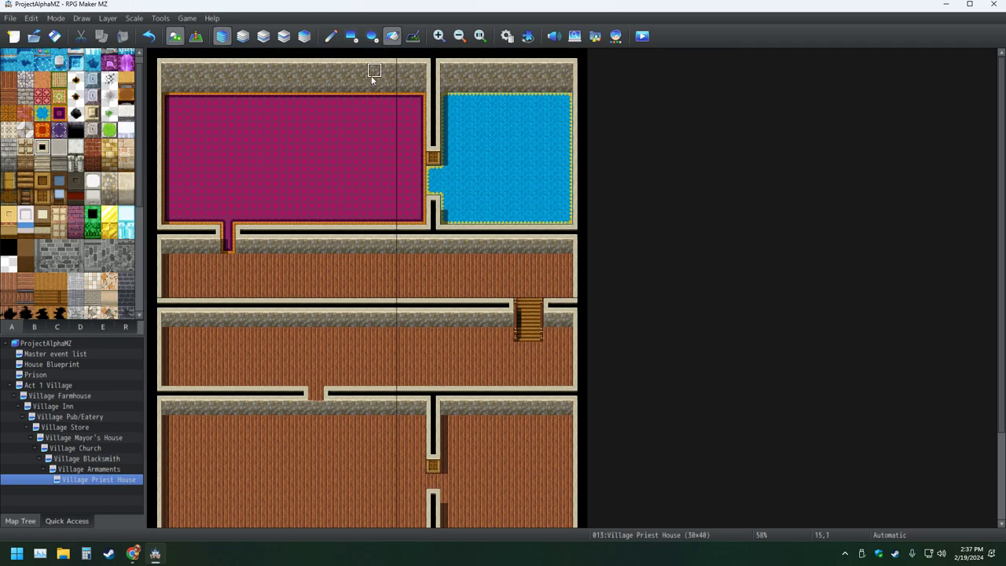
{"action": "mouse_move", "coordinate": [374, 230]}
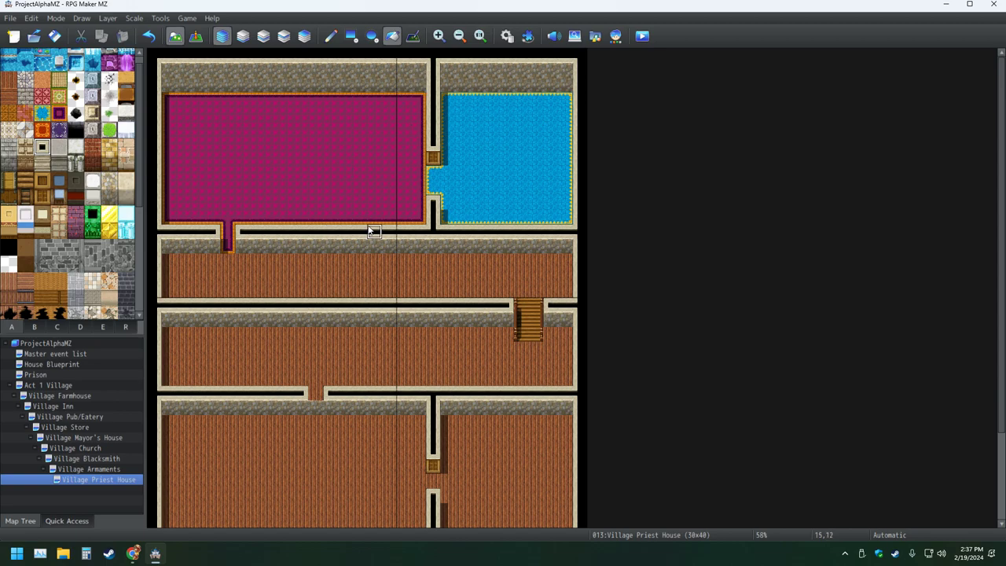
{"action": "mouse_move", "coordinate": [302, 277]}
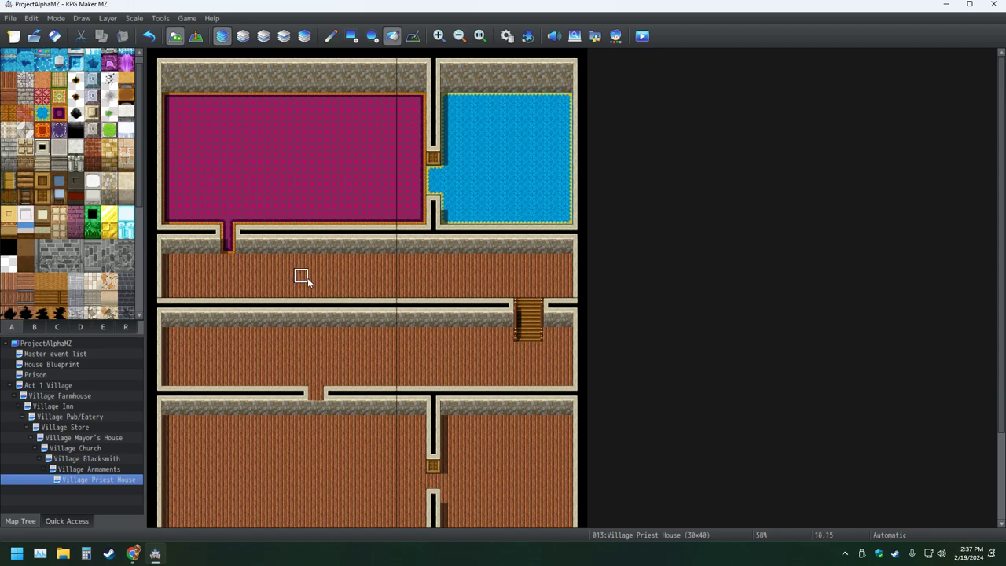
- Browse the tileset for a wall shadow tile to shade the lower rooms' wall edges
{"action": "scroll", "scroll_direction": "down", "scroll_amount": 3}
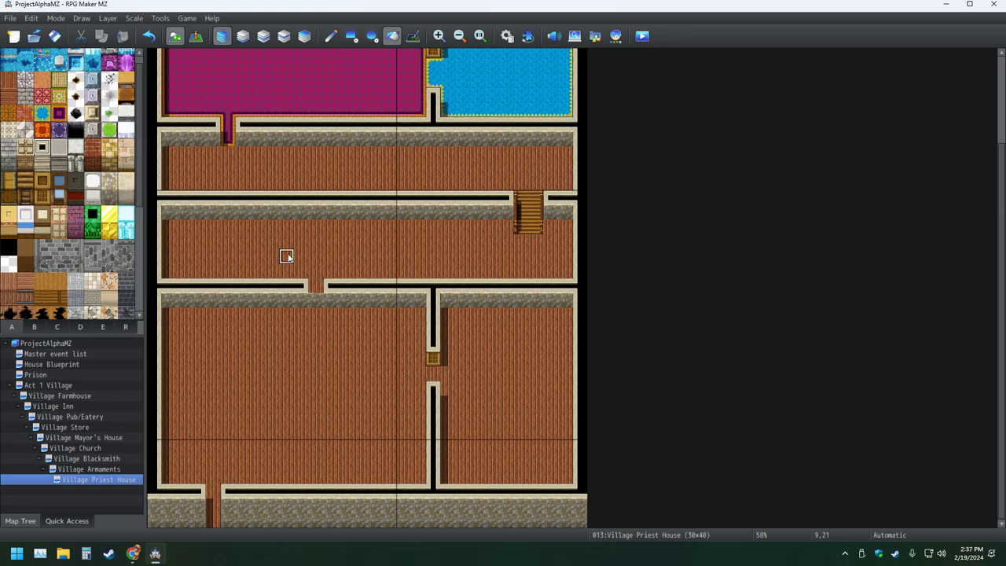
{"action": "mouse_move", "coordinate": [70, 254]}
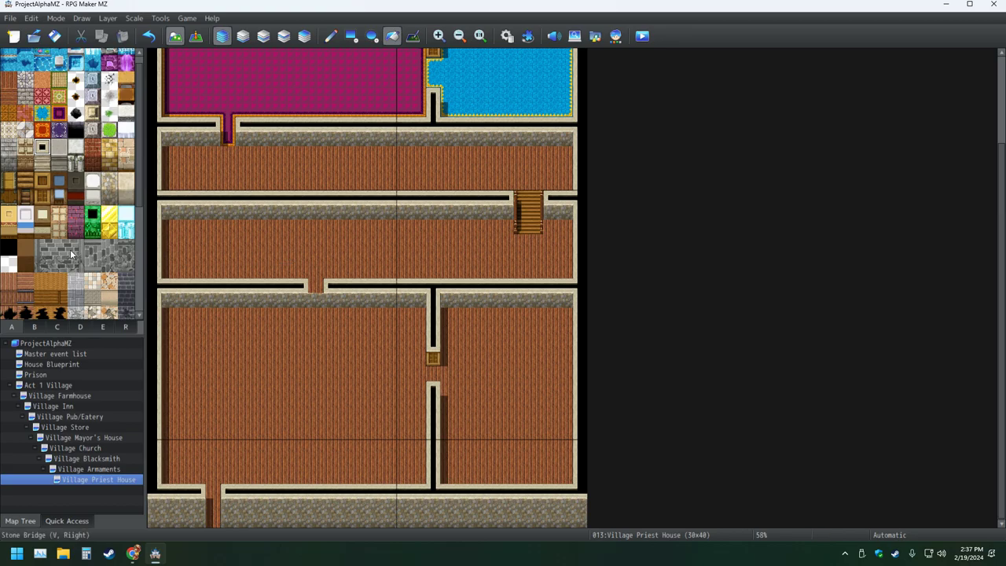
{"action": "scroll", "scroll_direction": "down", "scroll_amount": 3}
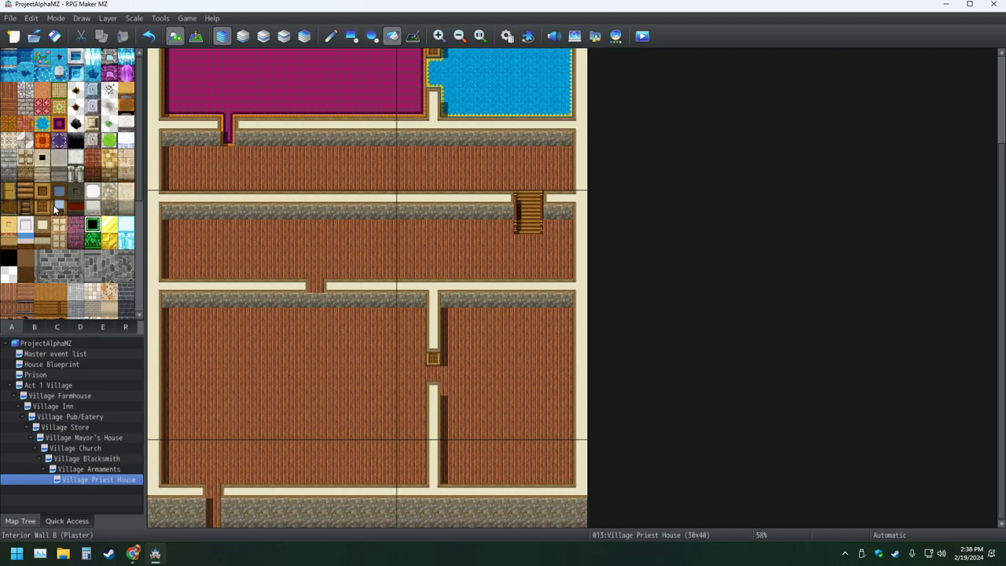
{"action": "mouse_move", "coordinate": [359, 154]}
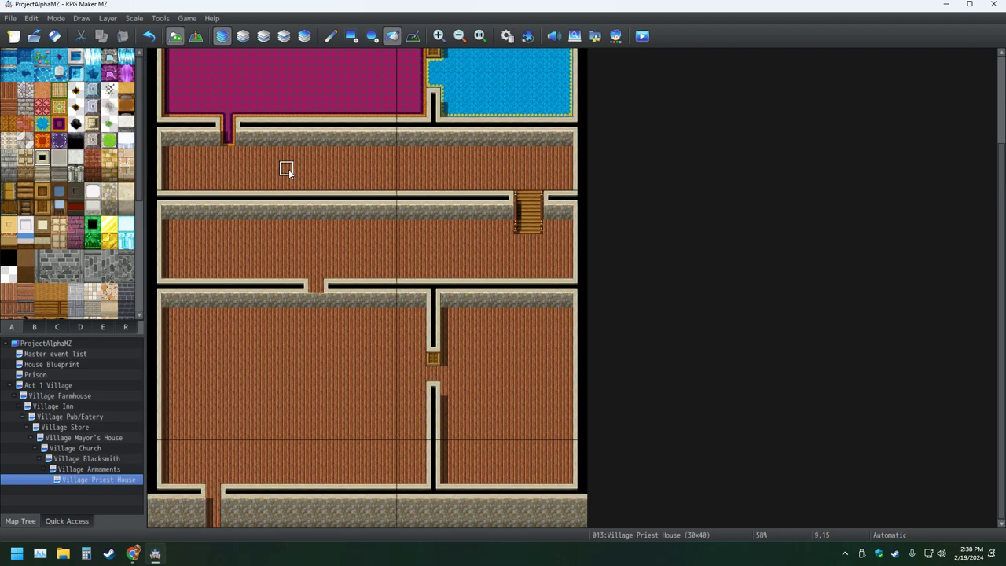
{"action": "mouse_move", "coordinate": [258, 168]}
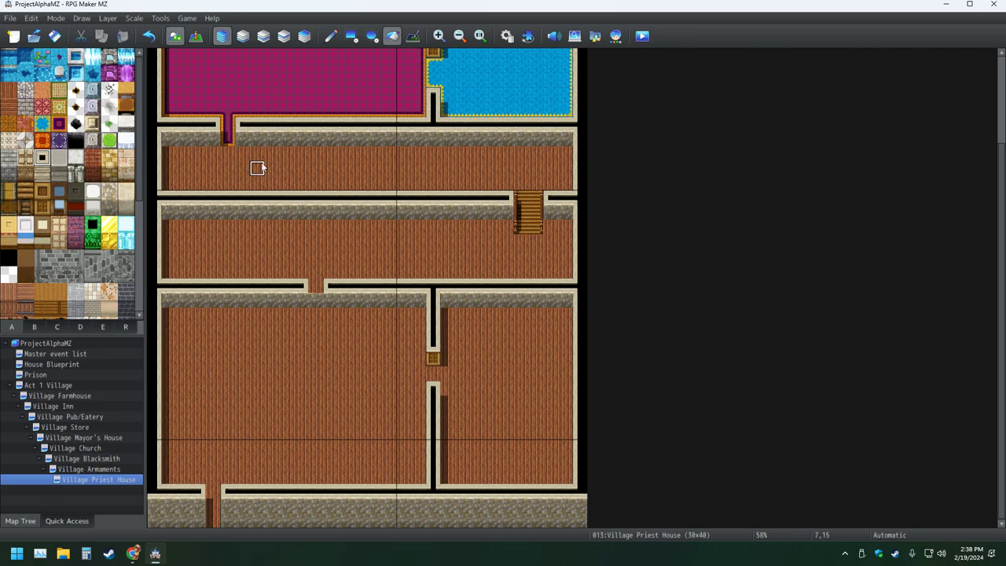
{"action": "mouse_move", "coordinate": [258, 154]}
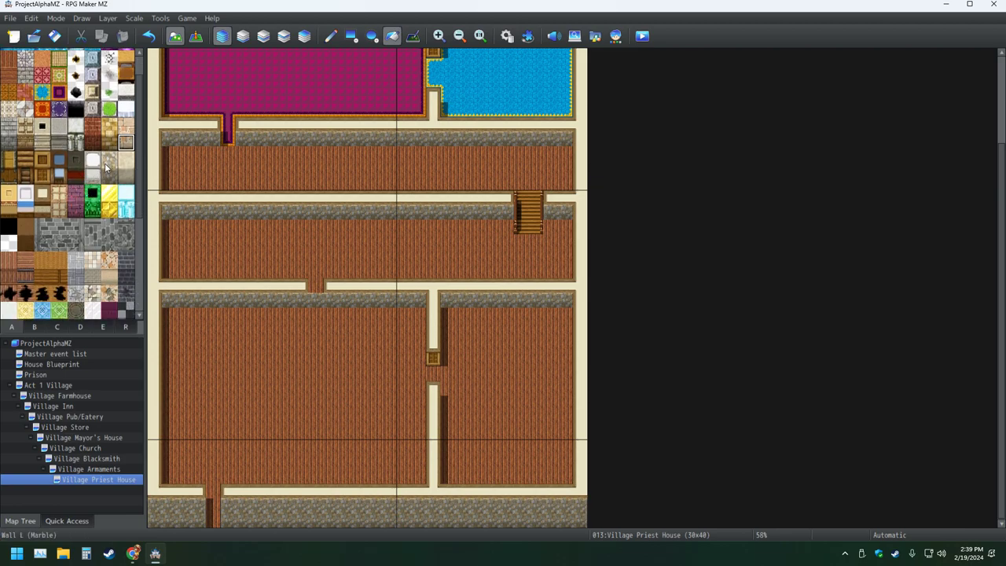
- Pick a dark stone wall autotile for the interior walls, then switch to the Act 1 Village map
{"action": "left_click", "coordinate": [42, 126]}
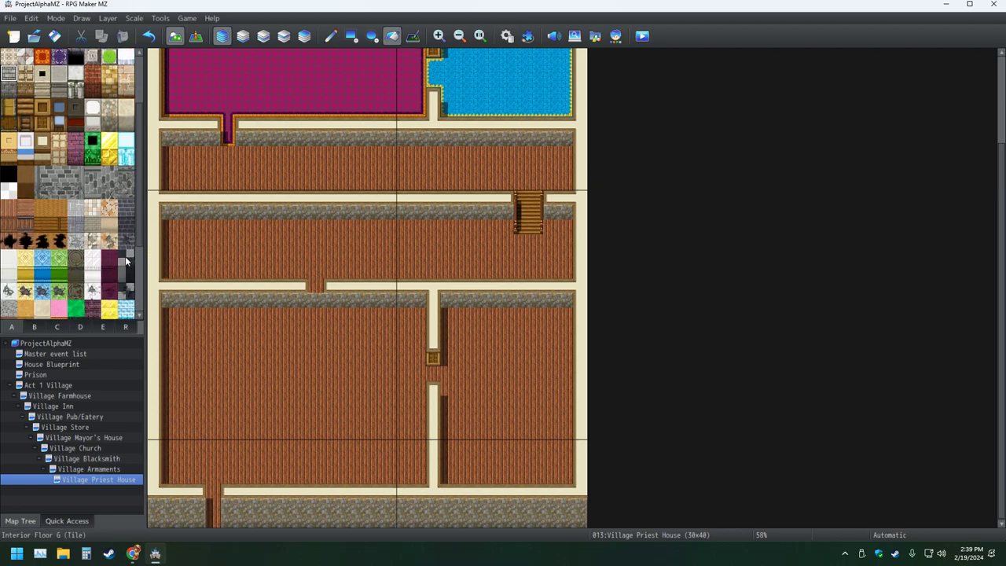
{"action": "mouse_move", "coordinate": [126, 276]}
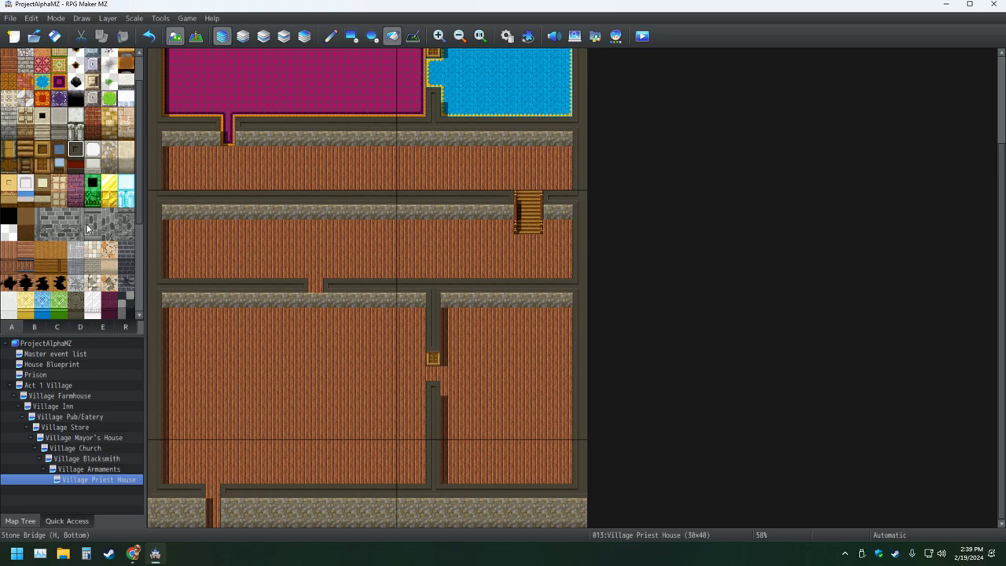
{"action": "scroll", "scroll_direction": "down", "scroll_amount": 3}
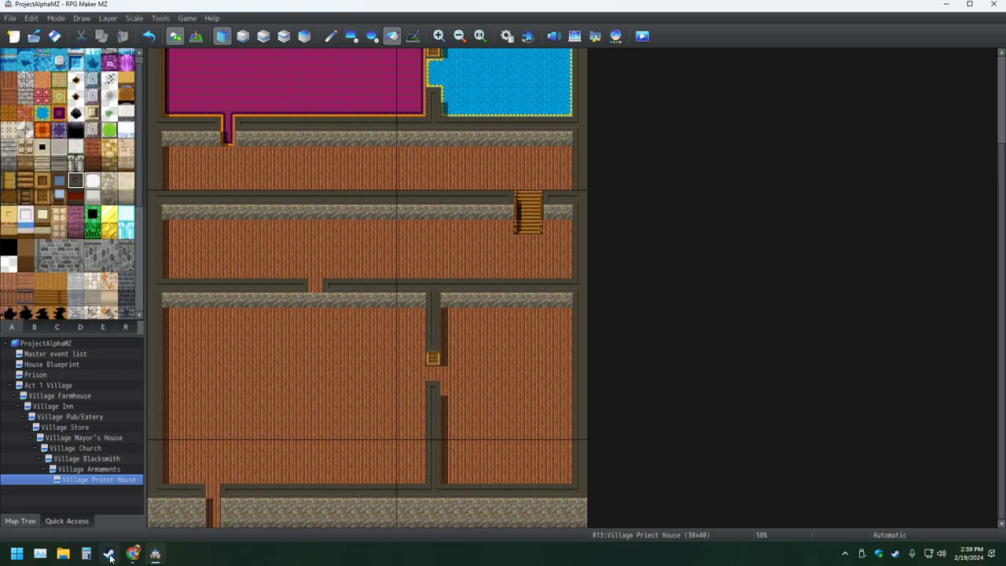
{"action": "left_click", "coordinate": [47, 386]}
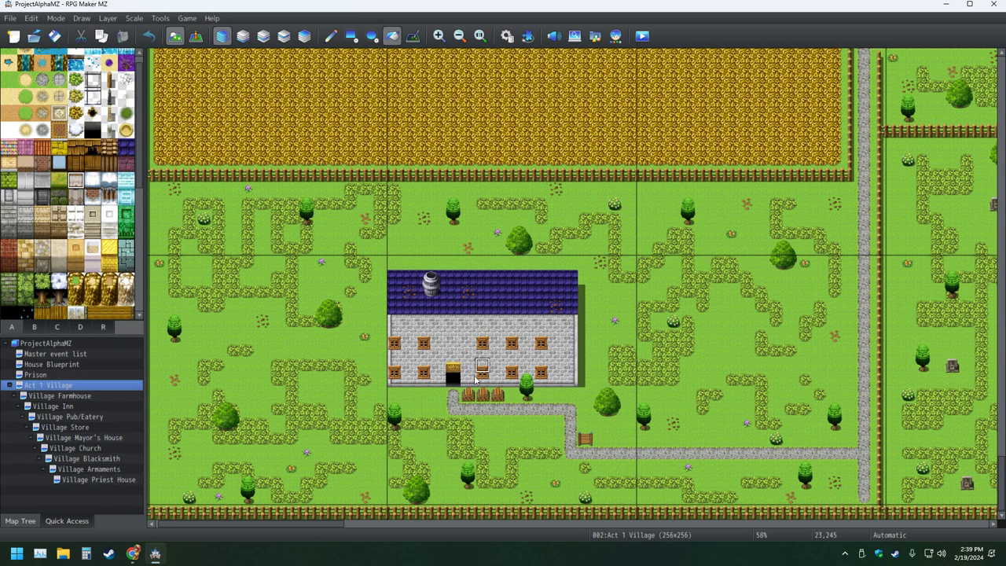
- Switch back to the Village Priest House map and pick a wall tile from tab A
{"action": "left_click", "coordinate": [98, 479]}
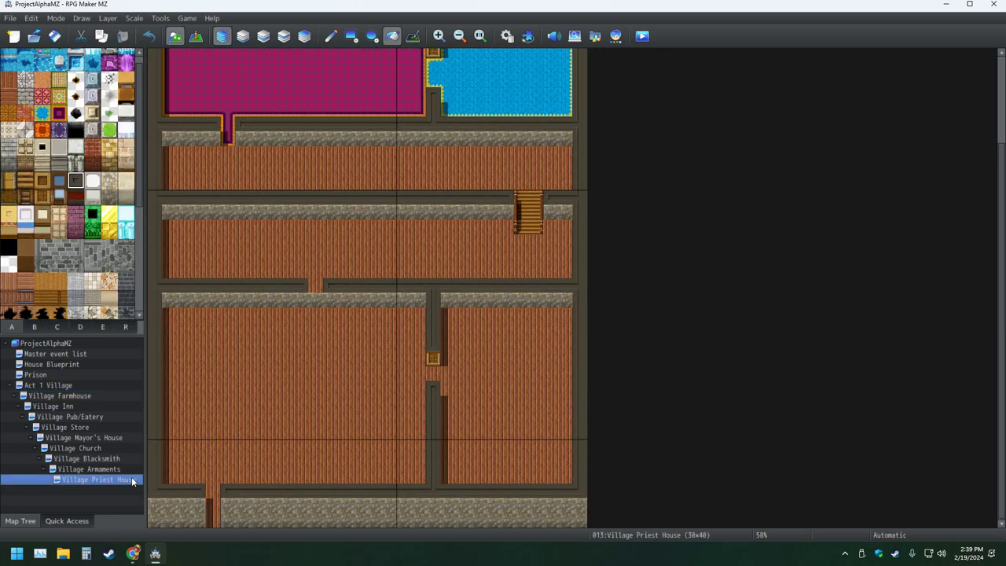
{"action": "mouse_move", "coordinate": [346, 198]}
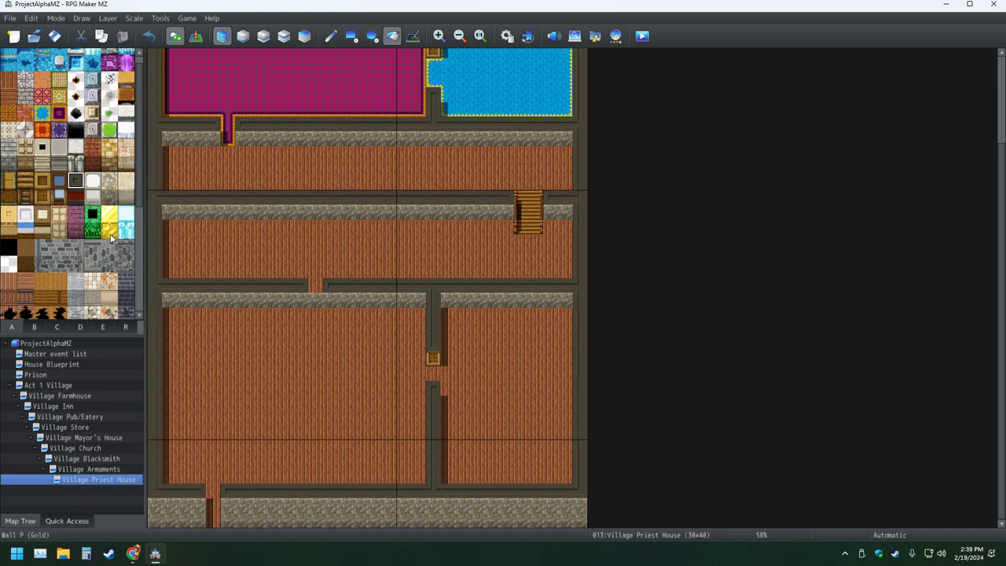
{"action": "left_click", "coordinate": [75, 180]}
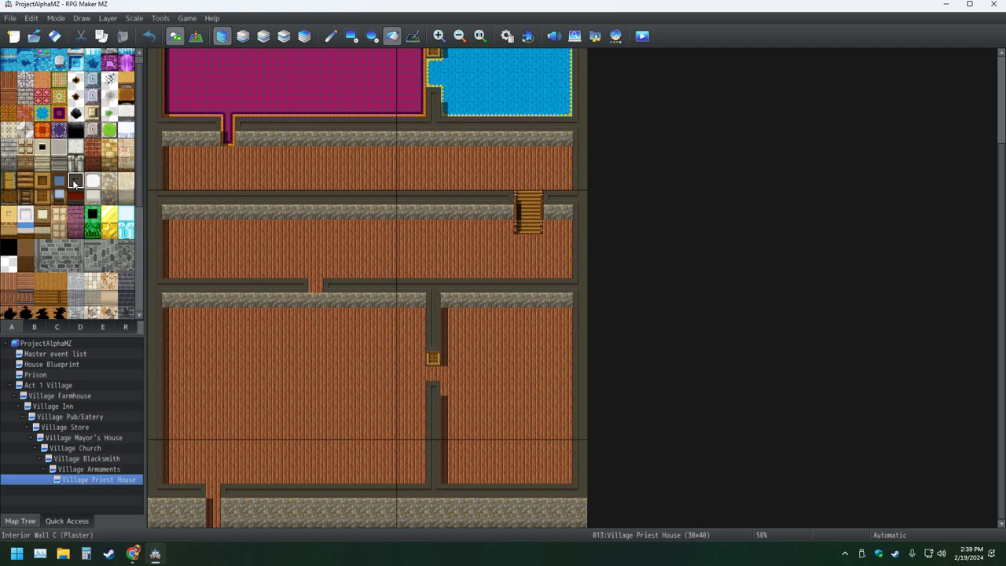
{"action": "mouse_move", "coordinate": [72, 182]}
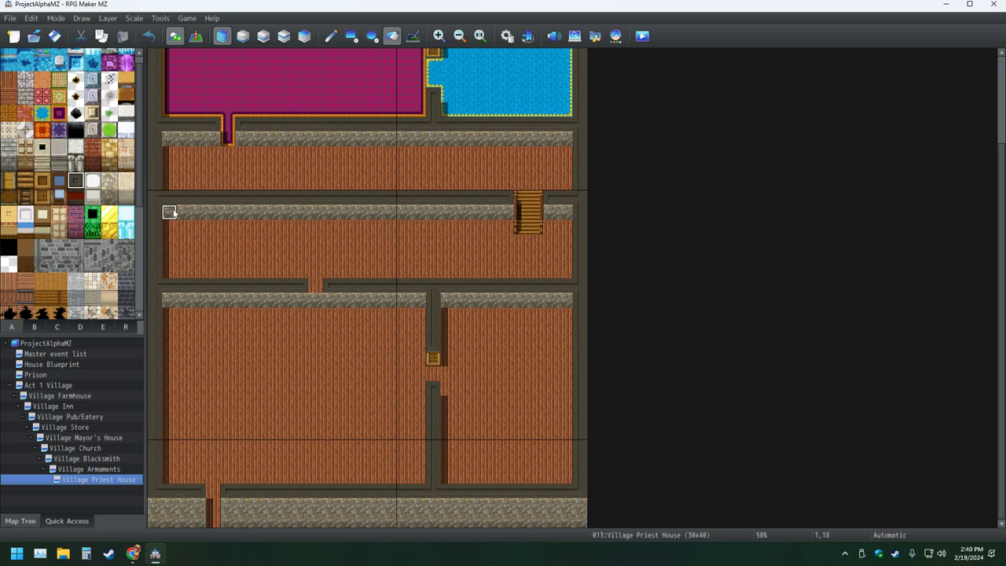
- Select the wooden floor tile from tileset A for the top-left room
{"action": "left_click", "coordinate": [75, 198]}
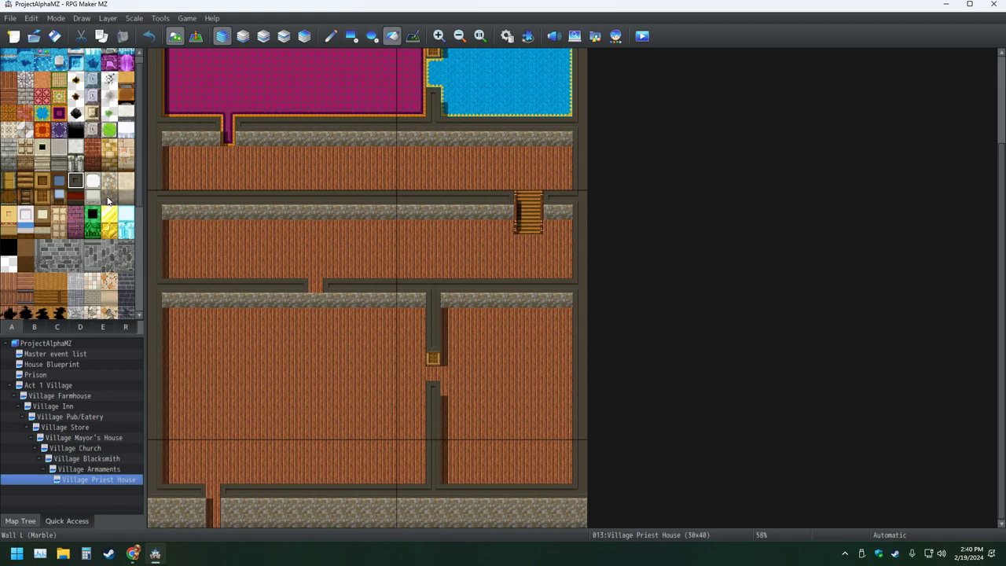
{"action": "left_click", "coordinate": [109, 197]}
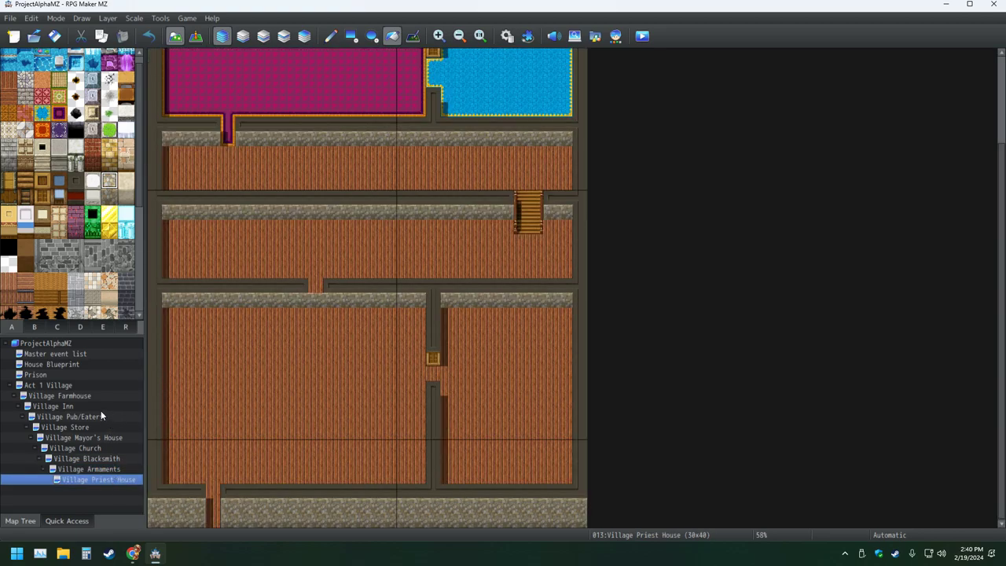
{"action": "mouse_move", "coordinate": [101, 415]}
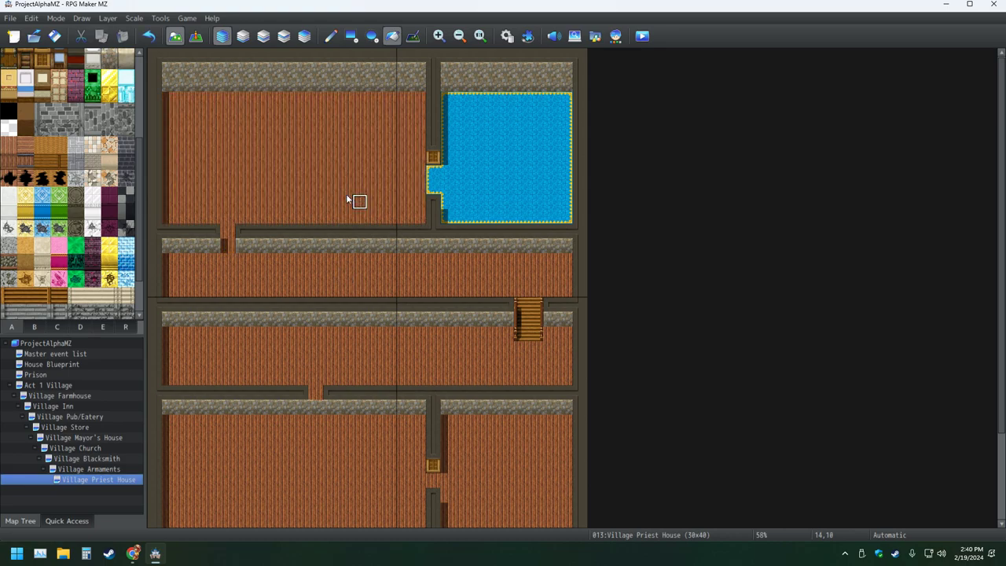
- Scroll the tileset to find wood floor and stone wall tiles for the top-right room
{"action": "scroll", "scroll_direction": "down", "scroll_amount": 3}
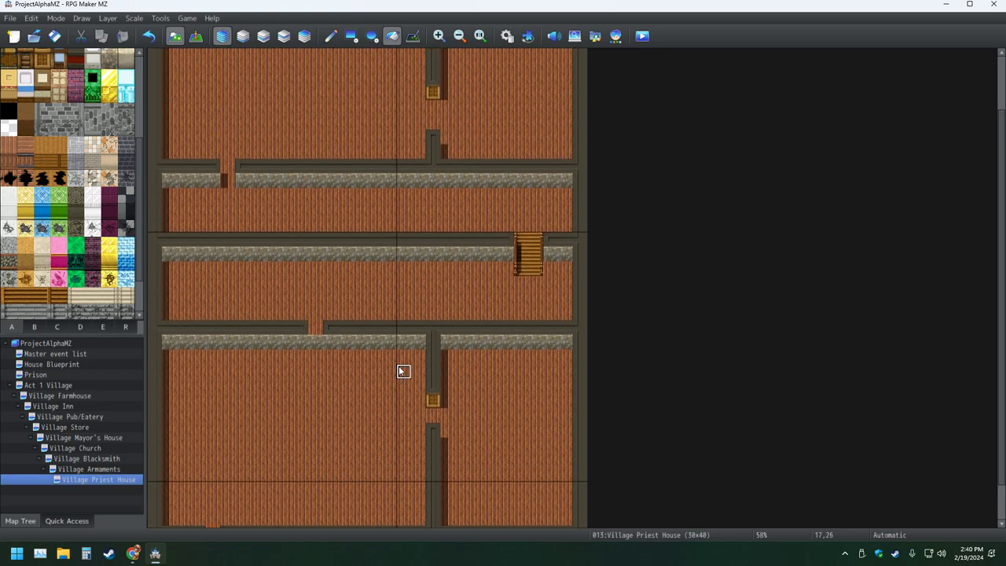
{"action": "scroll", "scroll_direction": "up", "scroll_amount": 3}
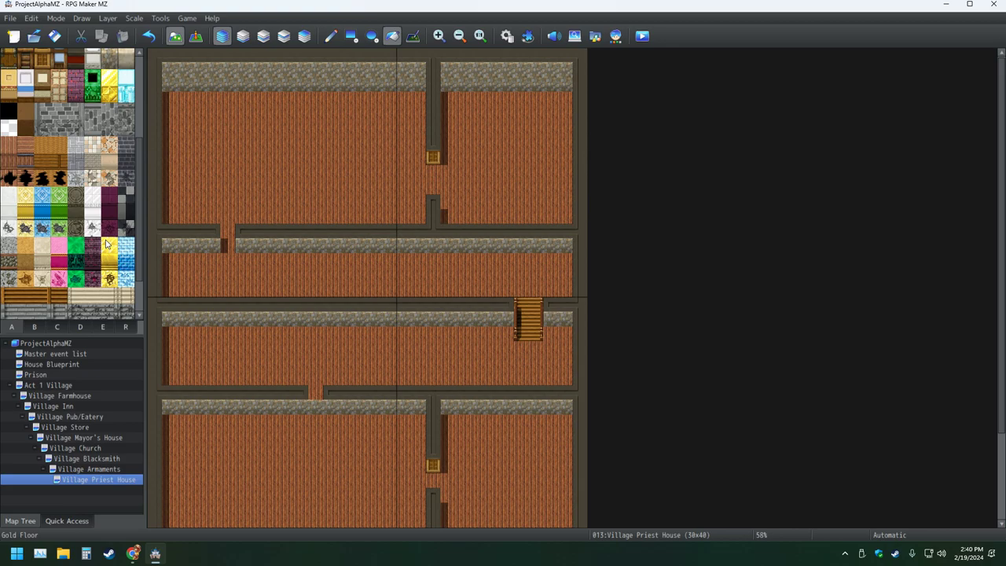
{"action": "mouse_move", "coordinate": [105, 242]}
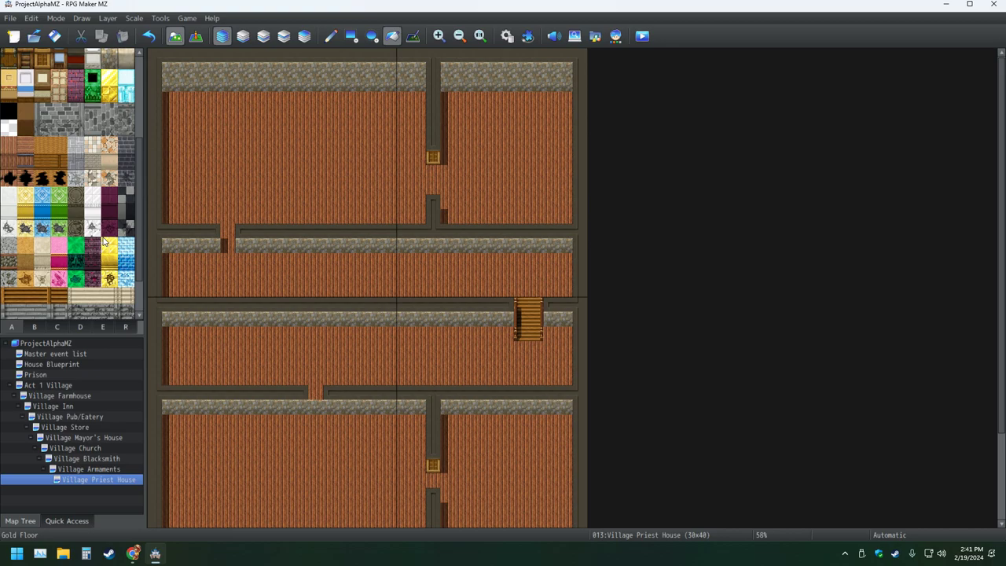
{"action": "mouse_move", "coordinate": [1, 220]}
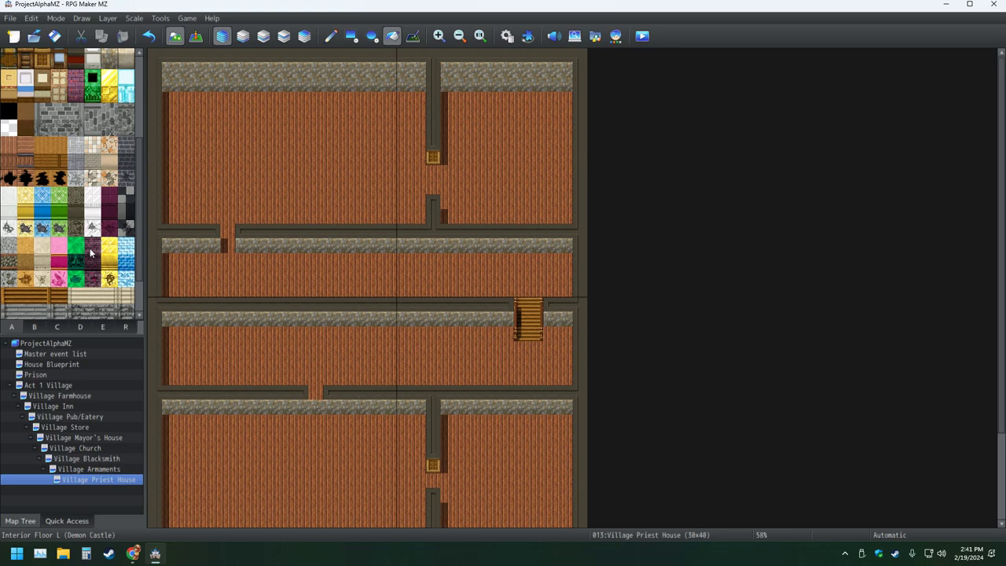
{"action": "mouse_move", "coordinate": [88, 252]}
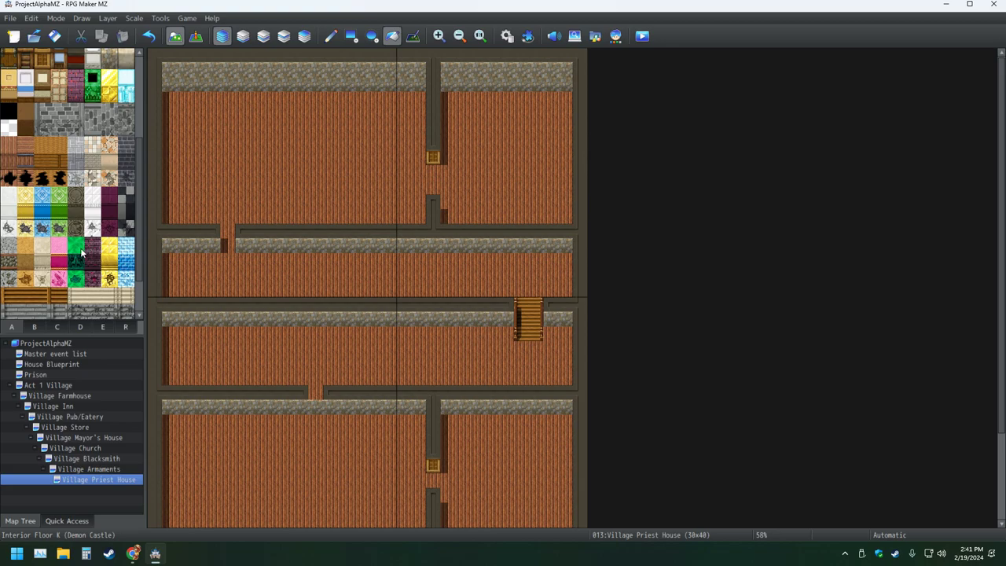
{"action": "mouse_move", "coordinate": [78, 249]}
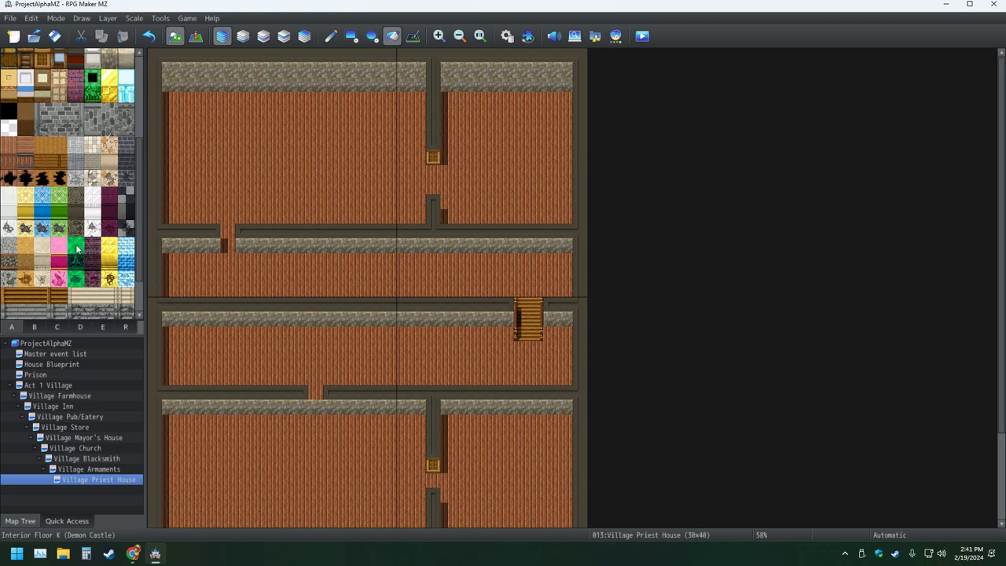
{"action": "mouse_move", "coordinate": [76, 249]}
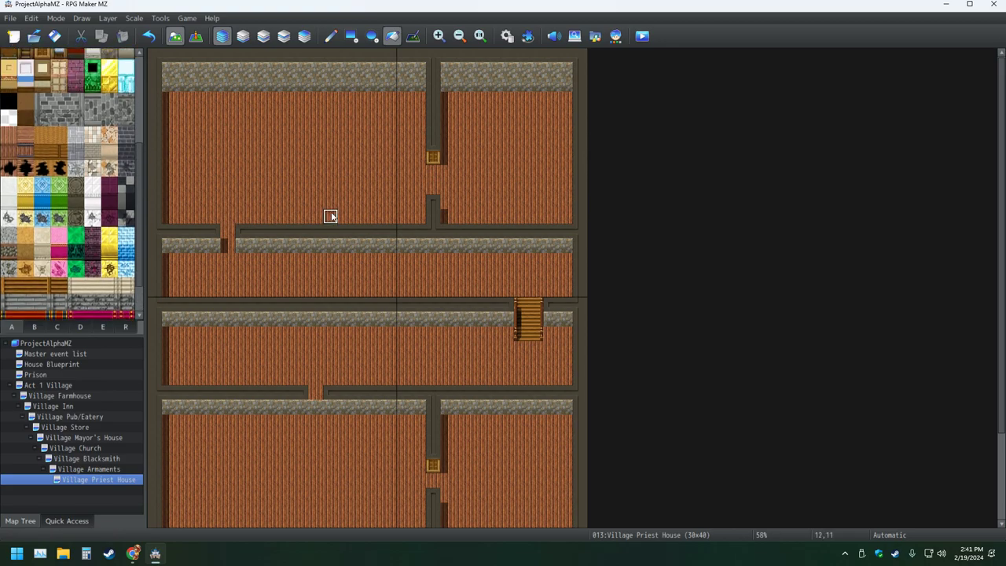
{"action": "mouse_move", "coordinate": [331, 229]}
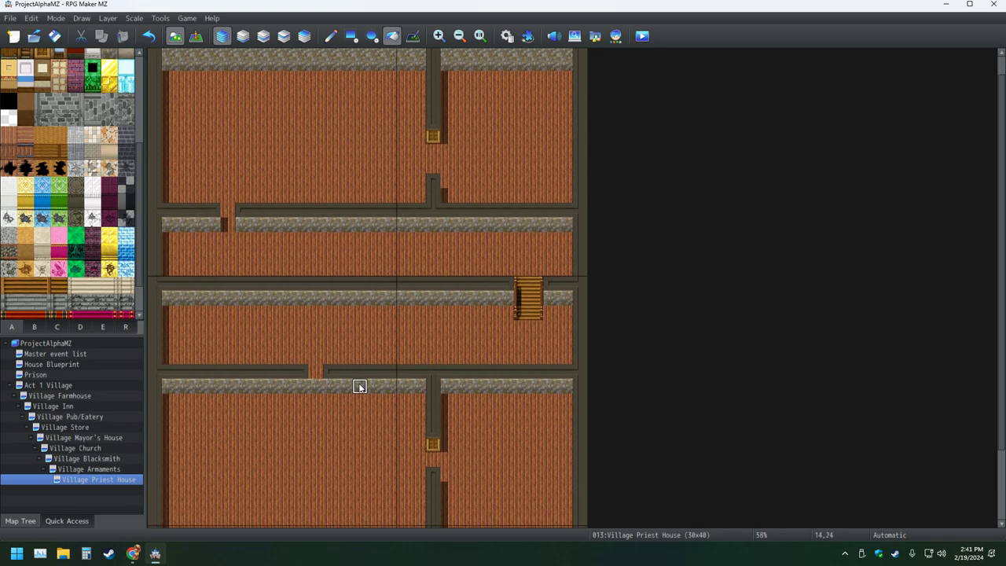
{"action": "mouse_move", "coordinate": [305, 36]}
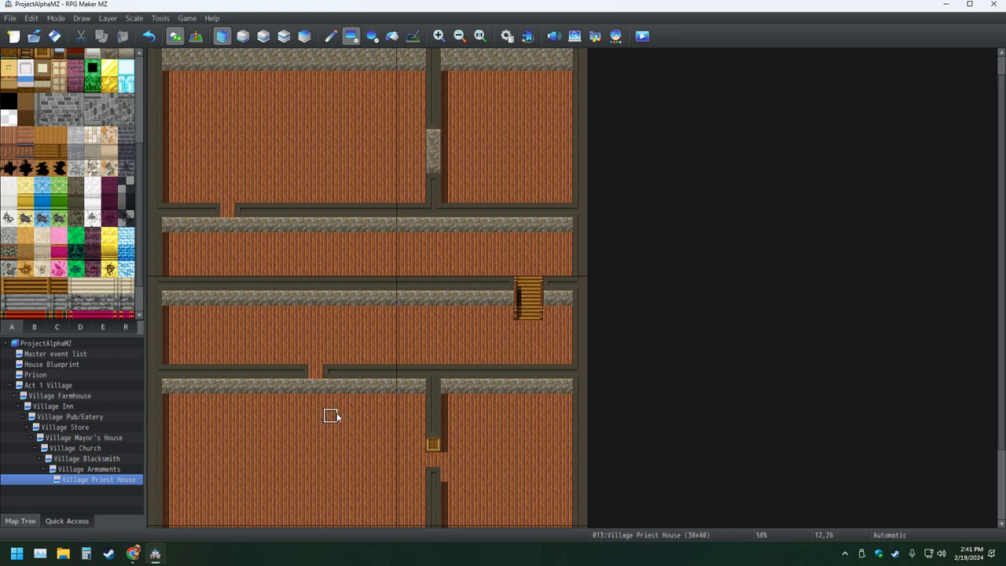
- Scroll through the tileset palette for floor, wall and stair tiles
{"action": "scroll", "scroll_direction": "down", "scroll_amount": 3}
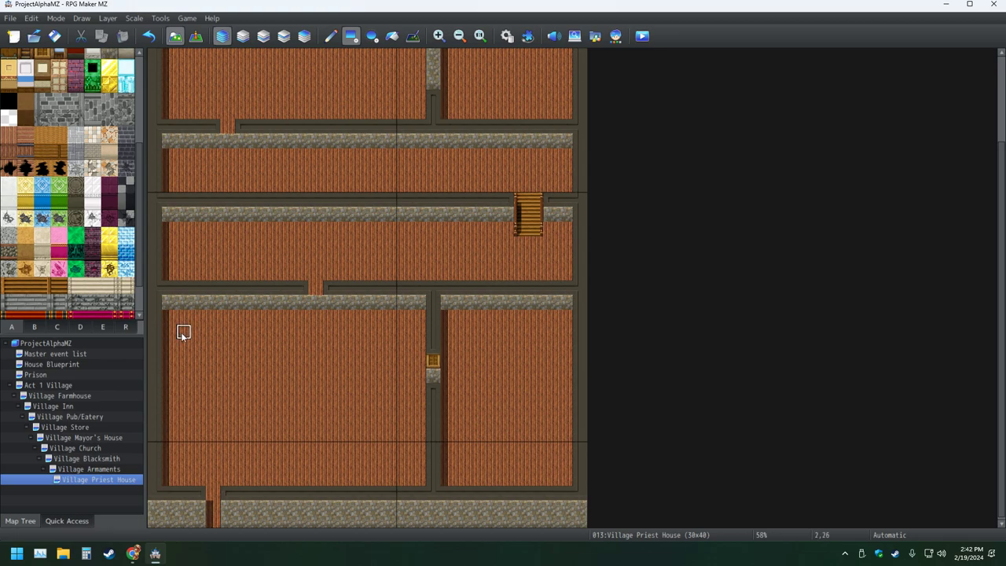
{"action": "mouse_move", "coordinate": [537, 359]}
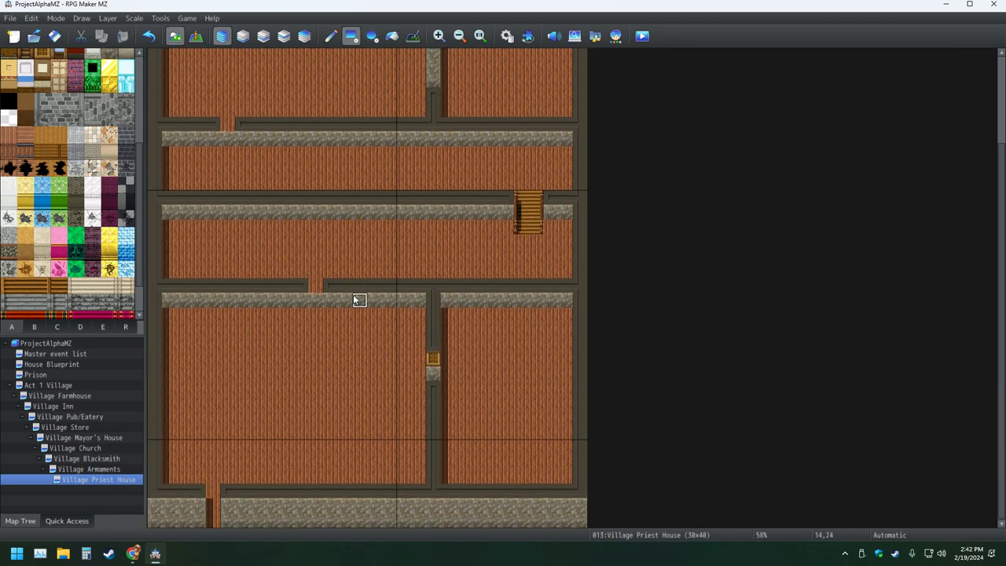
{"action": "mouse_move", "coordinate": [359, 258]}
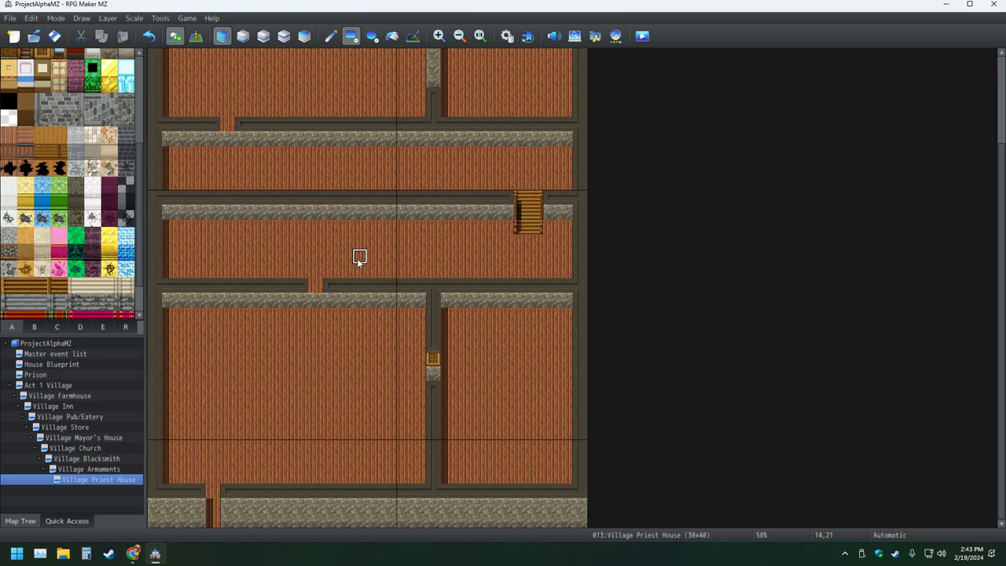
{"action": "mouse_move", "coordinate": [388, 305]}
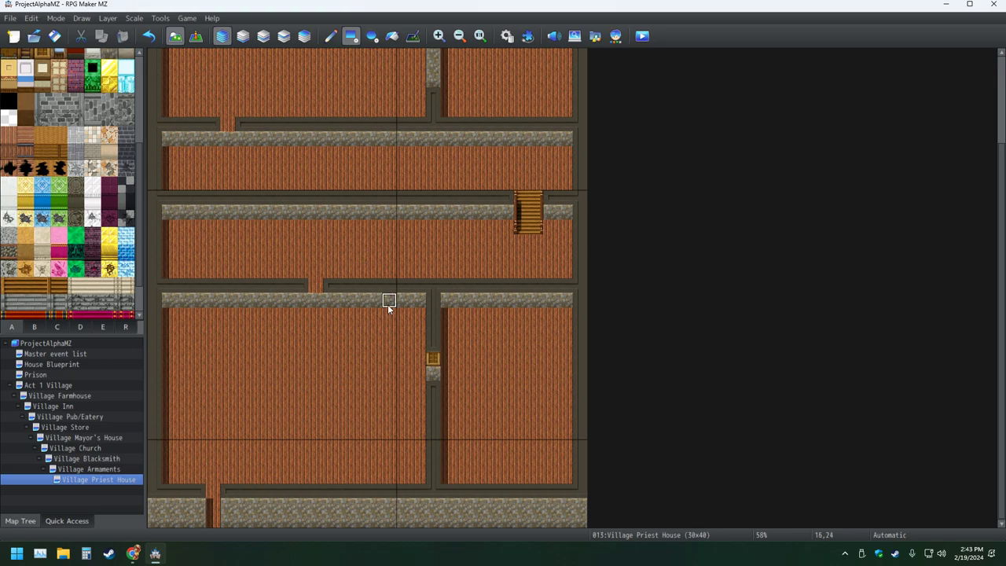
{"action": "scroll", "scroll_direction": "down", "scroll_amount": 3}
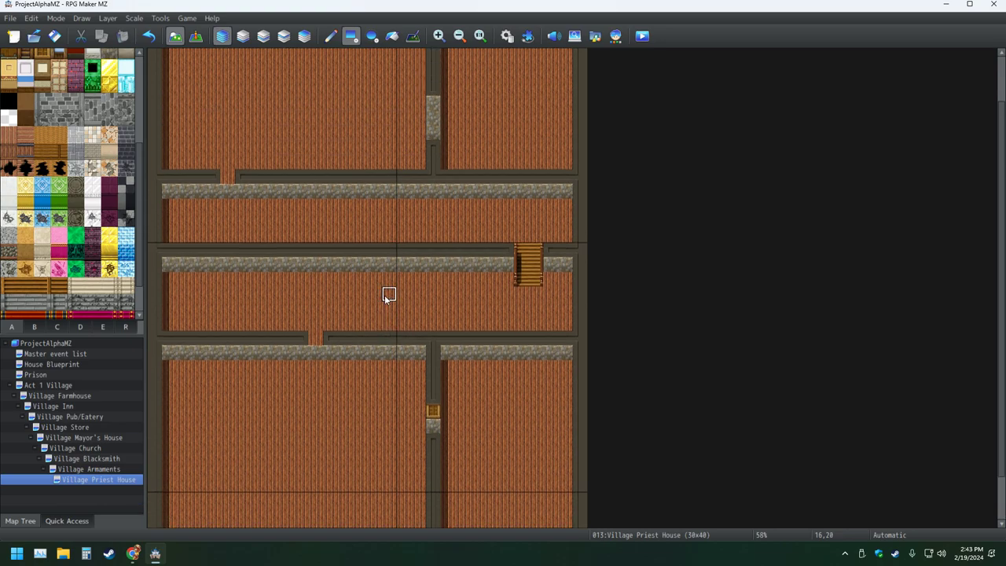
{"action": "scroll", "scroll_direction": "down", "scroll_amount": 3}
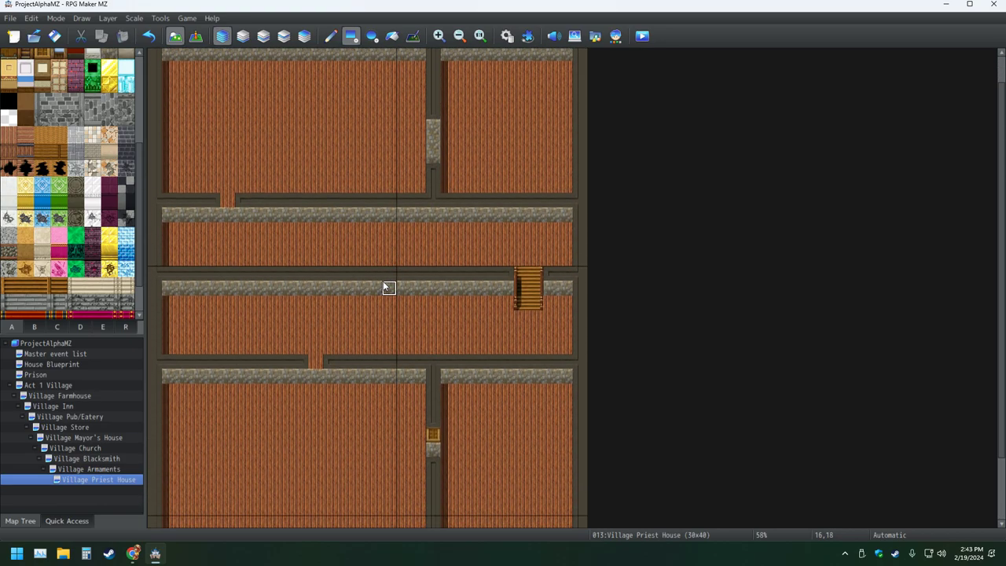
{"action": "scroll", "scroll_direction": "down", "scroll_amount": 3}
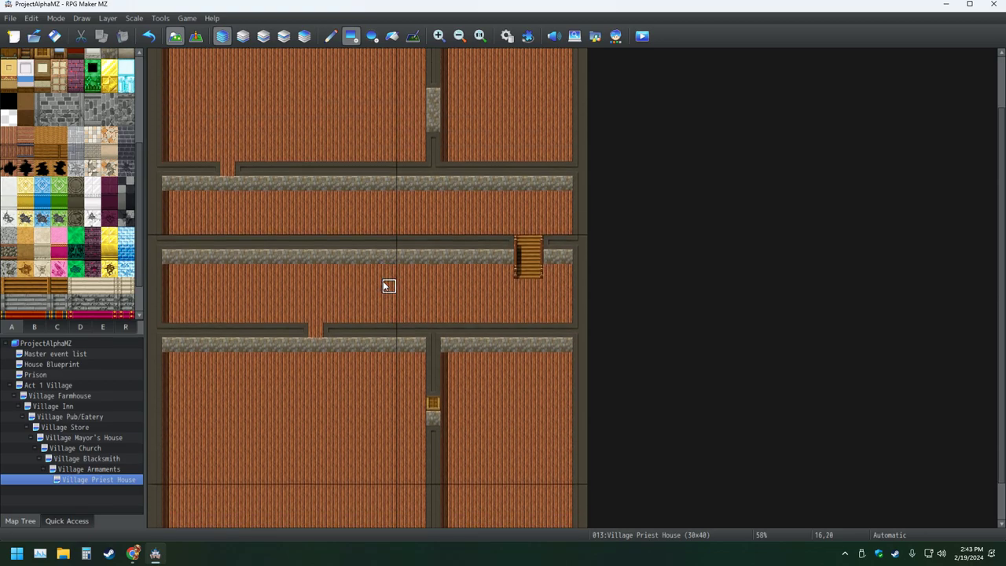
{"action": "scroll", "scroll_direction": "down", "scroll_amount": 3}
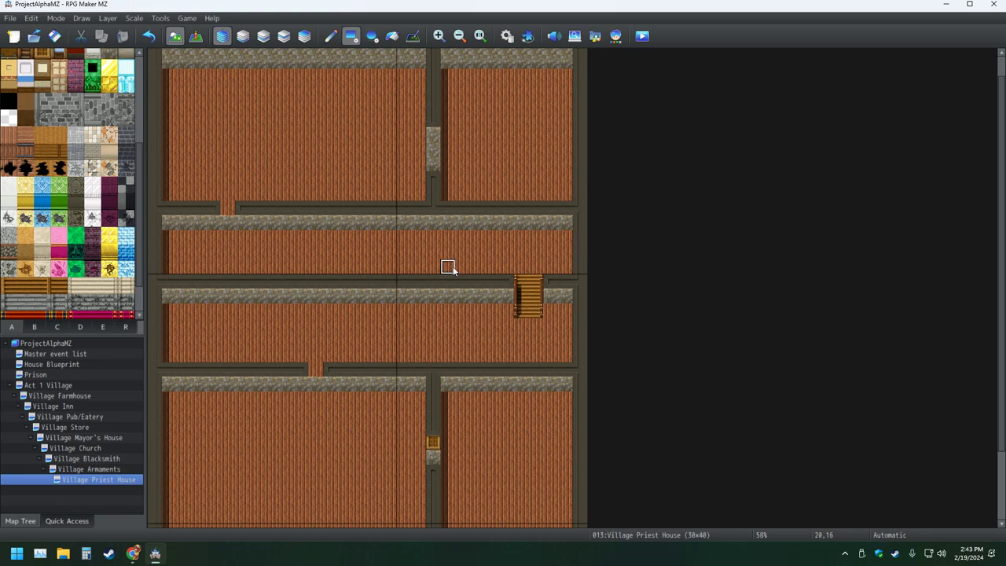
{"action": "left_click", "coordinate": [449, 267]}
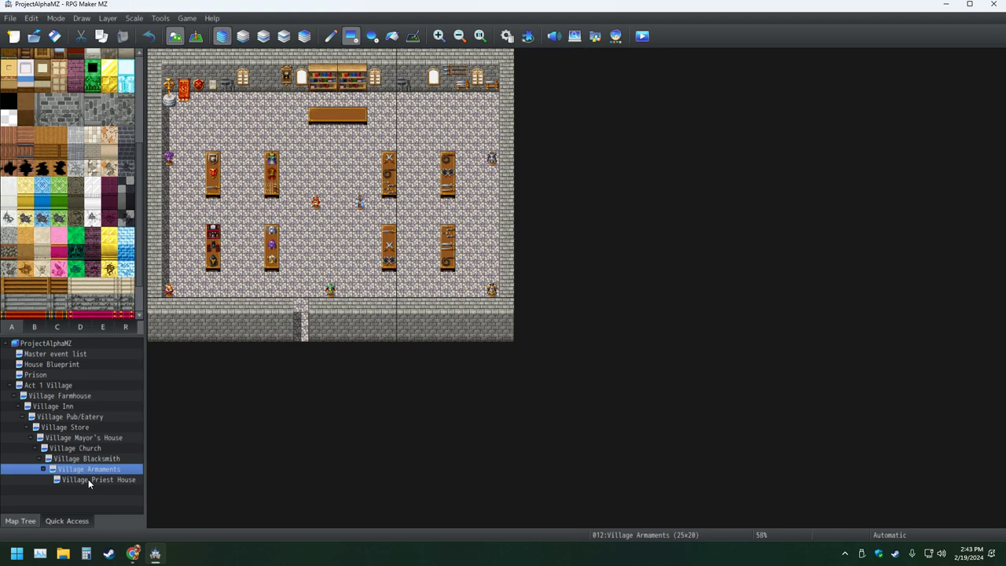
{"action": "left_click", "coordinate": [97, 480]}
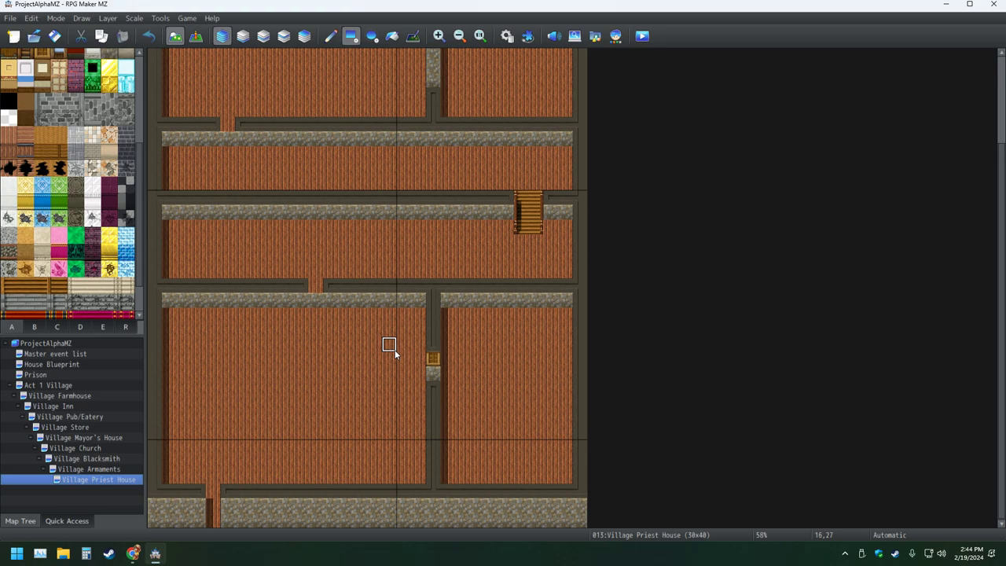
- Delete the Village Priest House map from the map tree and confirm
{"action": "right_click", "coordinate": [97, 480]}
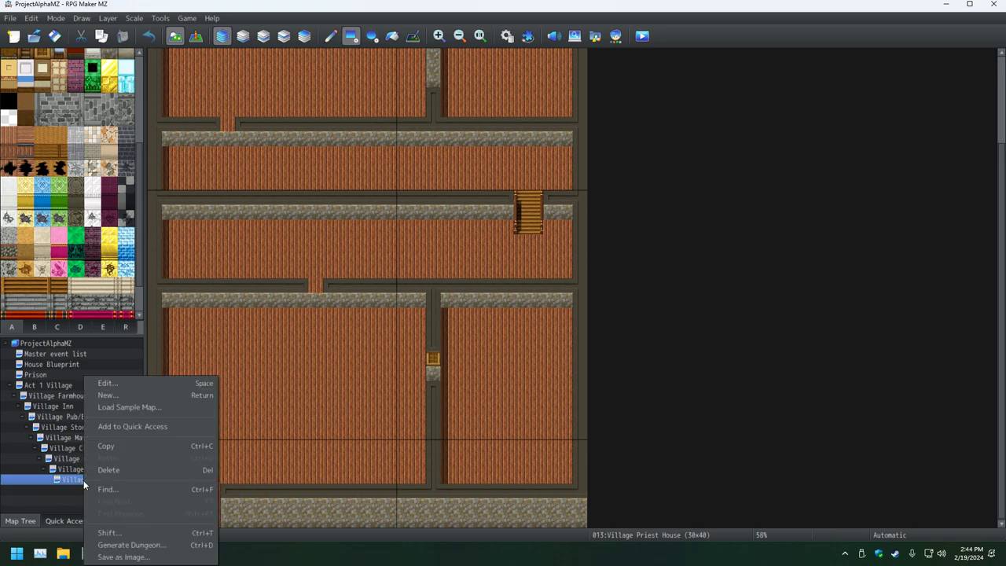
{"action": "left_click", "coordinate": [109, 469]}
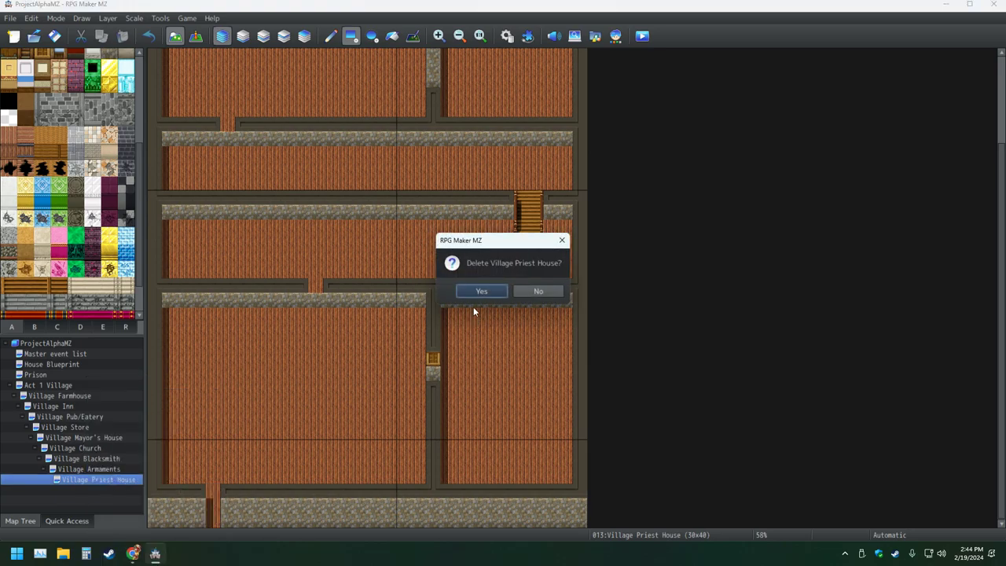
{"action": "left_click", "coordinate": [481, 291]}
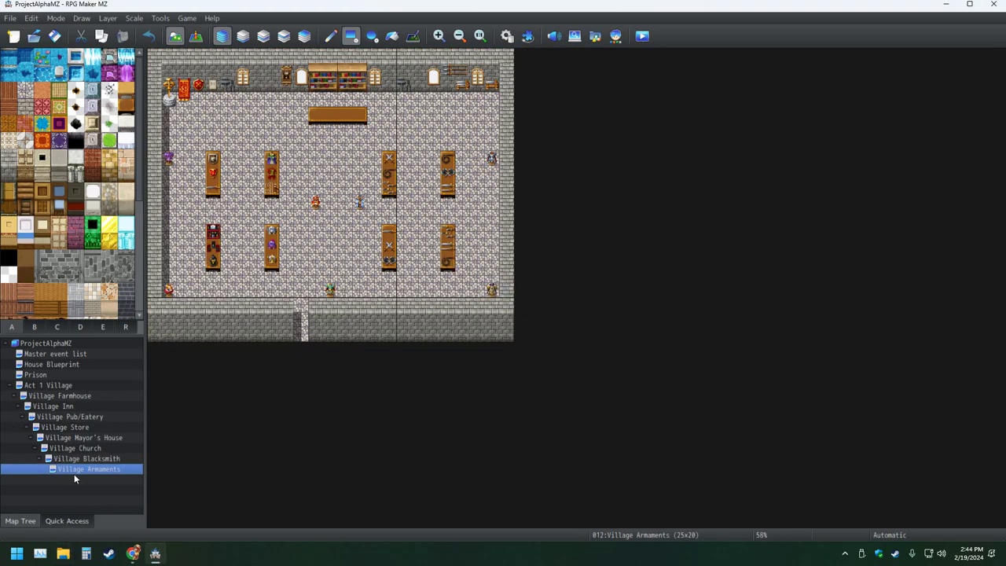
- Create a new map and name it Village Priest House
{"action": "double_click", "coordinate": [88, 468]}
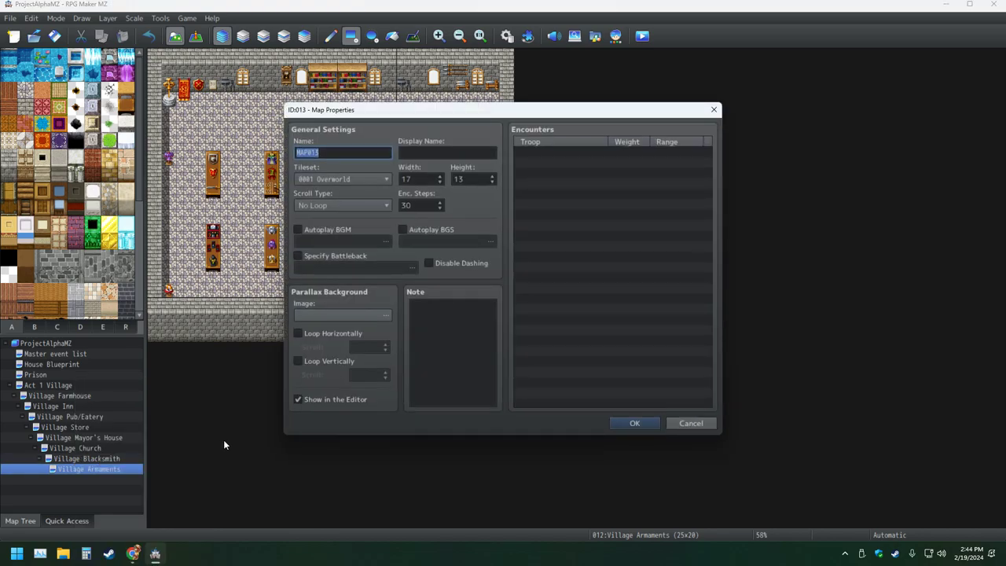
{"action": "type", "text": "M"}
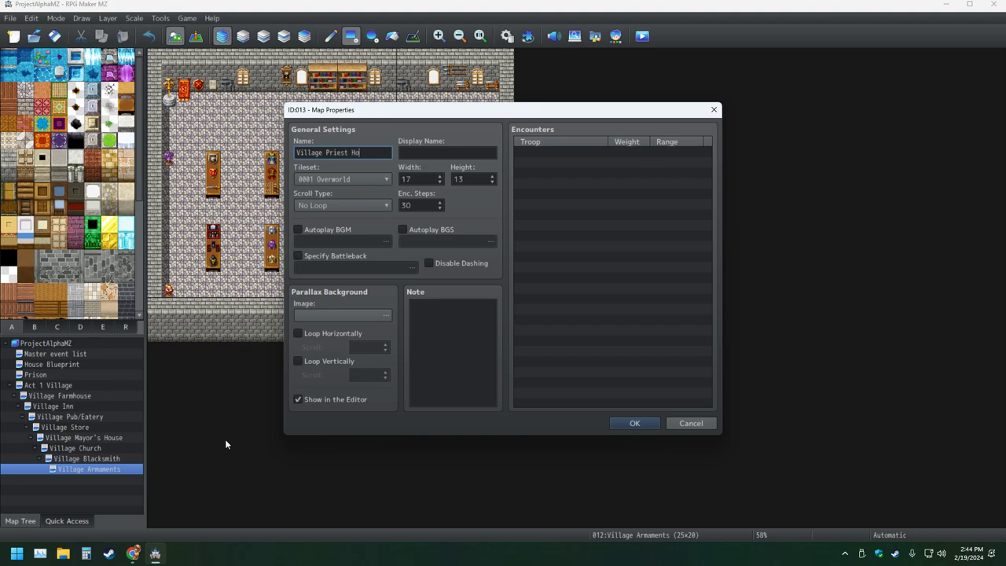
{"action": "type", "text": "use"}
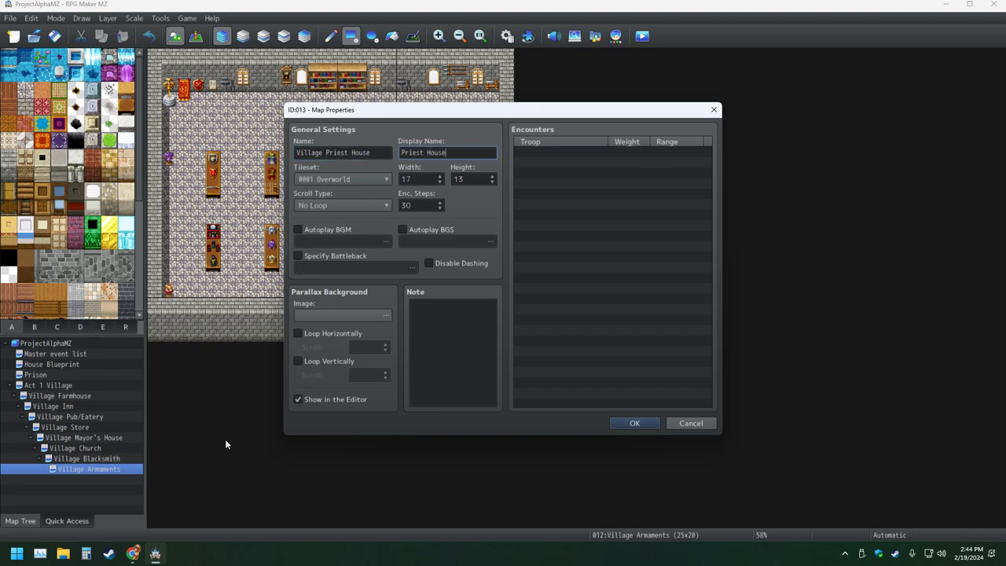
- Disable dashing, keep the map width and confirm the new map settings
{"action": "left_click", "coordinate": [429, 264]}
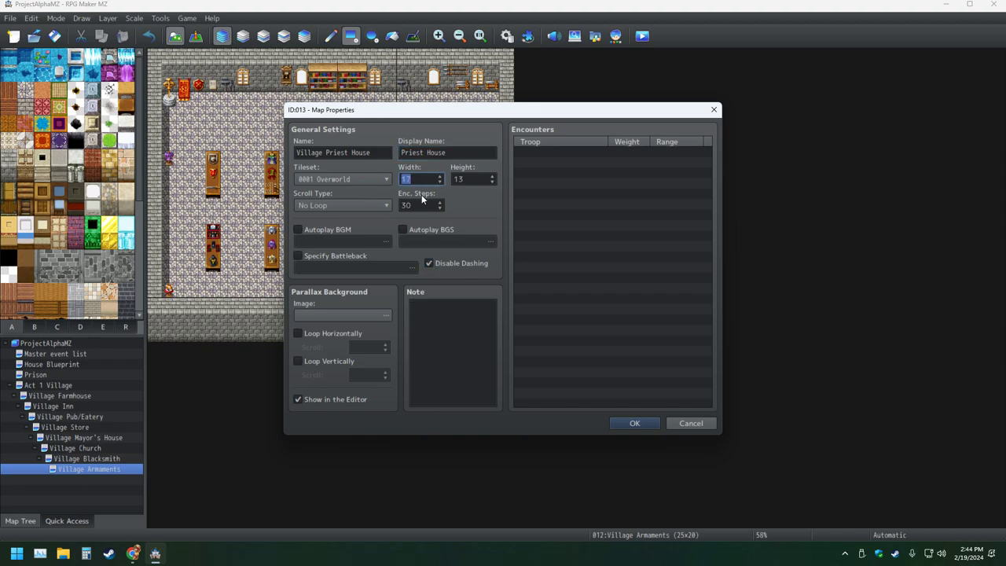
{"action": "mouse_move", "coordinate": [242, 167]}
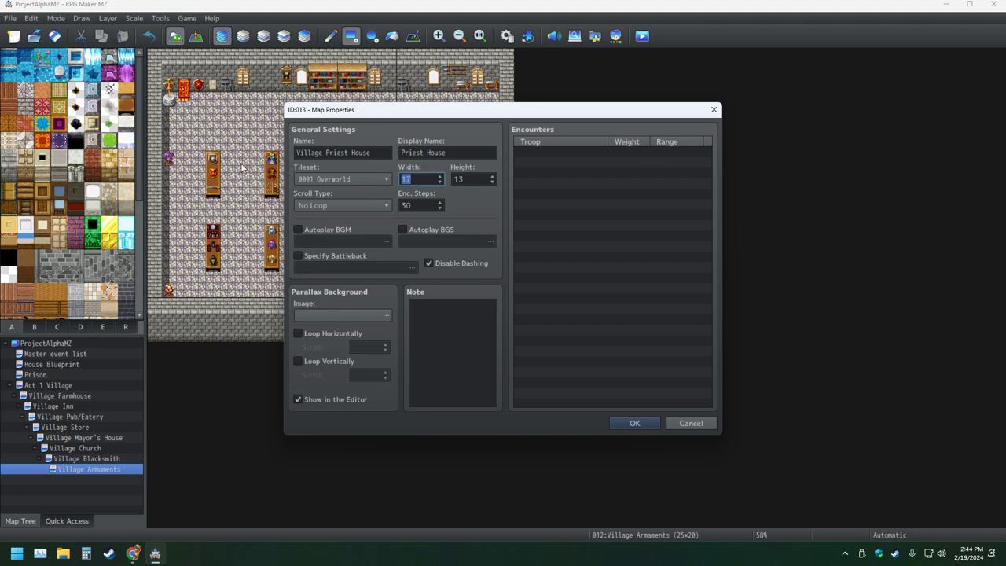
{"action": "left_click", "coordinate": [421, 179]}
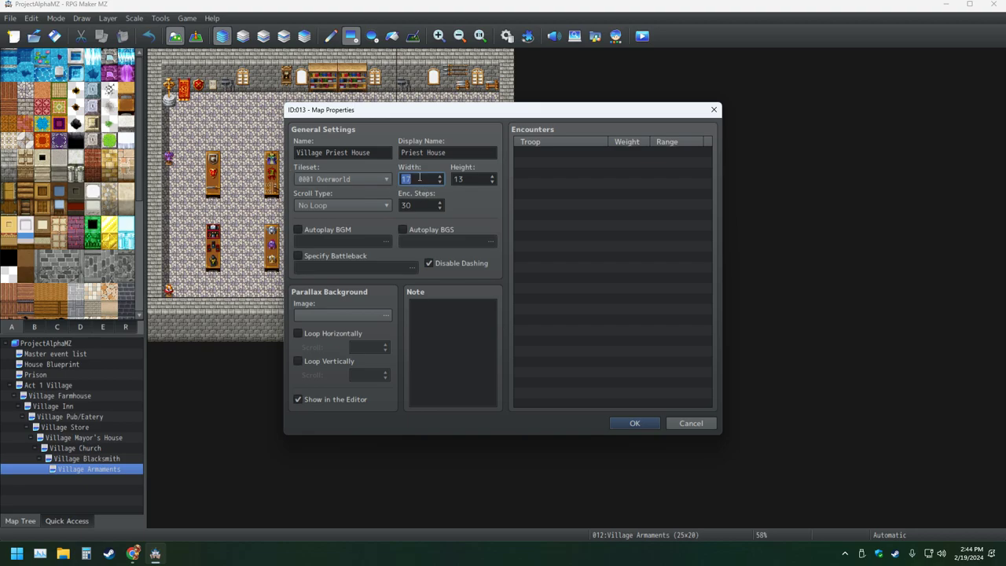
{"action": "left_click", "coordinate": [636, 423]}
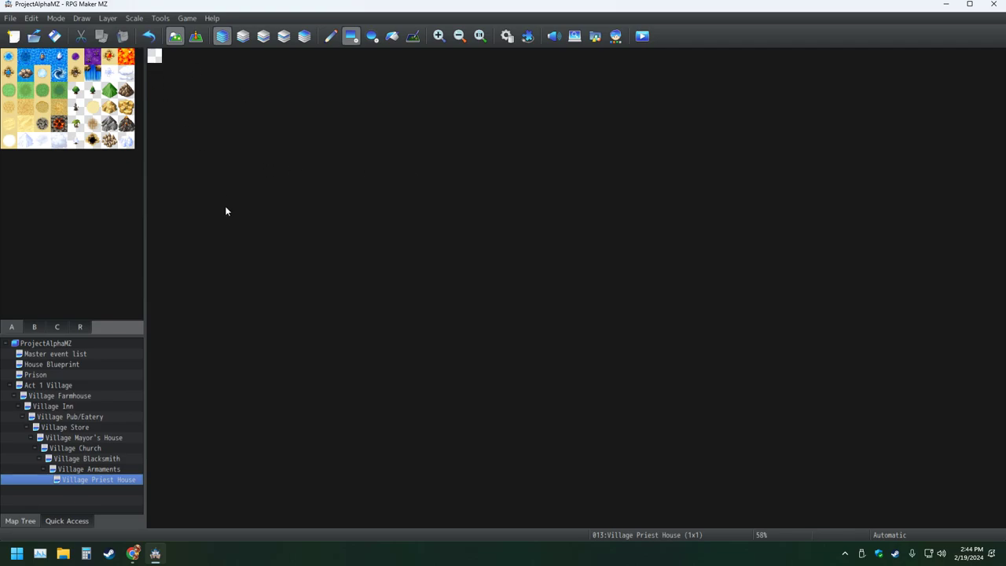
- Resize the Village Priest House map to 8 by 8 tiles via its Map Properties
{"action": "right_click", "coordinate": [98, 479]}
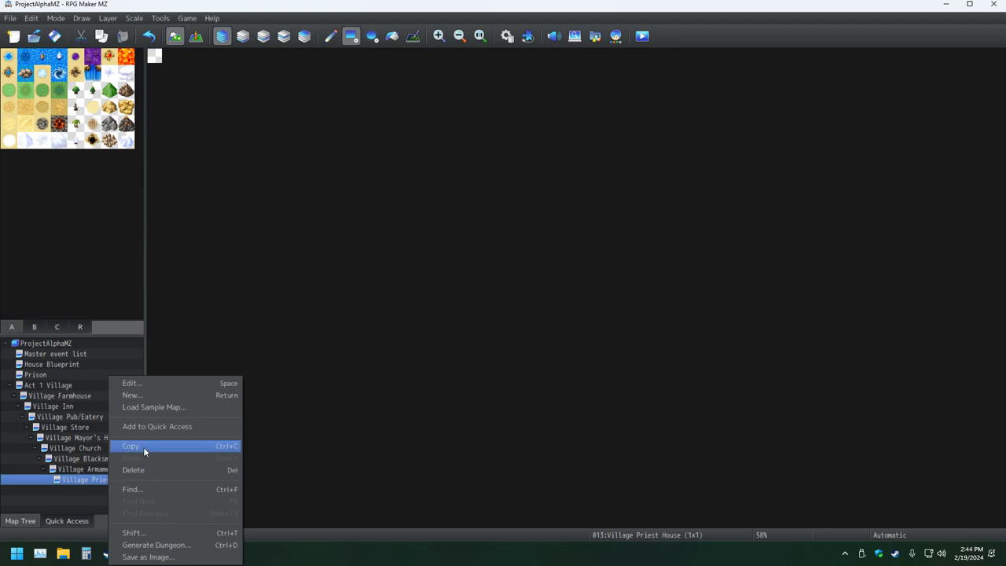
{"action": "mouse_move", "coordinate": [149, 384]}
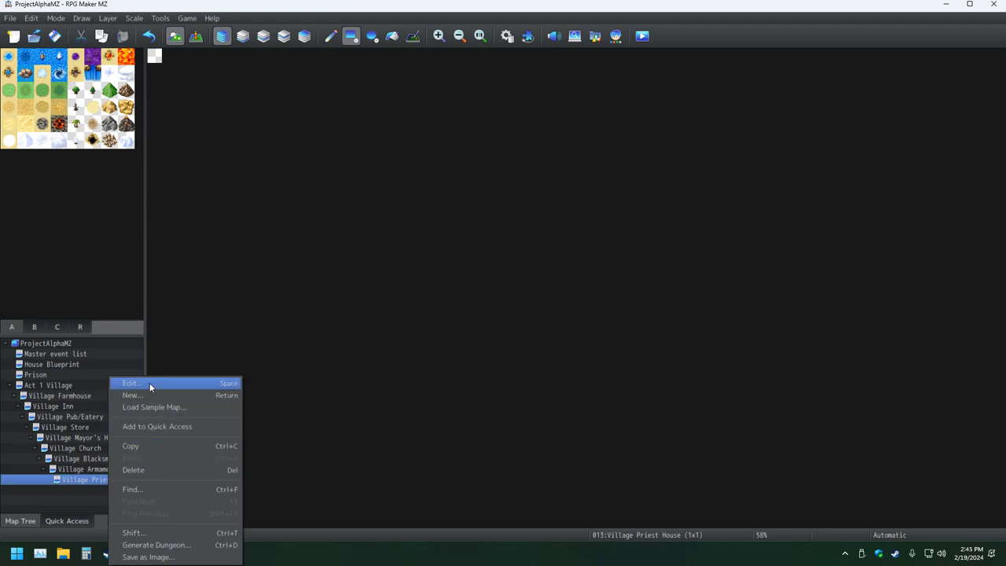
{"action": "left_click", "coordinate": [132, 384]}
{"action": "type", "text": "0"}
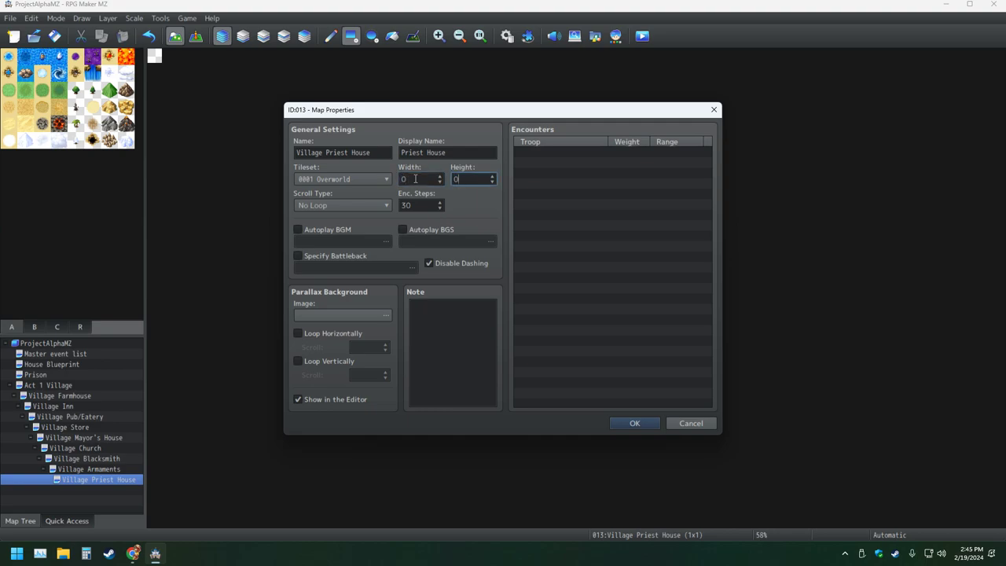
{"action": "left_click", "coordinate": [635, 423]}
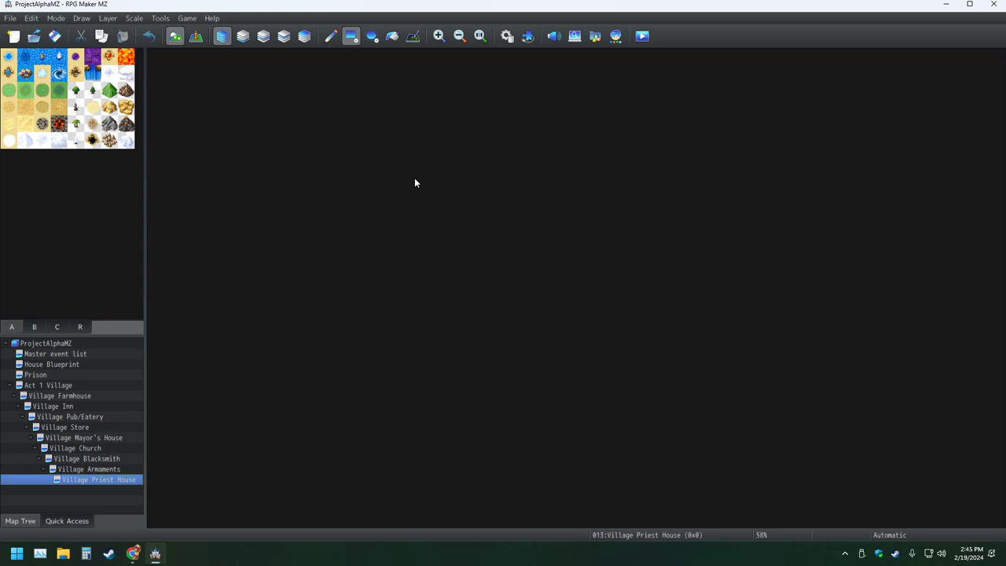
{"action": "mouse_move", "coordinate": [322, 119]}
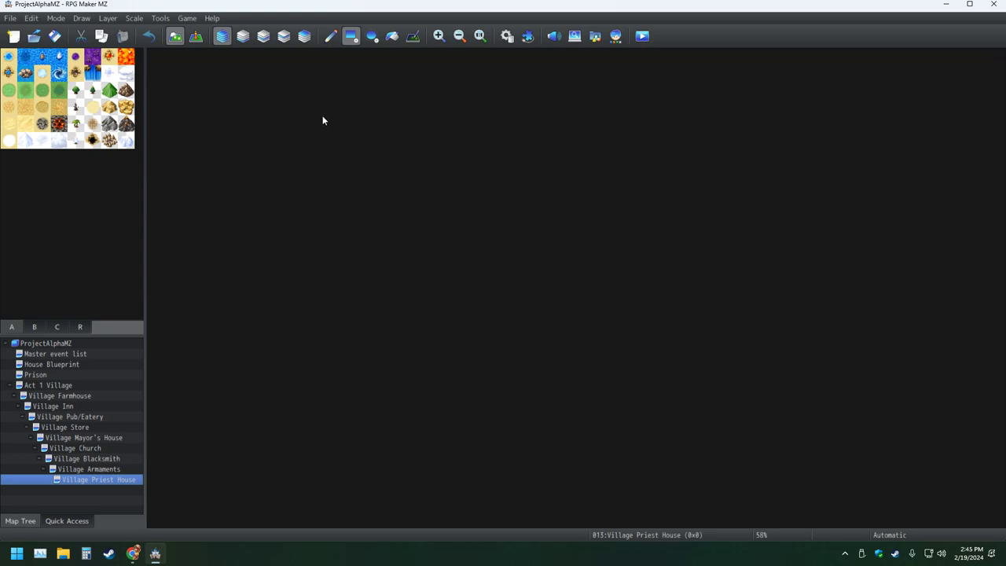
- Set the Village Priest House map's Width and Height to 40 and apply
{"action": "right_click", "coordinate": [97, 480]}
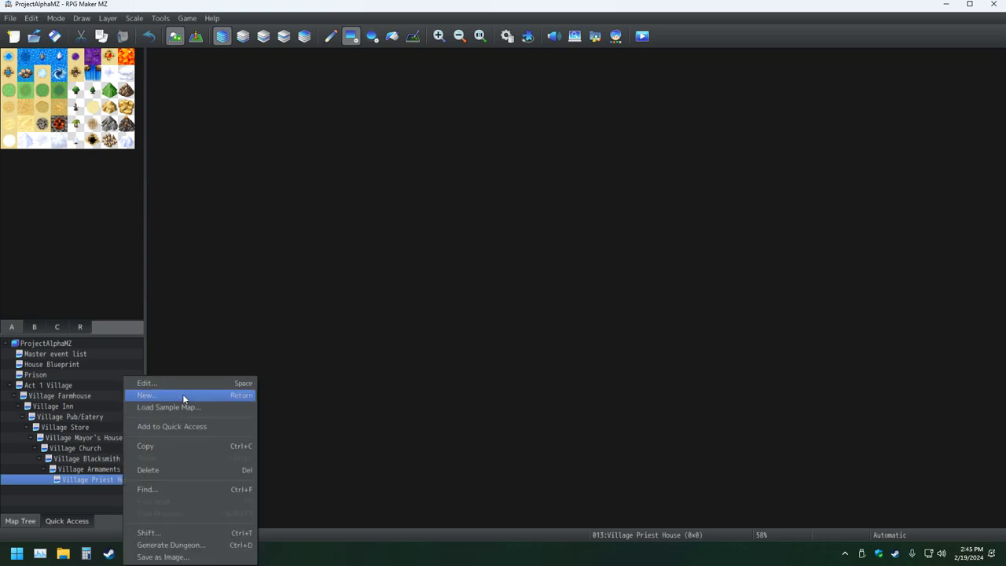
{"action": "left_click", "coordinate": [148, 383]}
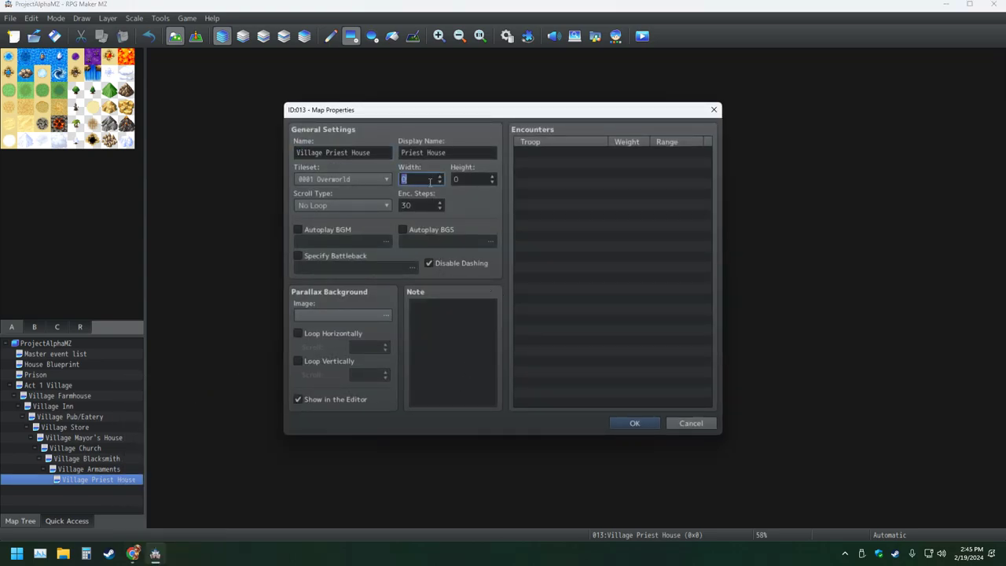
{"action": "type", "text": "1"}
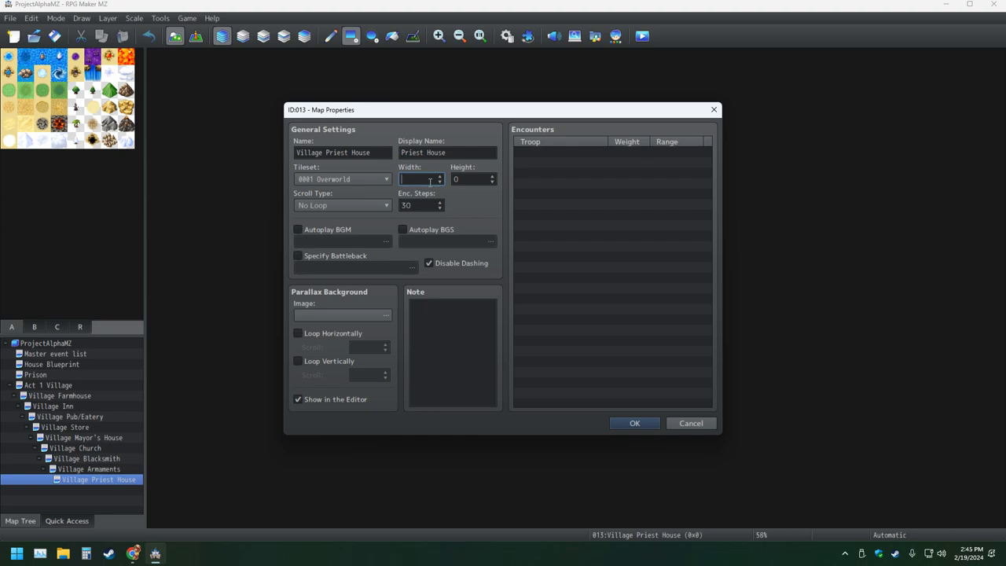
{"action": "type", "text": "0"}
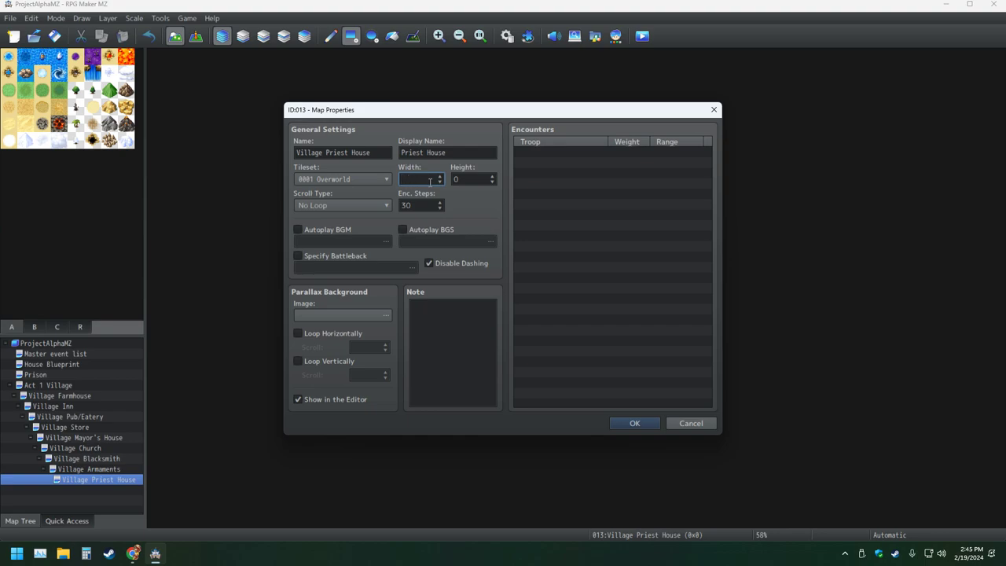
{"action": "type", "text": "097"}
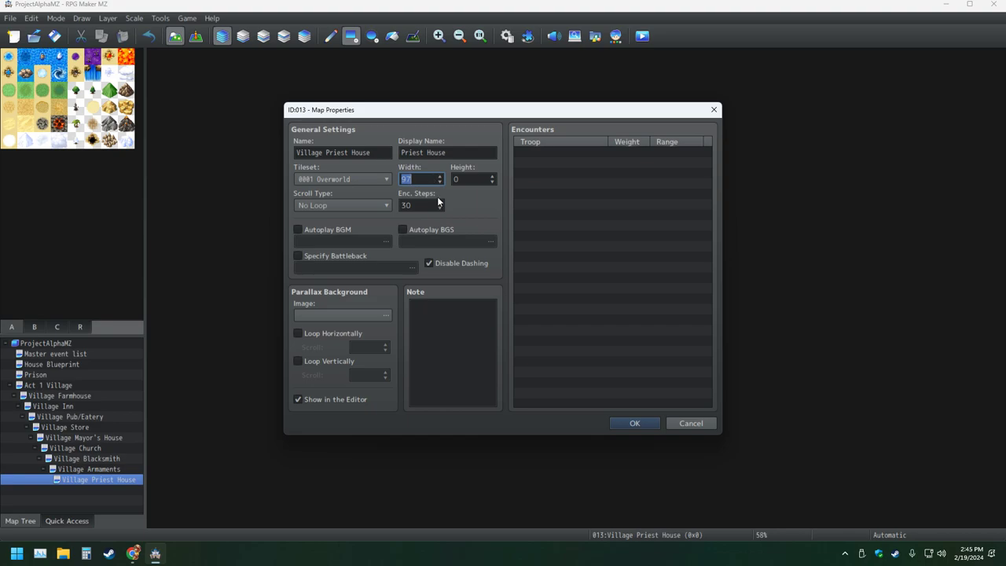
{"action": "mouse_move", "coordinate": [422, 204]}
{"action": "type", "text": "40"}
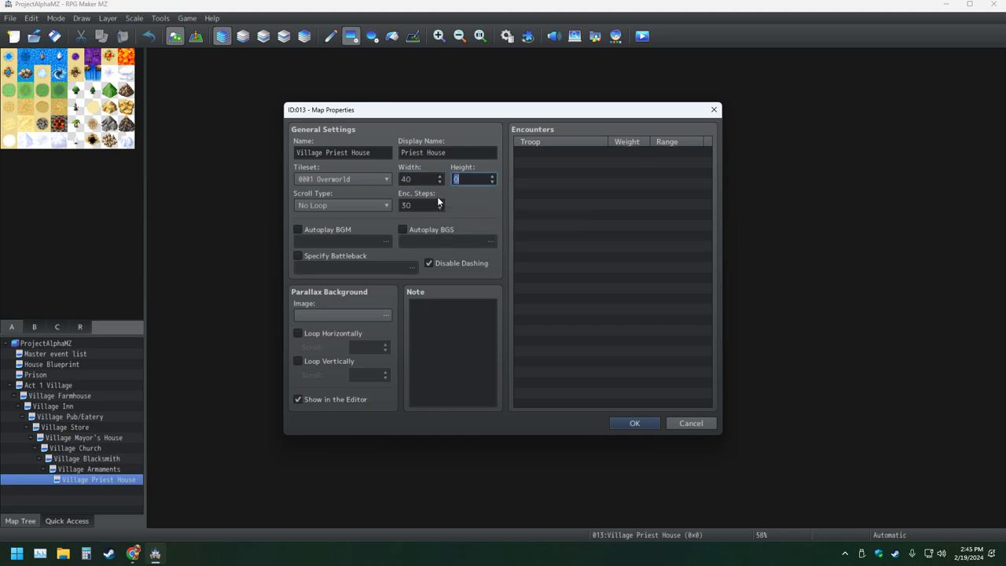
{"action": "left_click", "coordinate": [636, 423]}
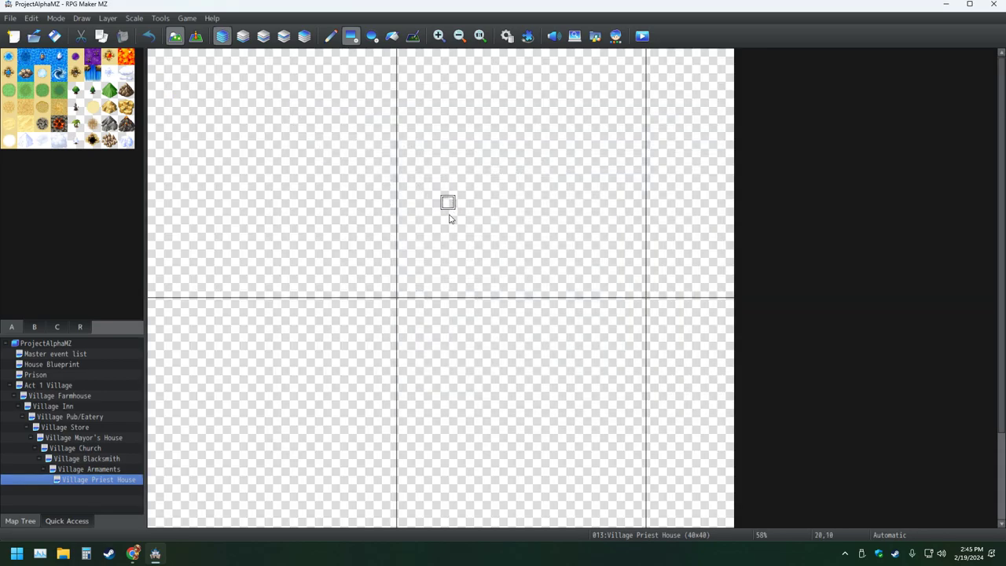
{"action": "mouse_move", "coordinate": [448, 296]}
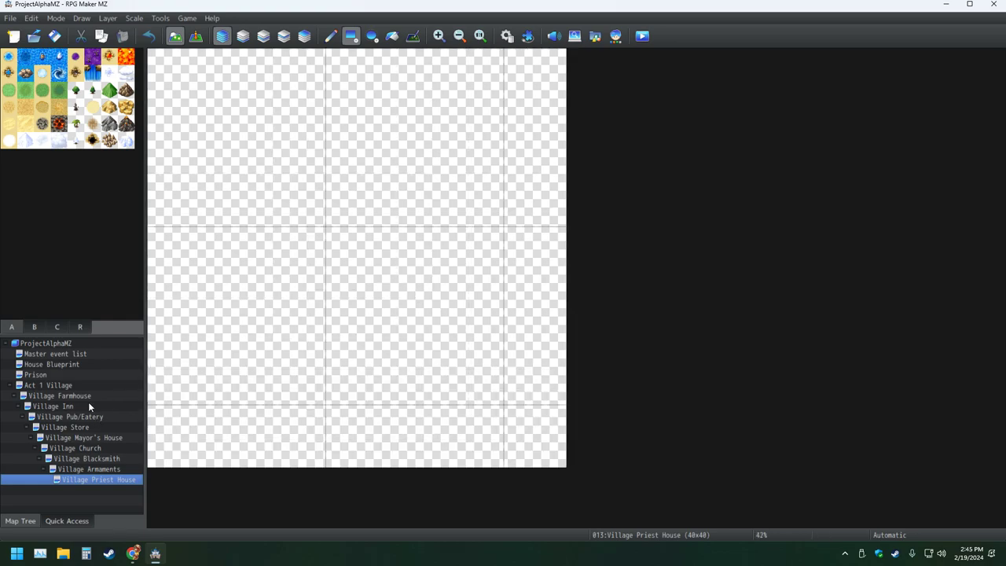
{"action": "mouse_move", "coordinate": [70, 396]}
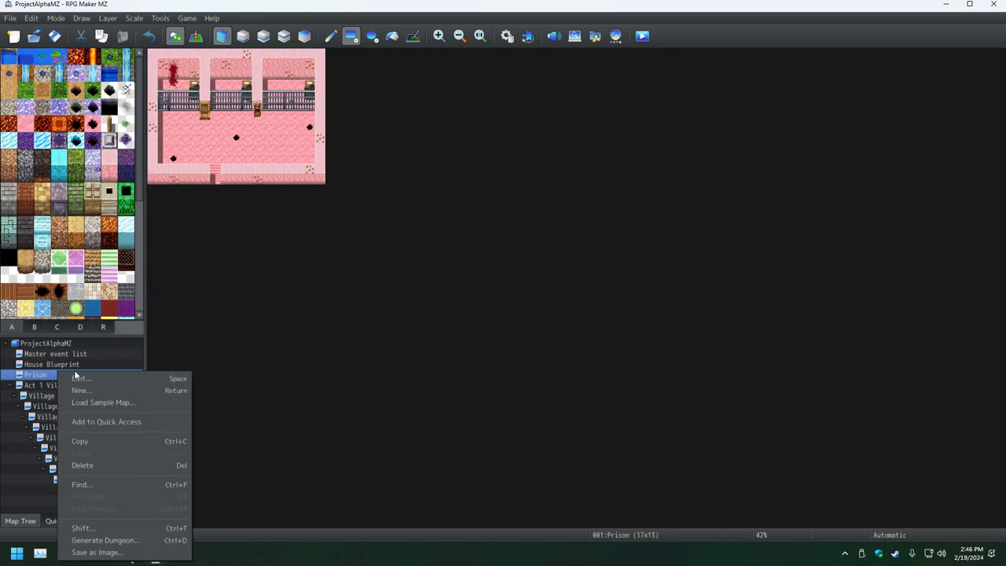
- Change the Village Priest House map height to 30, keeping width 40
{"action": "left_click", "coordinate": [82, 378]}
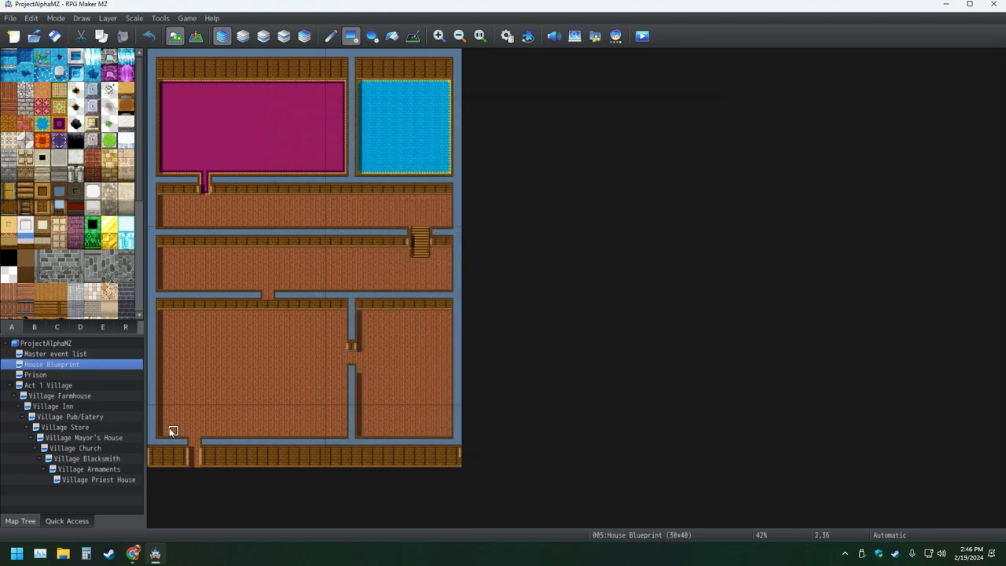
{"action": "right_click", "coordinate": [88, 479]}
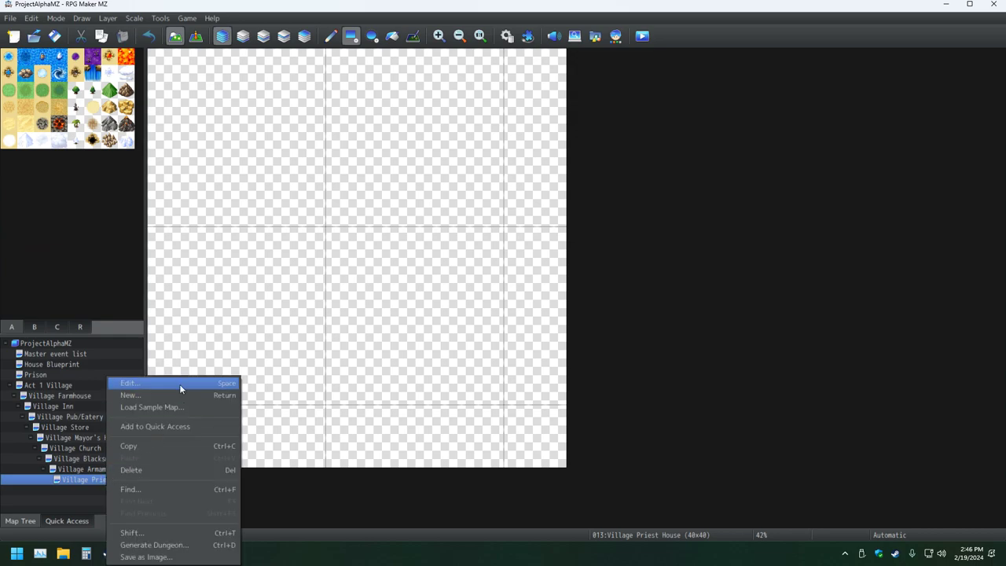
{"action": "left_click", "coordinate": [129, 384]}
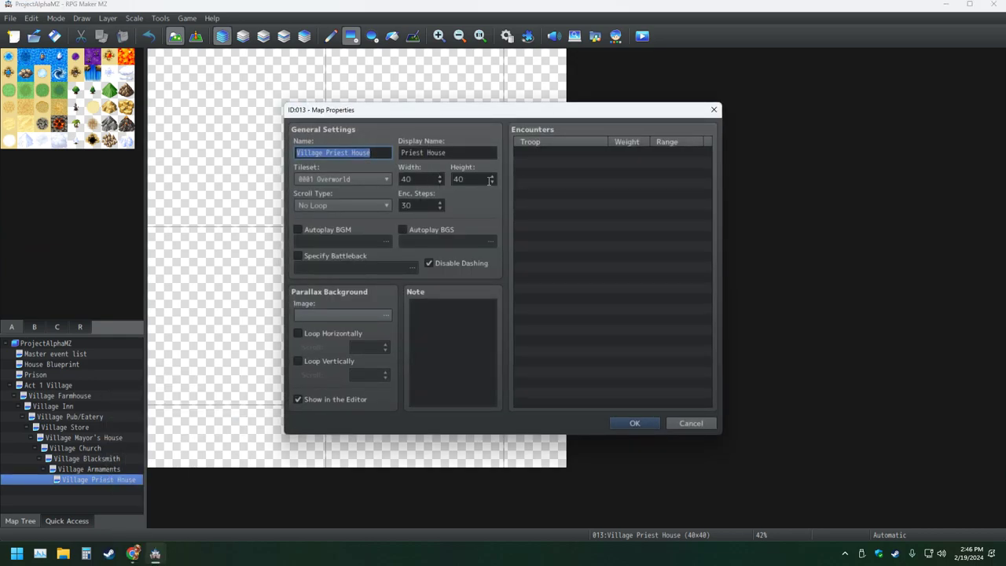
{"action": "left_click", "coordinate": [472, 180]}
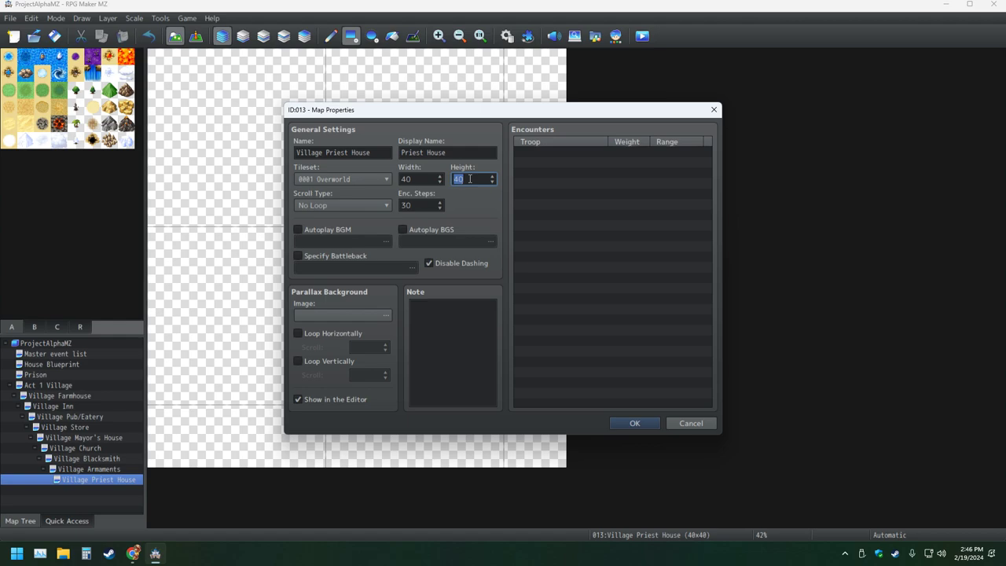
{"action": "left_click", "coordinate": [636, 423]}
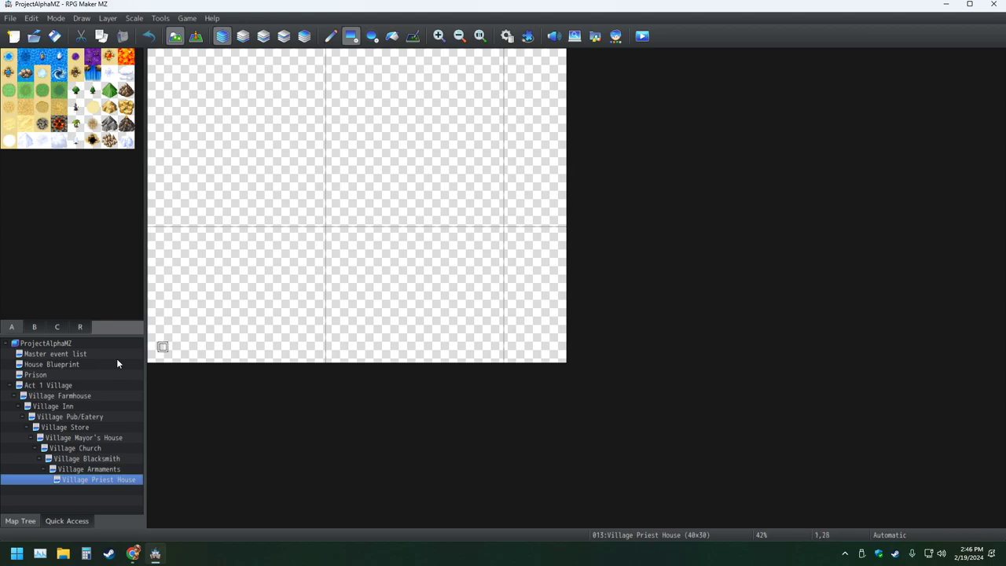
- Switch the Village Priest House map to an interior walls-and-floors tileset
{"action": "right_click", "coordinate": [98, 480]}
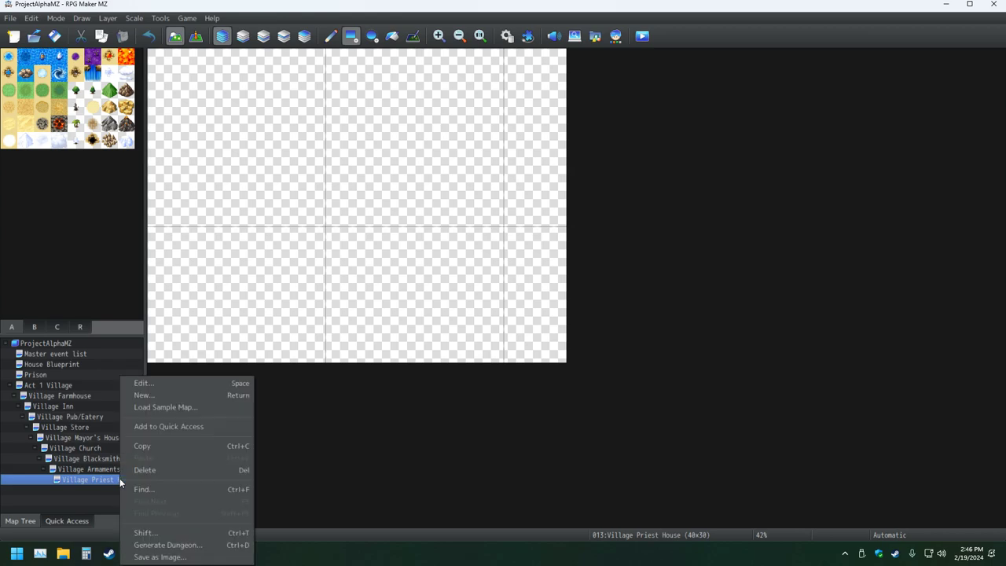
{"action": "left_click", "coordinate": [141, 383]}
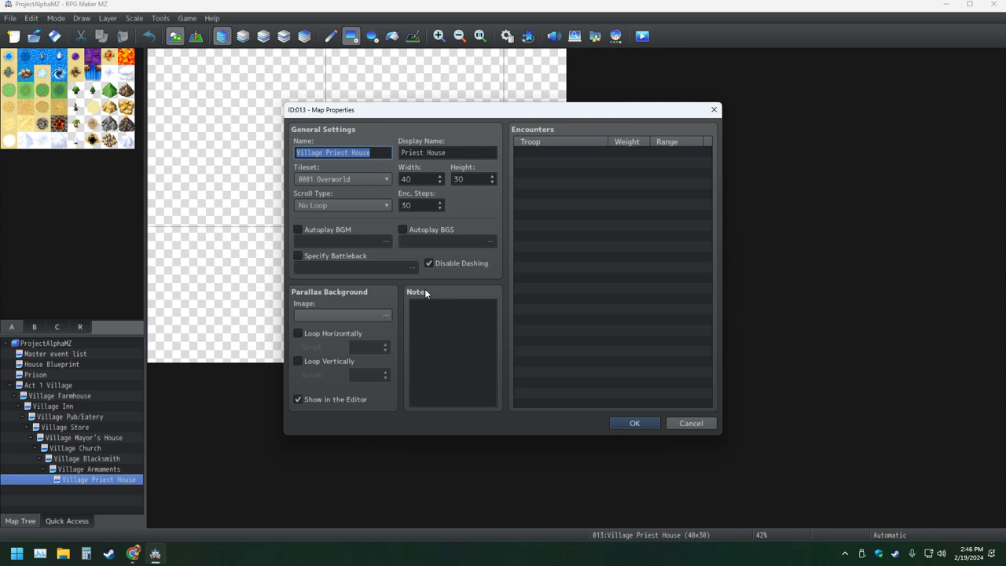
{"action": "mouse_move", "coordinate": [393, 274]}
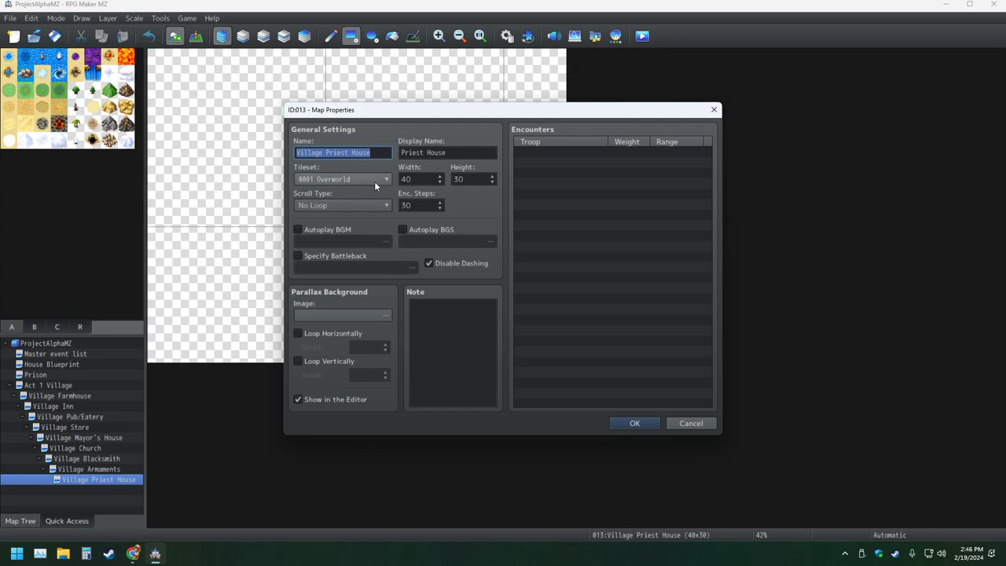
{"action": "left_click", "coordinate": [343, 179]}
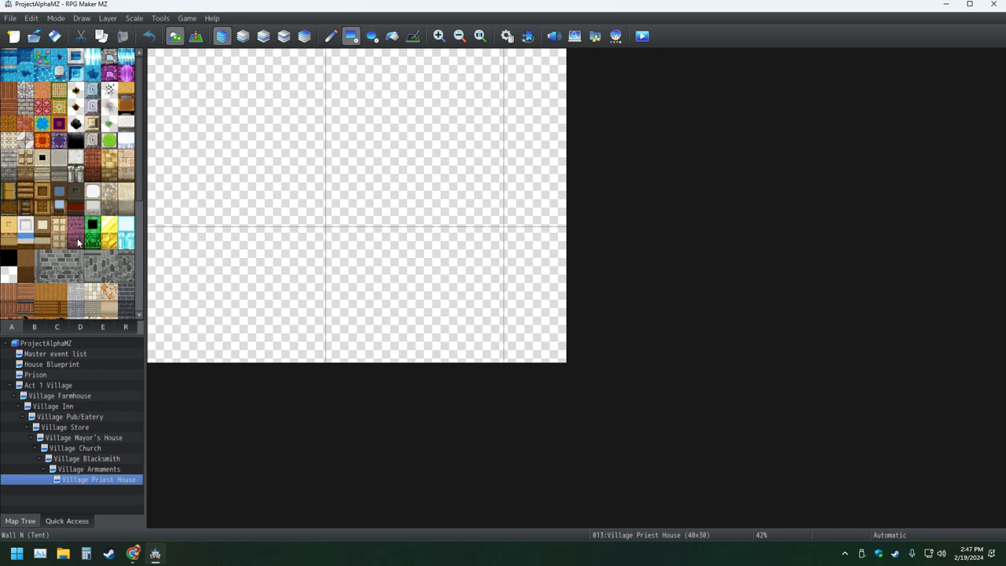
- Paint a stone wall row along the bottom edge of the Village Priest House map
{"action": "scroll", "scroll_direction": "down", "scroll_amount": 3}
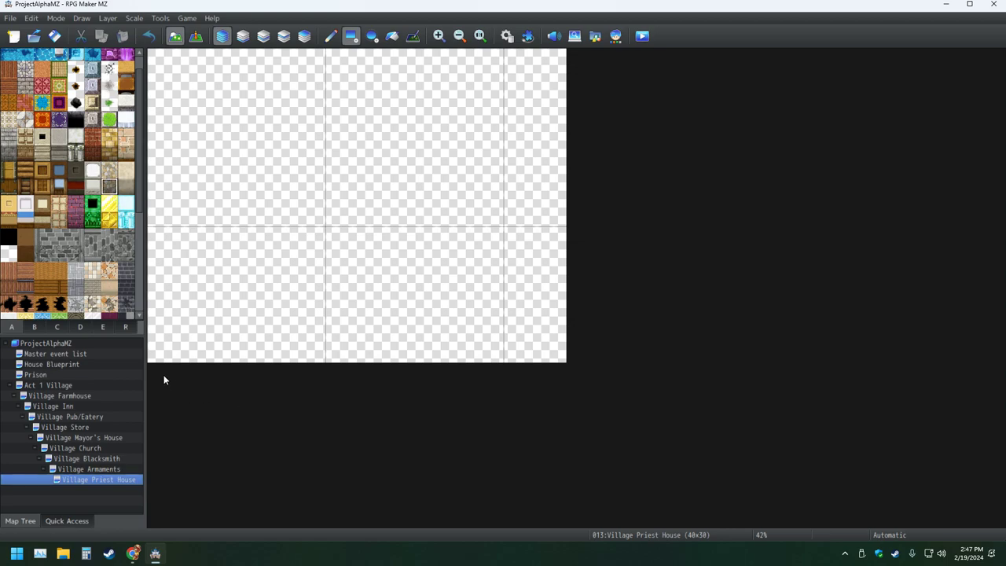
{"action": "left_click", "coordinate": [170, 353]}
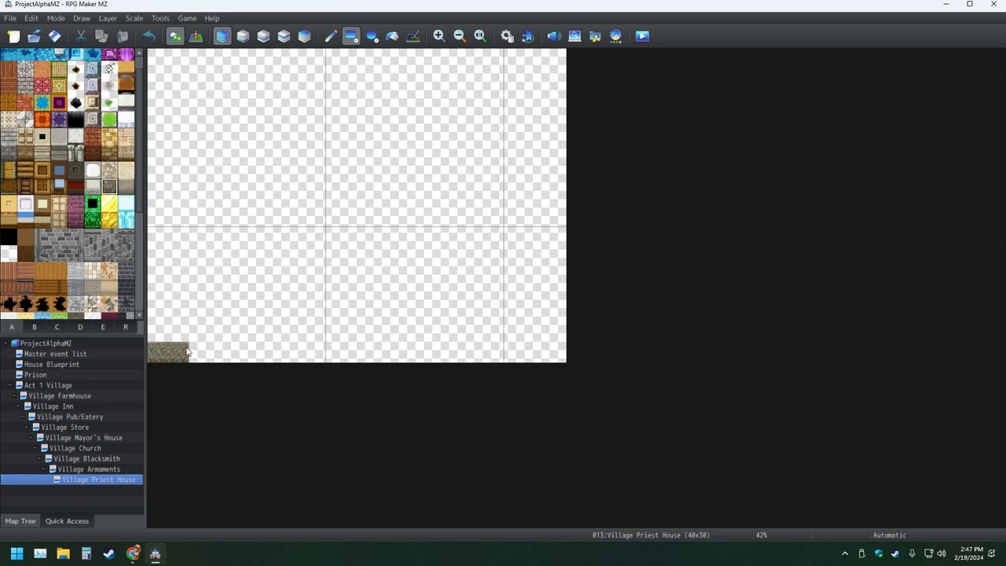
{"action": "left_click_drag", "start_coordinate": [165, 354], "coordinate": [566, 360]}
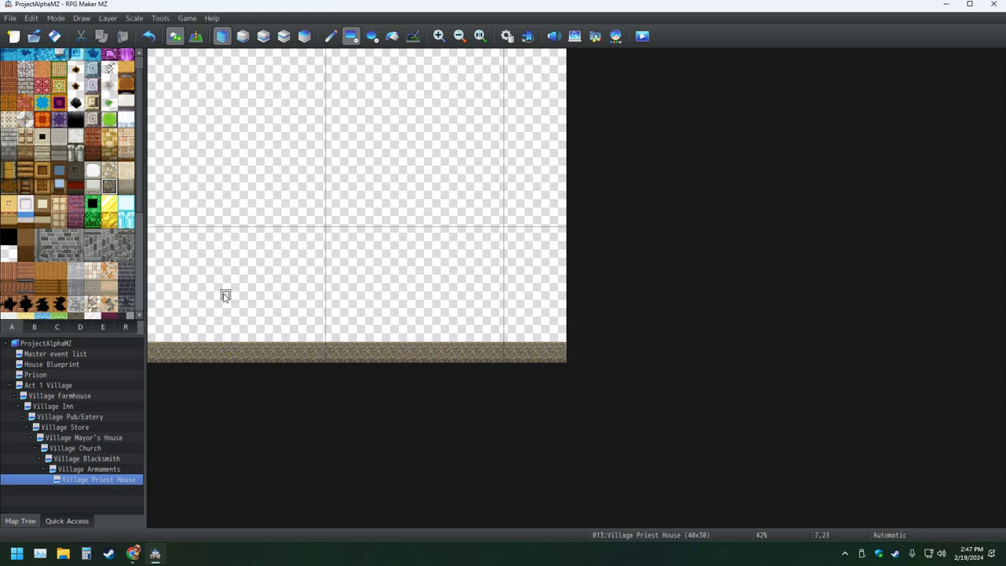
{"action": "mouse_move", "coordinate": [500, 118]}
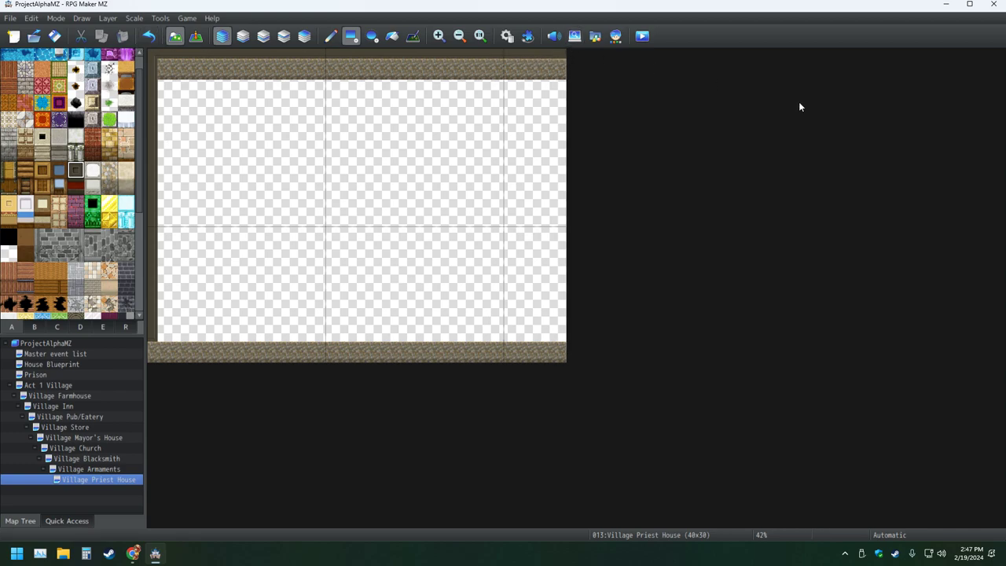
{"action": "mouse_move", "coordinate": [560, 63]}
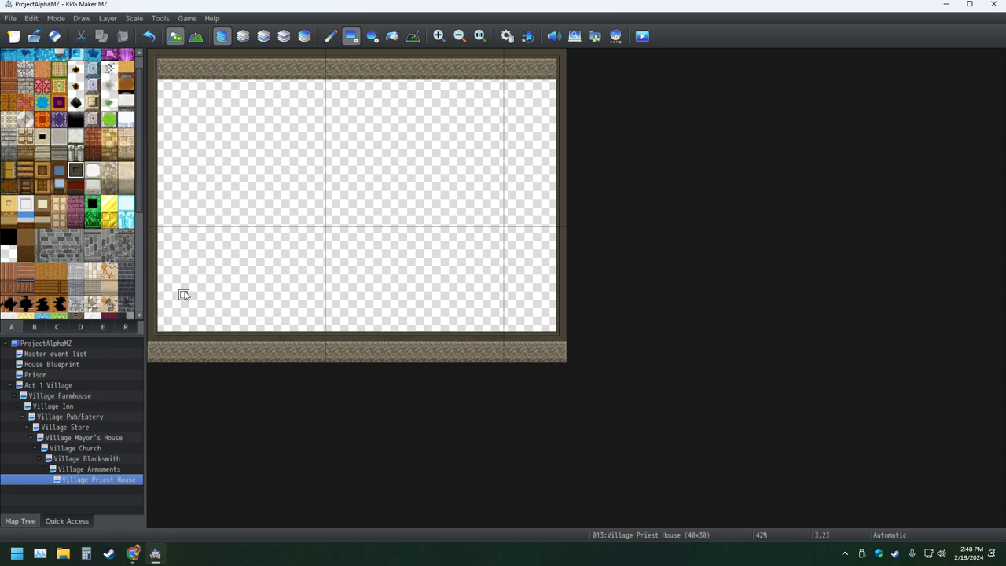
{"action": "mouse_move", "coordinate": [195, 285]}
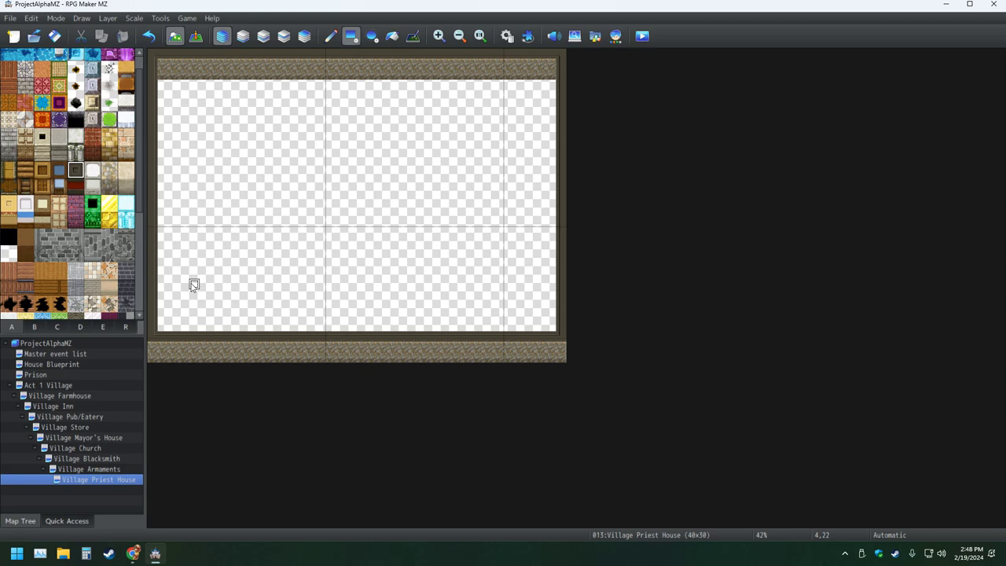
{"action": "mouse_move", "coordinate": [185, 296]}
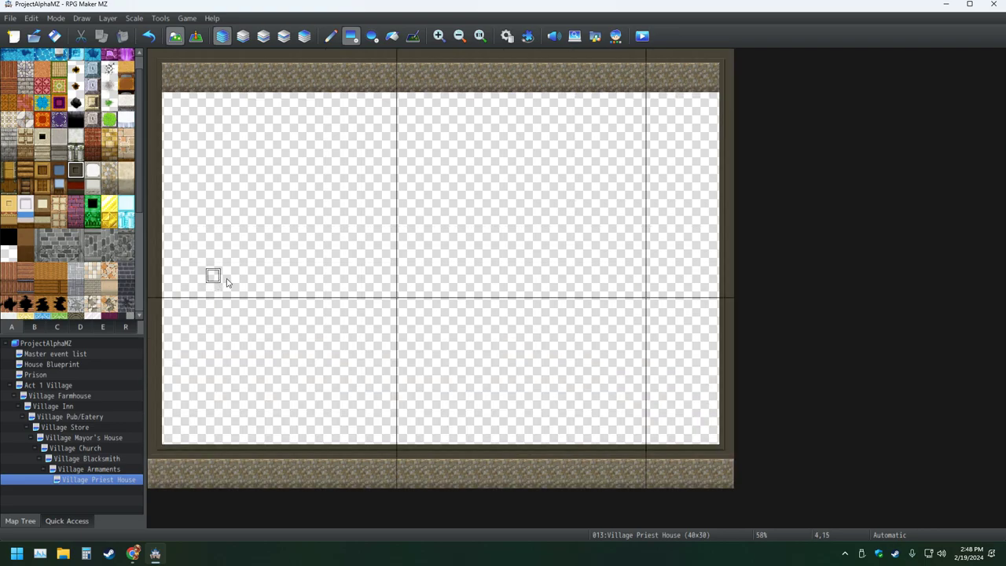
{"action": "left_click", "coordinate": [438, 36]}
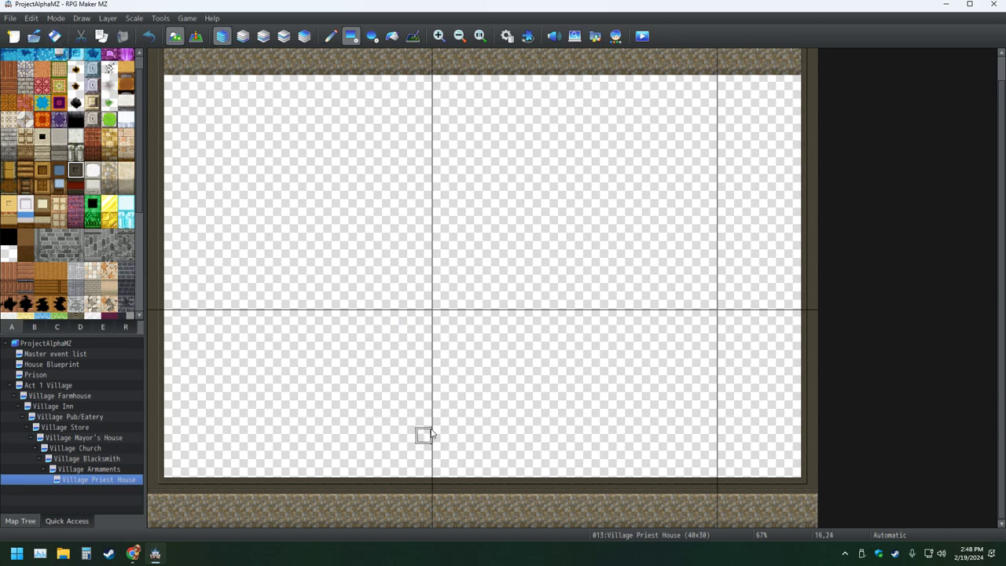
{"action": "mouse_move", "coordinate": [491, 385]}
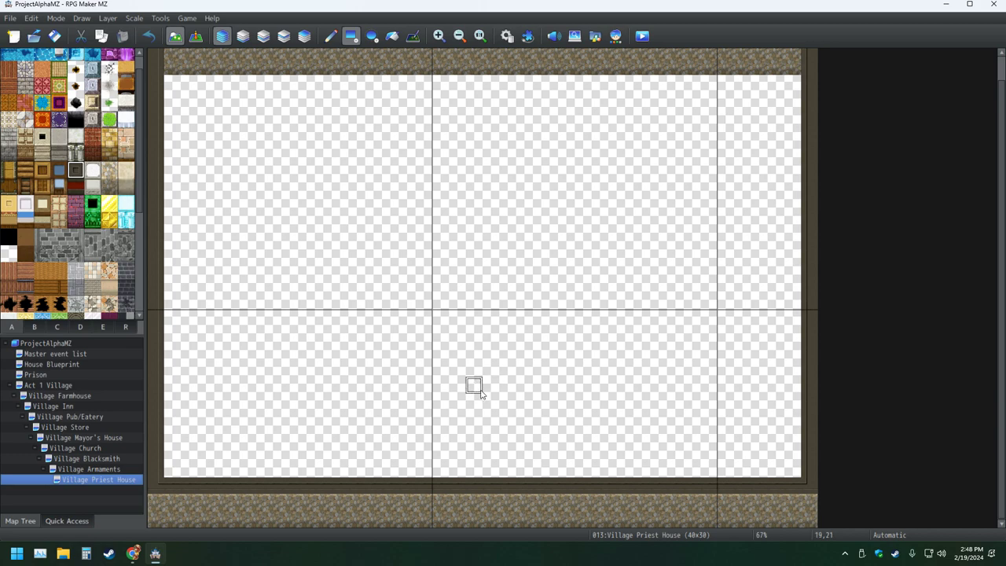
{"action": "mouse_move", "coordinate": [475, 353]}
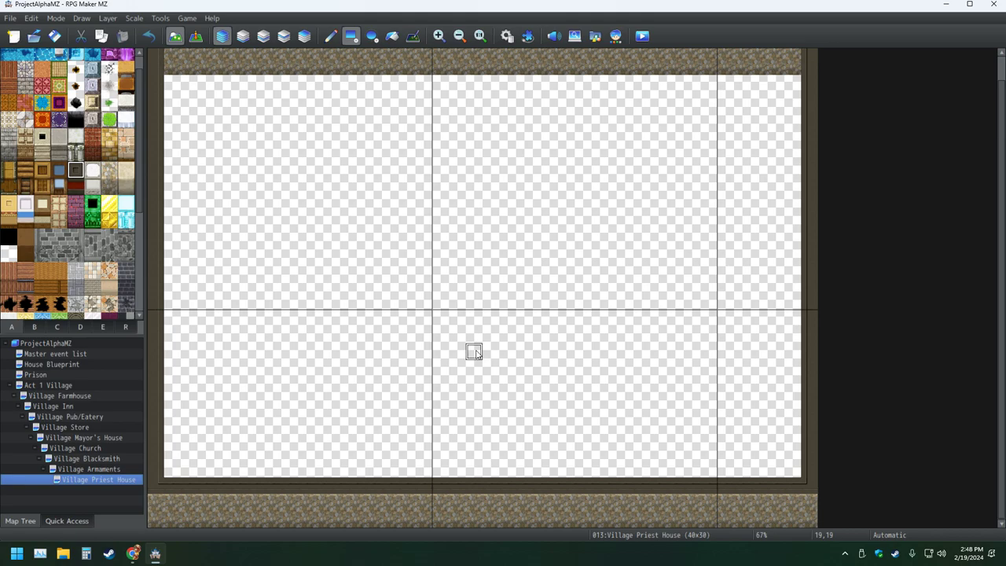
- Switch to the Act 1 Village map and pick the chimney tile for the house roof
{"action": "left_click", "coordinate": [47, 386]}
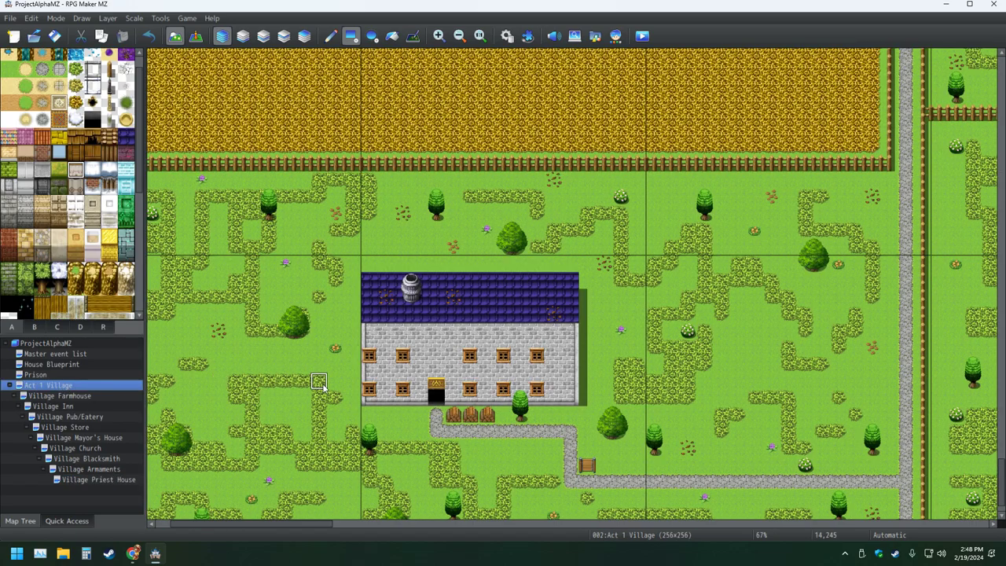
{"action": "mouse_move", "coordinate": [553, 361]}
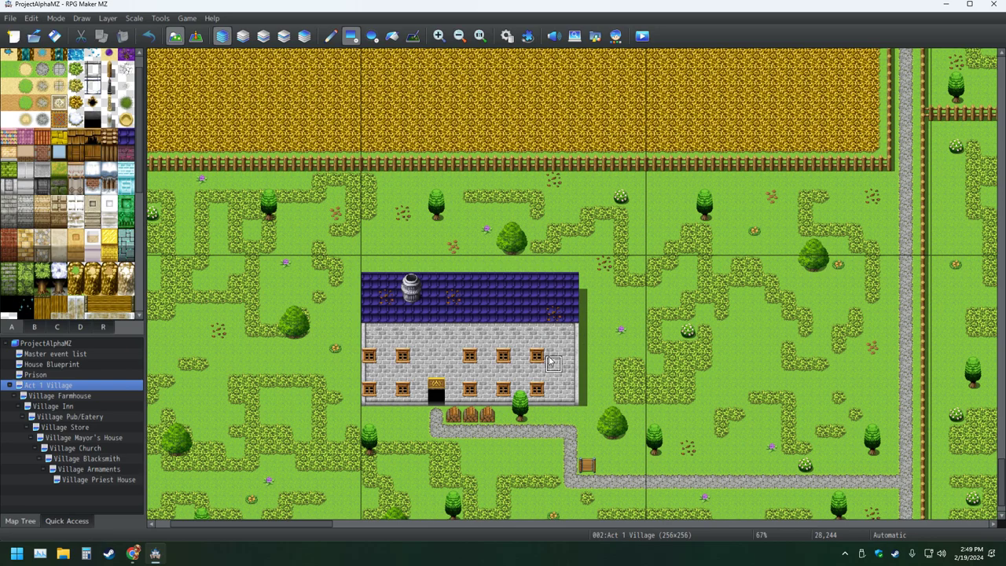
{"action": "mouse_move", "coordinate": [569, 348]}
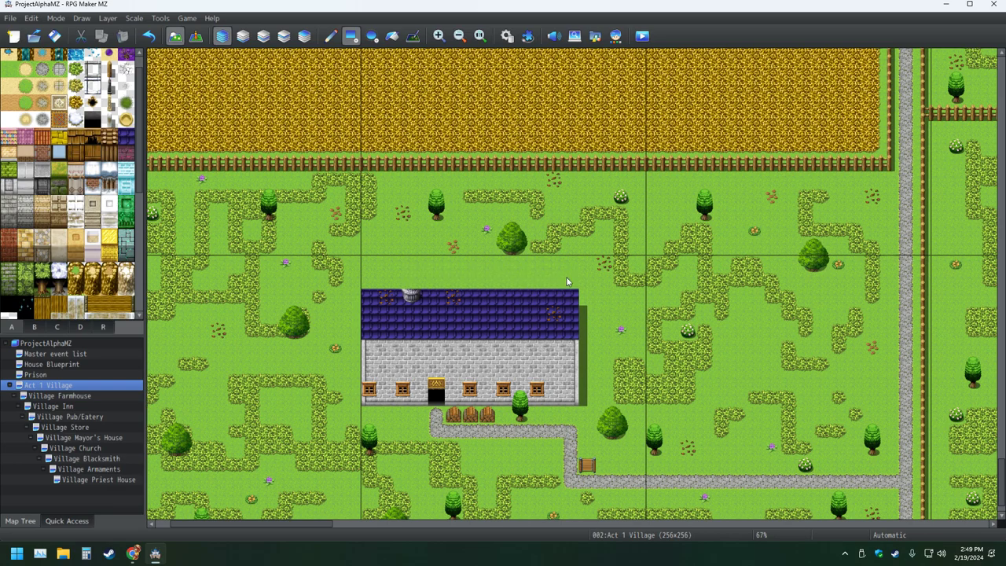
{"action": "mouse_move", "coordinate": [604, 315]}
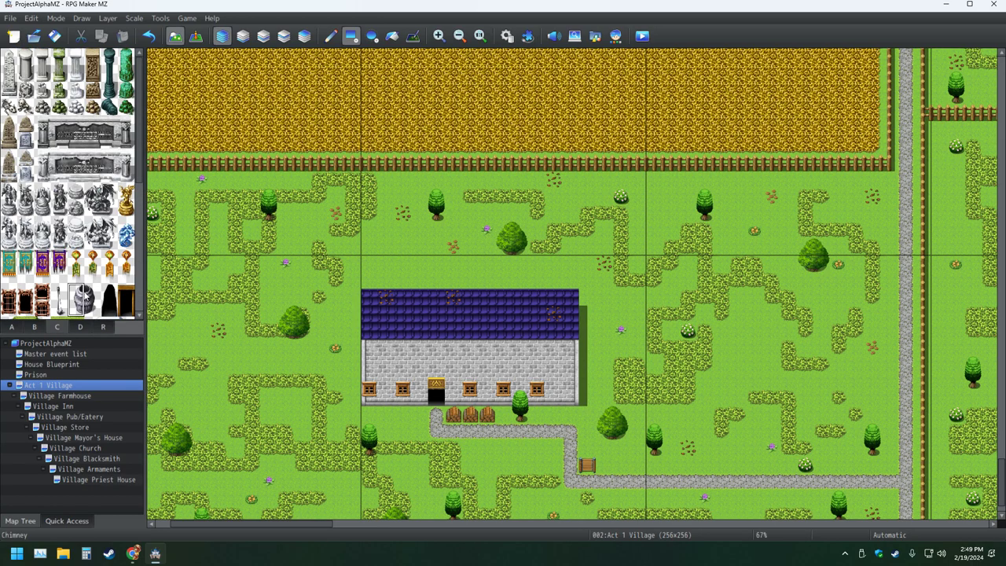
{"action": "left_click", "coordinate": [444, 305]}
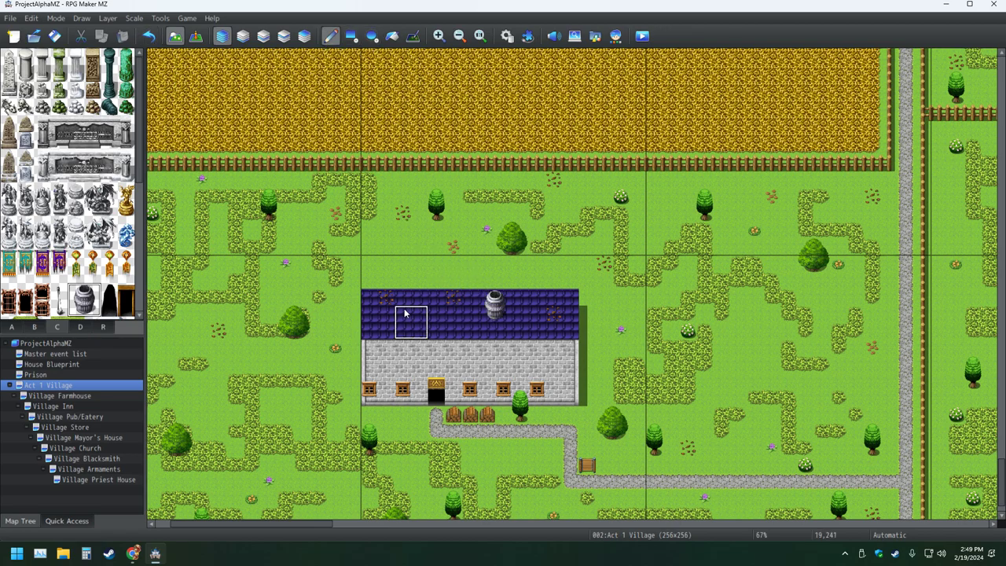
{"action": "mouse_move", "coordinate": [259, 338]}
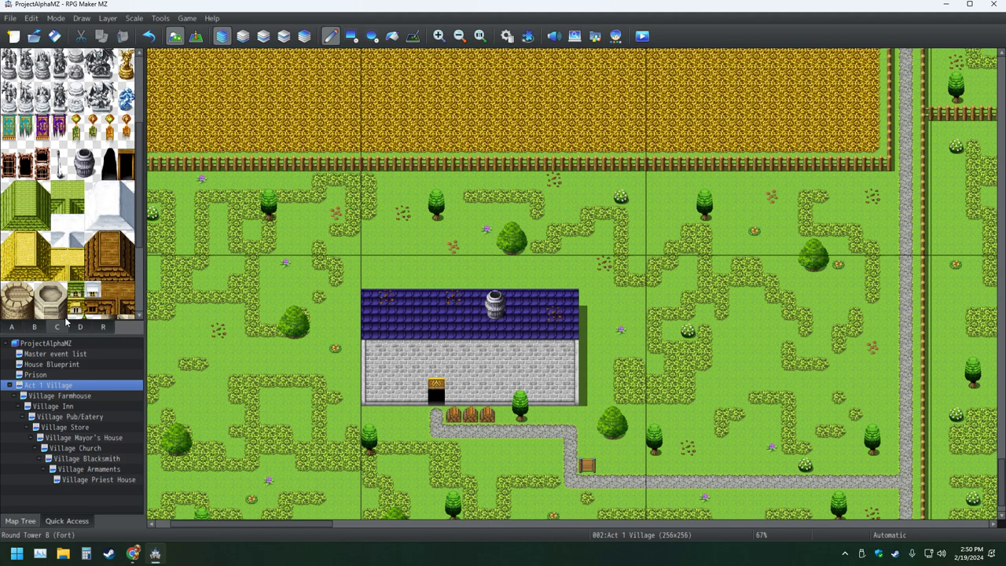
- Remove the top roof row and place a stone chimney slightly right of roof centre
{"action": "left_click", "coordinate": [35, 326]}
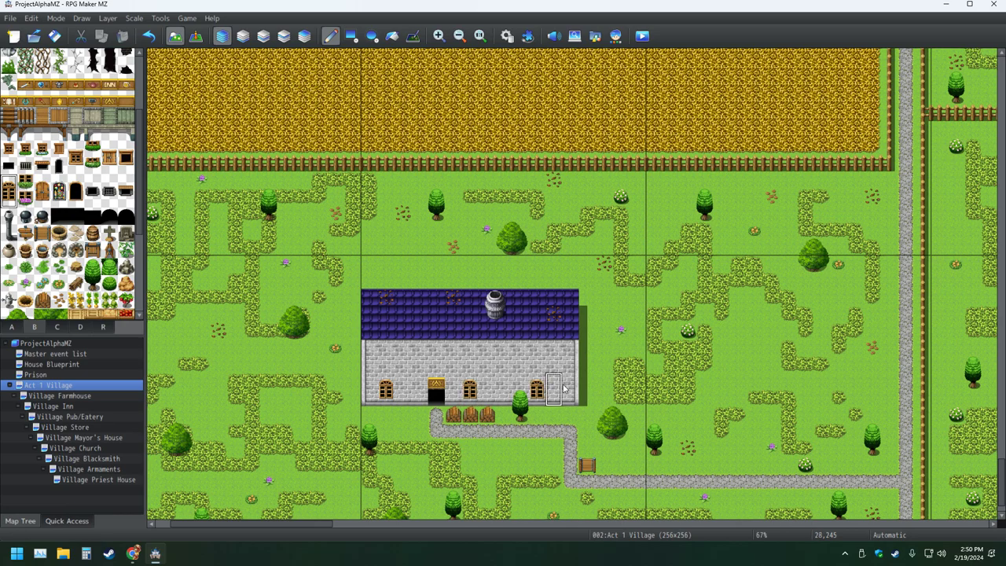
{"action": "mouse_move", "coordinate": [560, 387]}
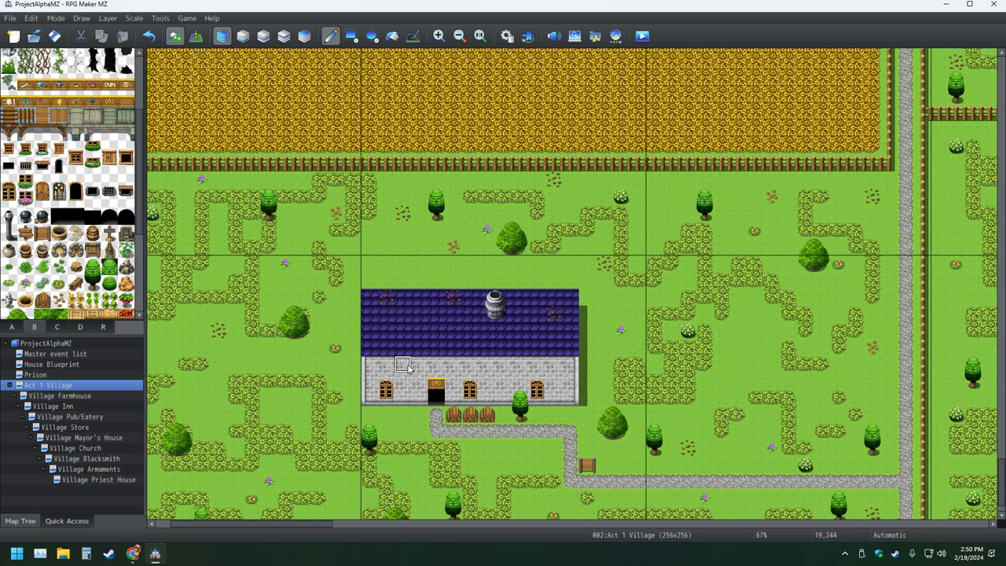
{"action": "mouse_move", "coordinate": [387, 280]}
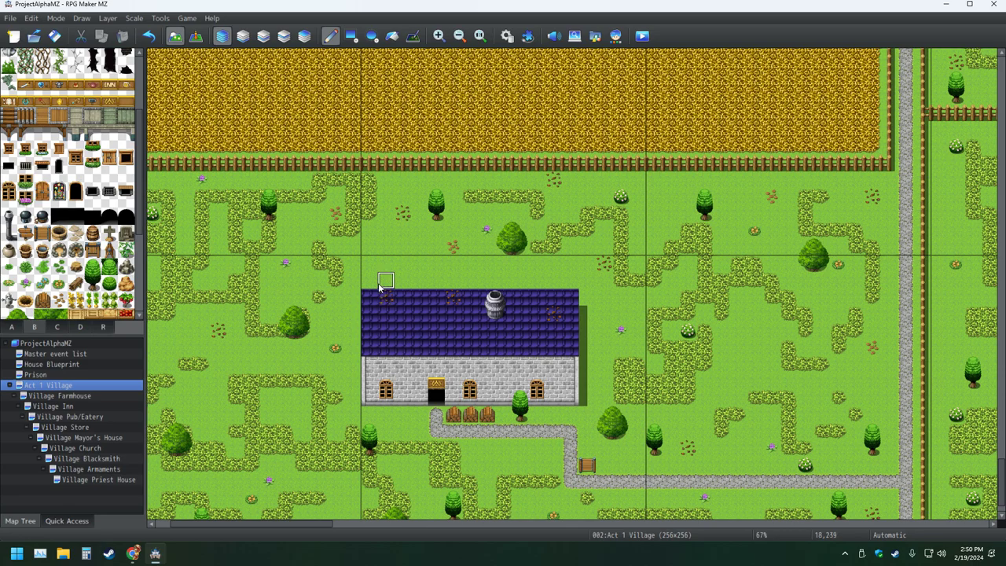
{"action": "left_click_drag", "start_coordinate": [385, 280], "coordinate": [569, 299]}
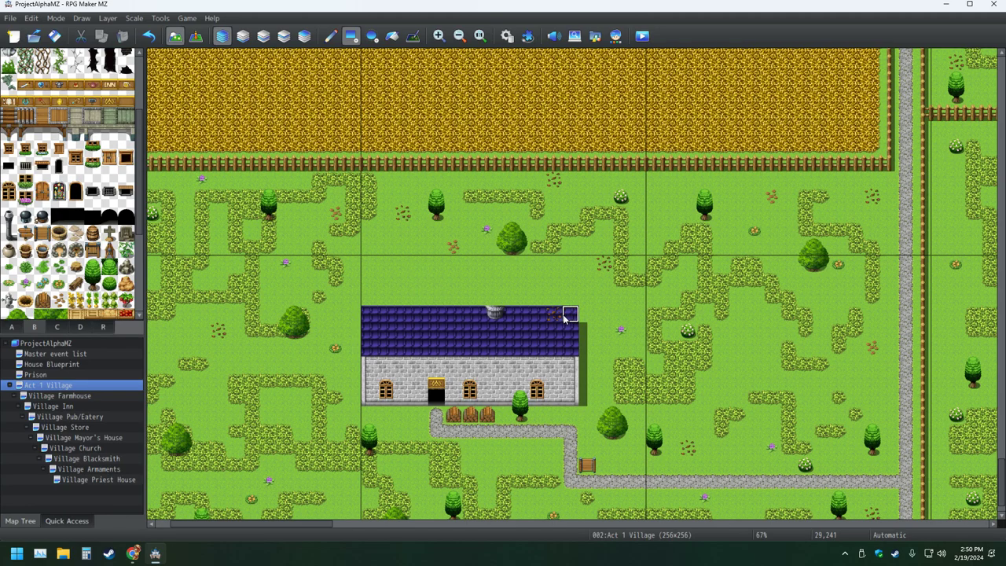
{"action": "mouse_move", "coordinate": [453, 330]}
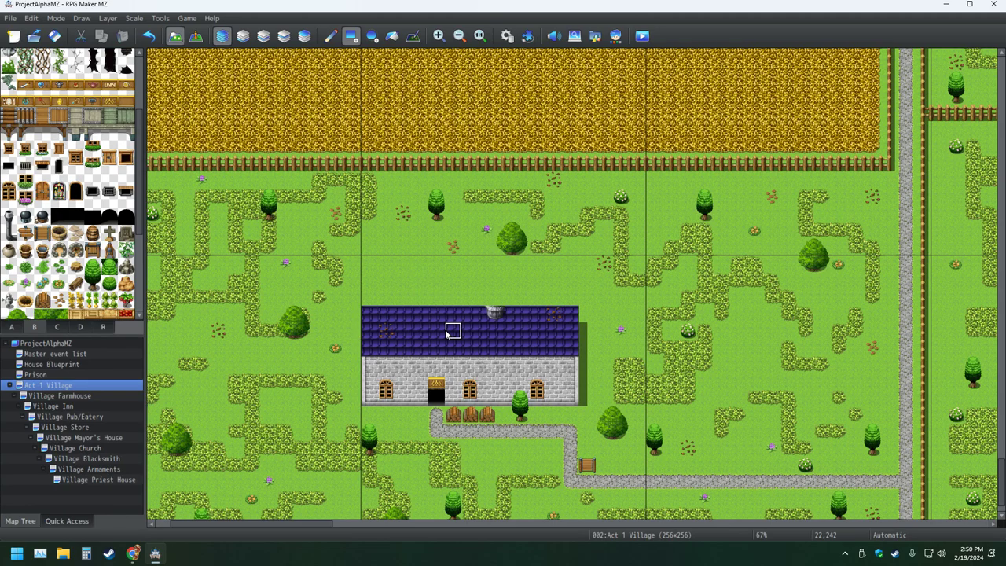
{"action": "mouse_move", "coordinate": [418, 280]}
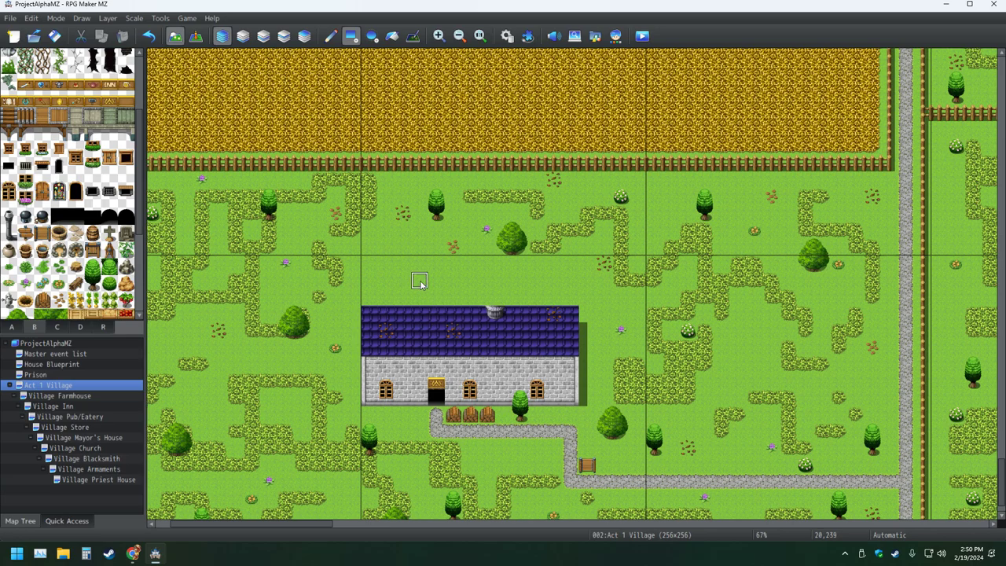
{"action": "mouse_move", "coordinate": [402, 280]}
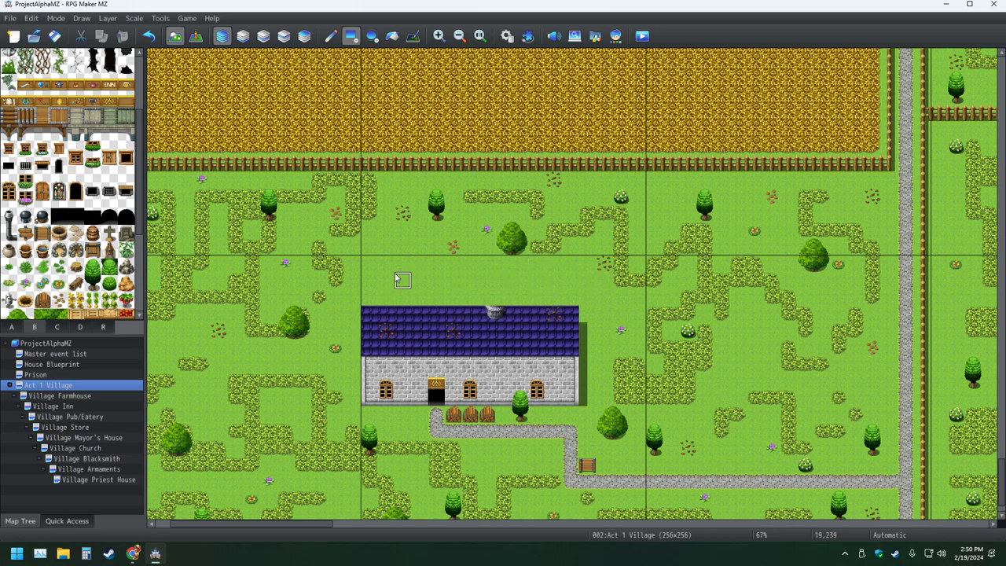
{"action": "mouse_move", "coordinate": [54, 317]}
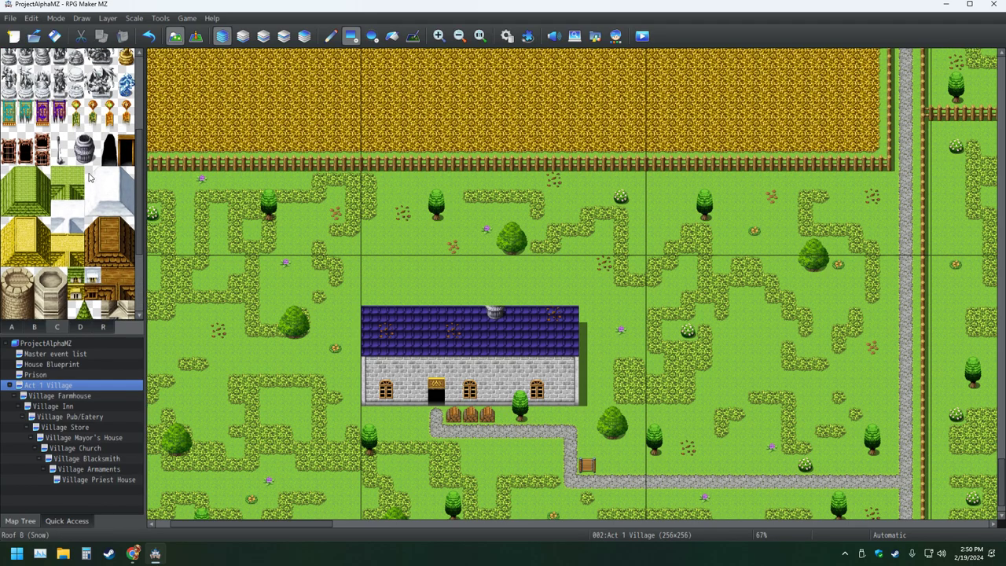
{"action": "left_click", "coordinate": [85, 149]}
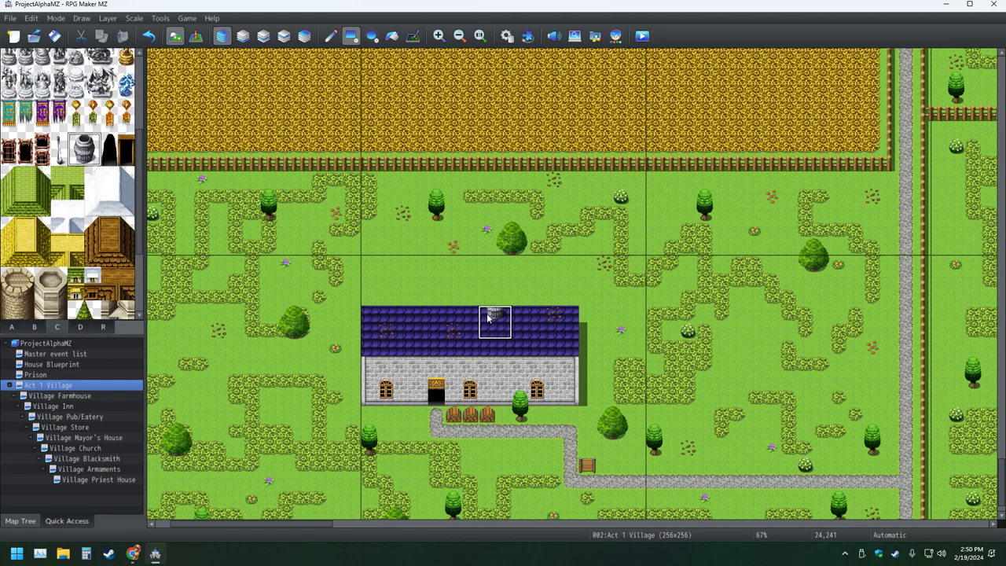
{"action": "mouse_move", "coordinate": [505, 331]}
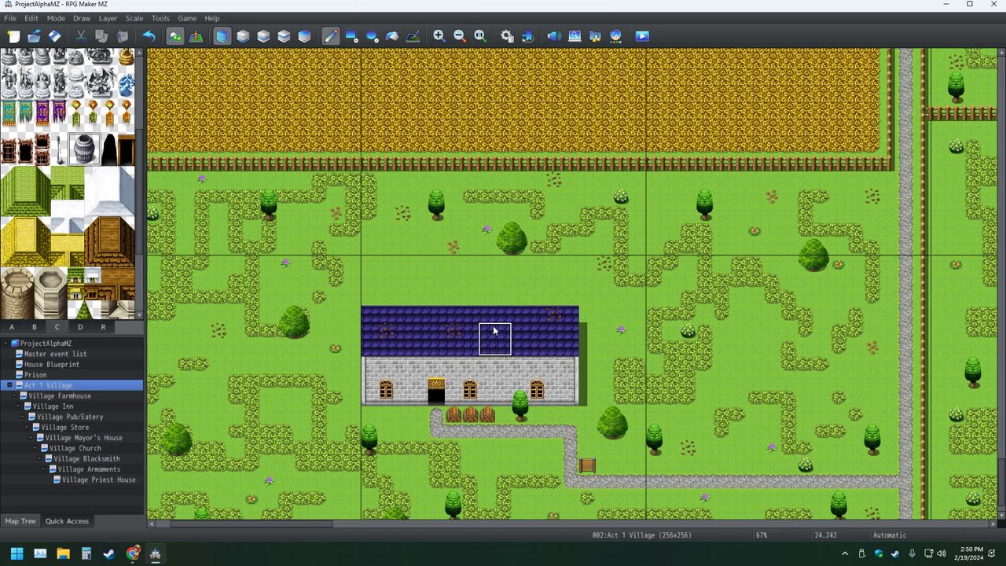
{"action": "left_click", "coordinate": [494, 338]}
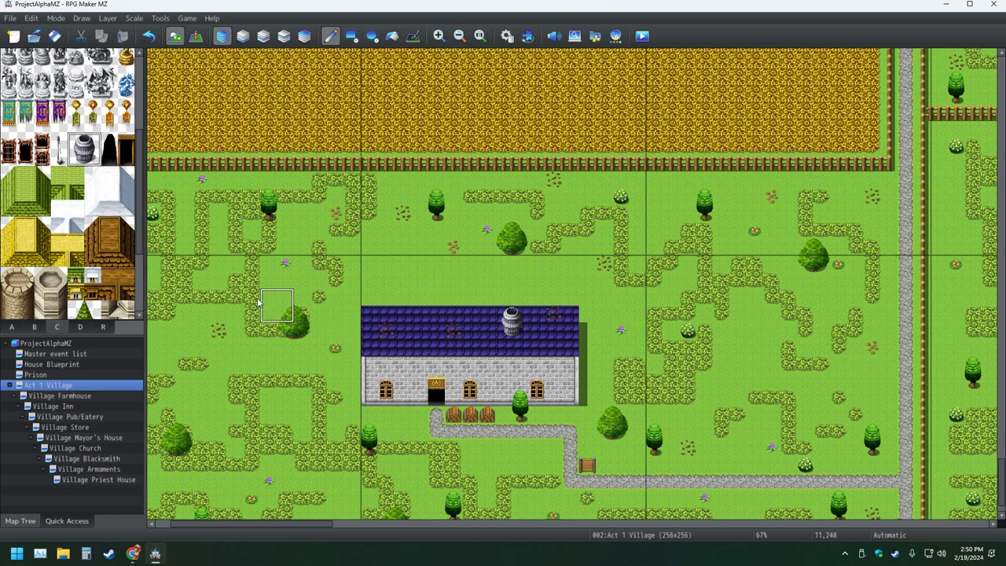
{"action": "mouse_move", "coordinate": [244, 220]}
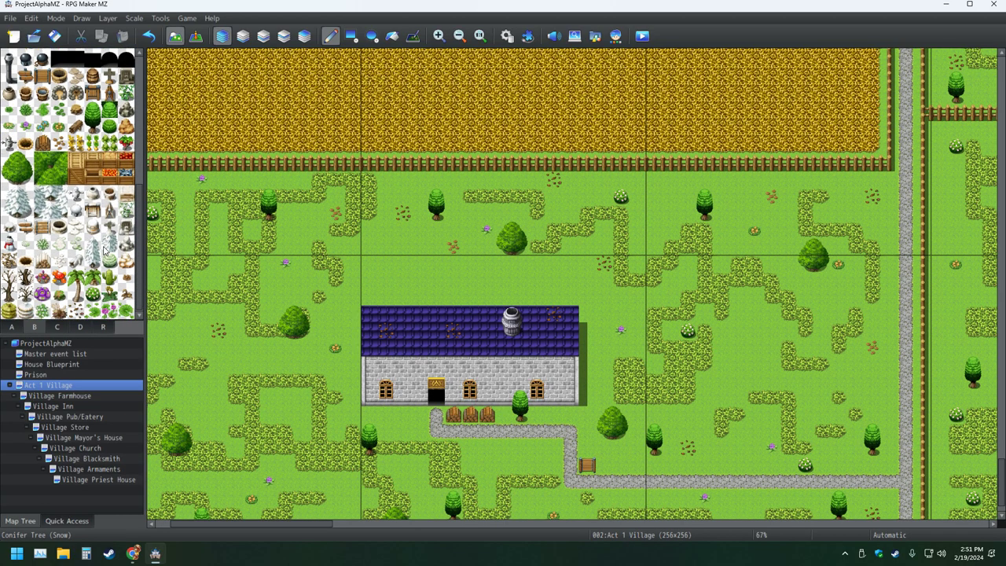
{"action": "scroll", "scroll_direction": "down", "scroll_amount": 3}
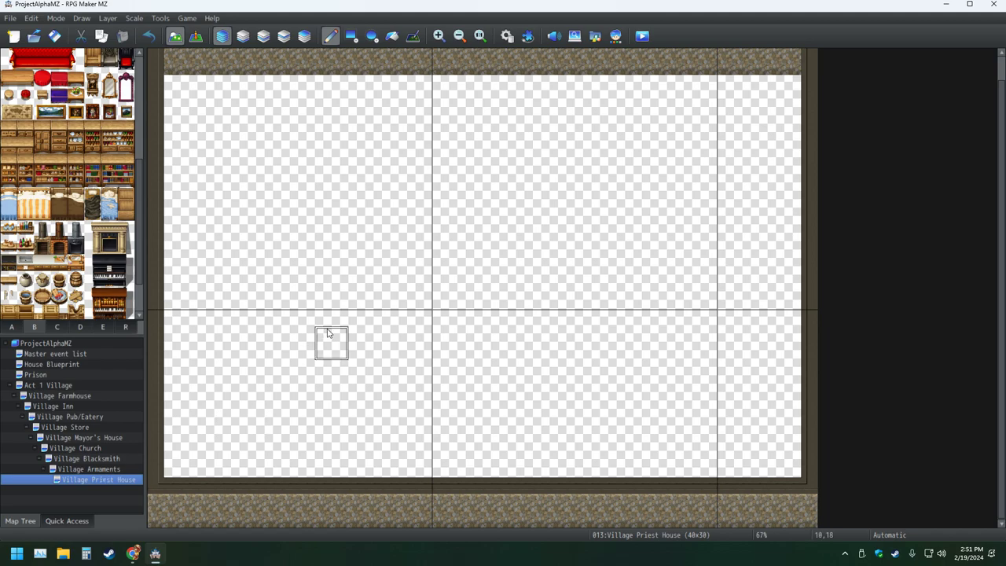
{"action": "mouse_move", "coordinate": [365, 343]}
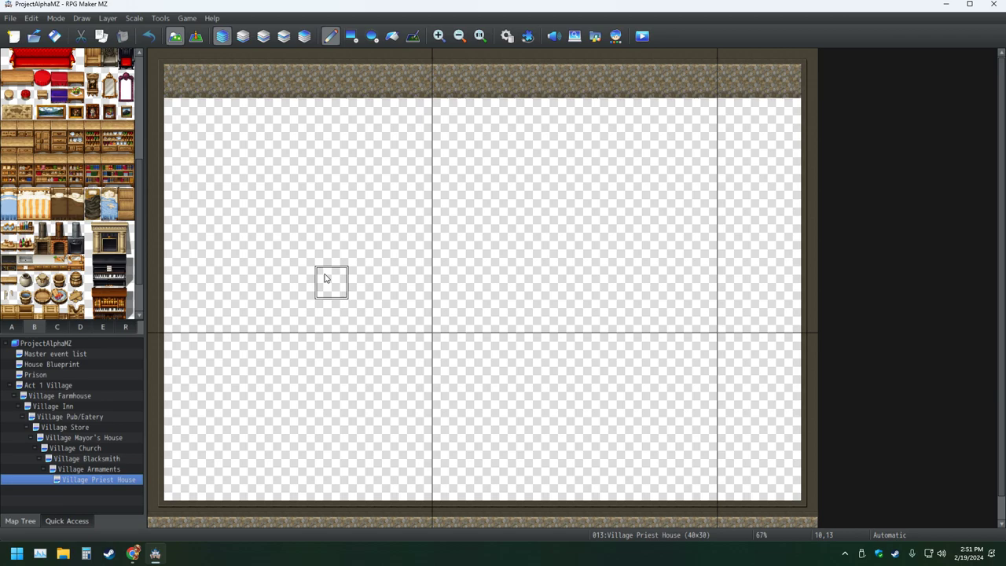
{"action": "mouse_move", "coordinate": [349, 250]}
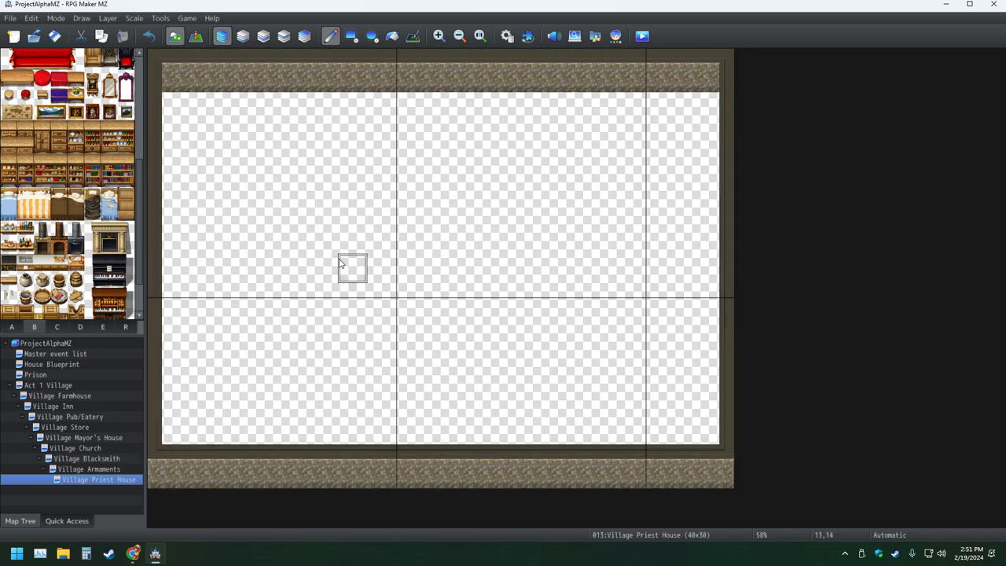
{"action": "mouse_move", "coordinate": [365, 268]}
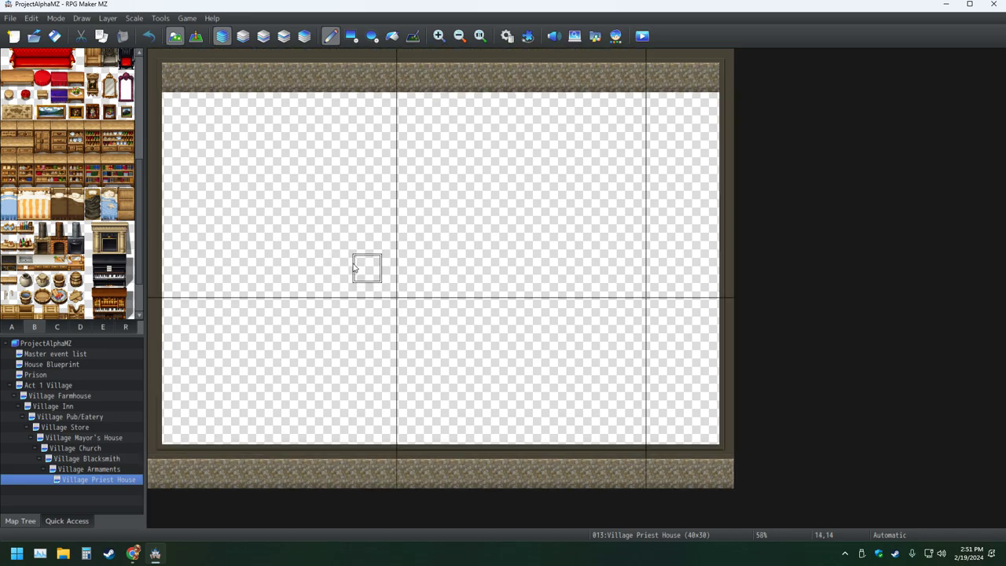
{"action": "mouse_move", "coordinate": [353, 268]}
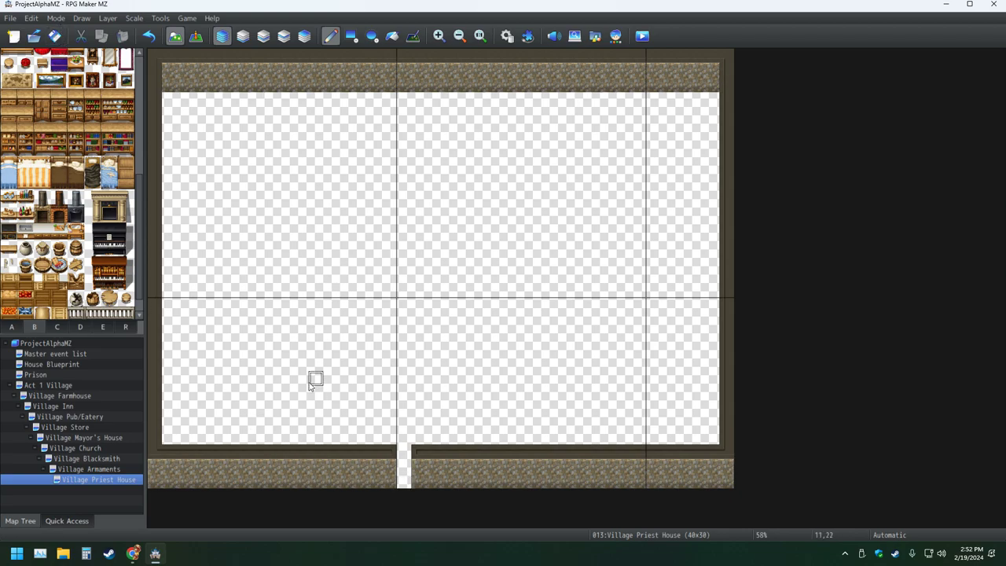
{"action": "mouse_move", "coordinate": [522, 382]}
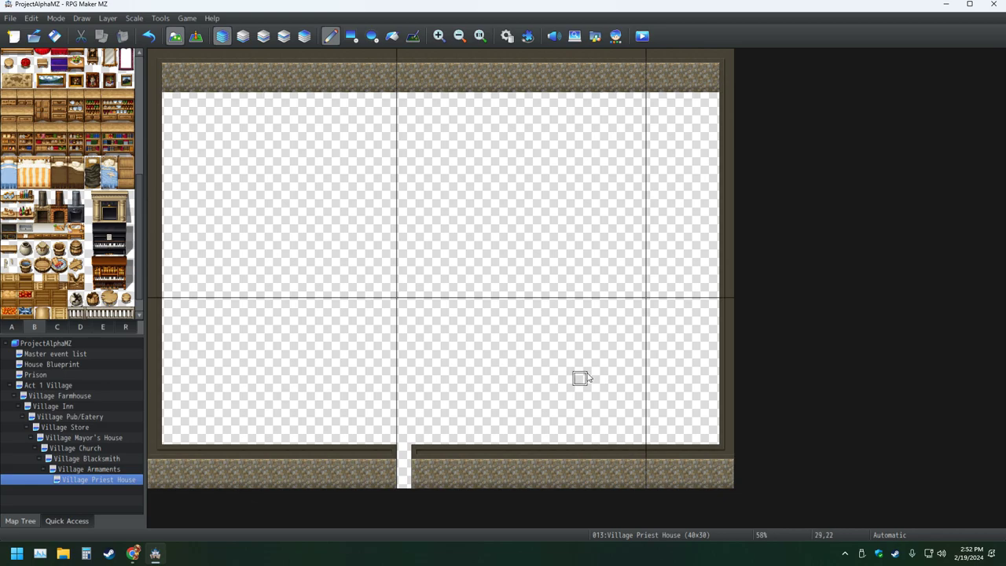
{"action": "mouse_move", "coordinate": [581, 379]}
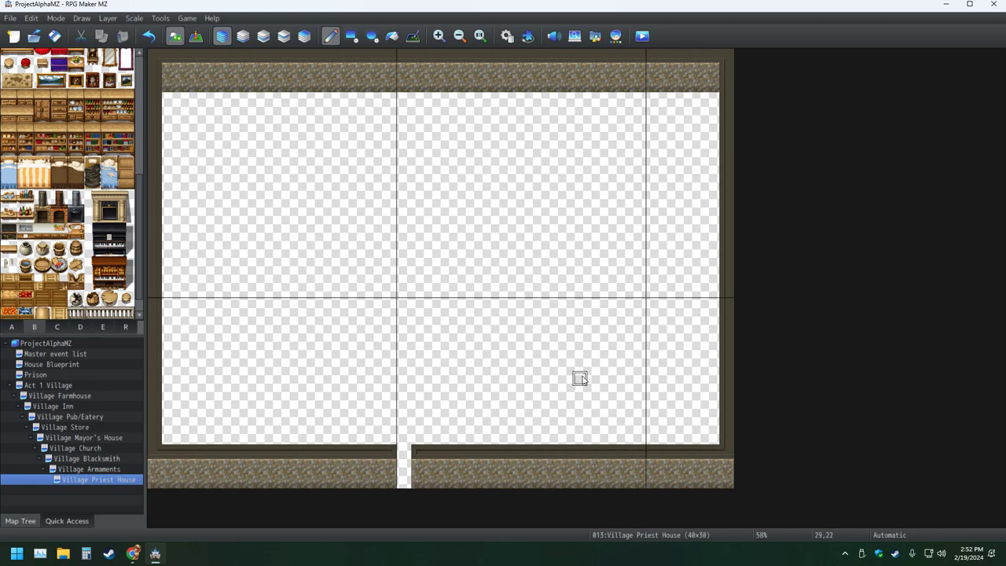
{"action": "mouse_move", "coordinate": [580, 382]}
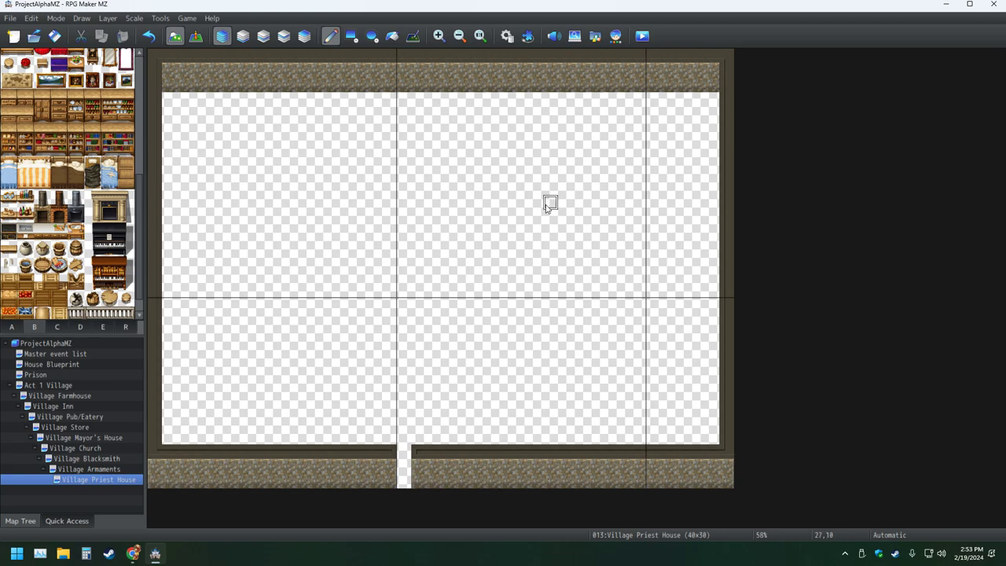
{"action": "mouse_move", "coordinate": [534, 261]}
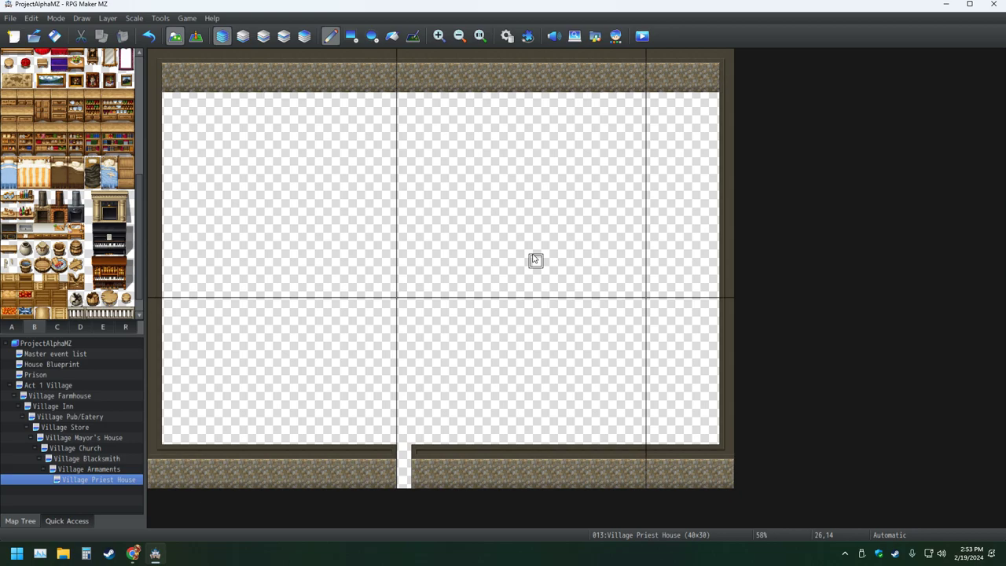
{"action": "mouse_move", "coordinate": [535, 248]}
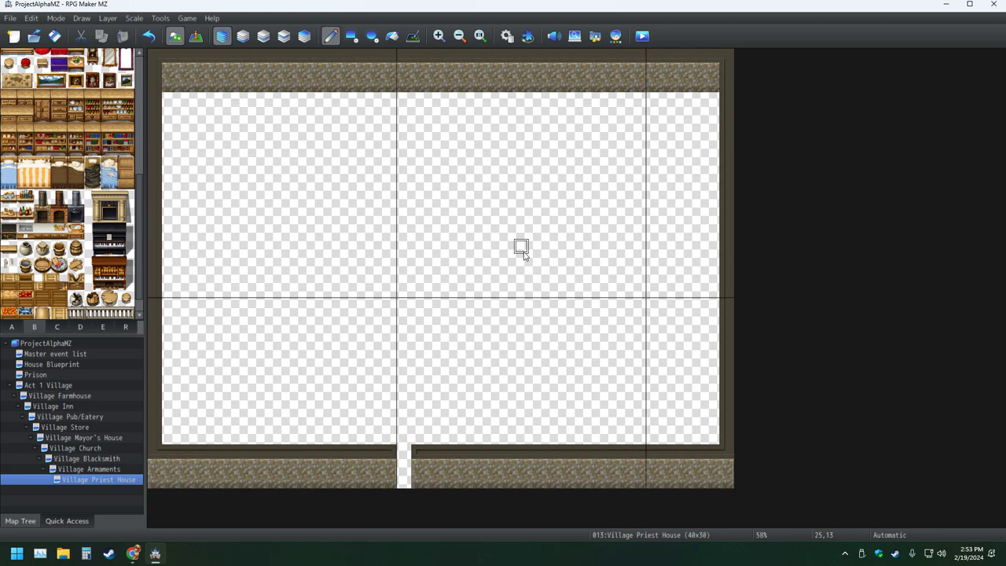
{"action": "mouse_move", "coordinate": [699, 129]}
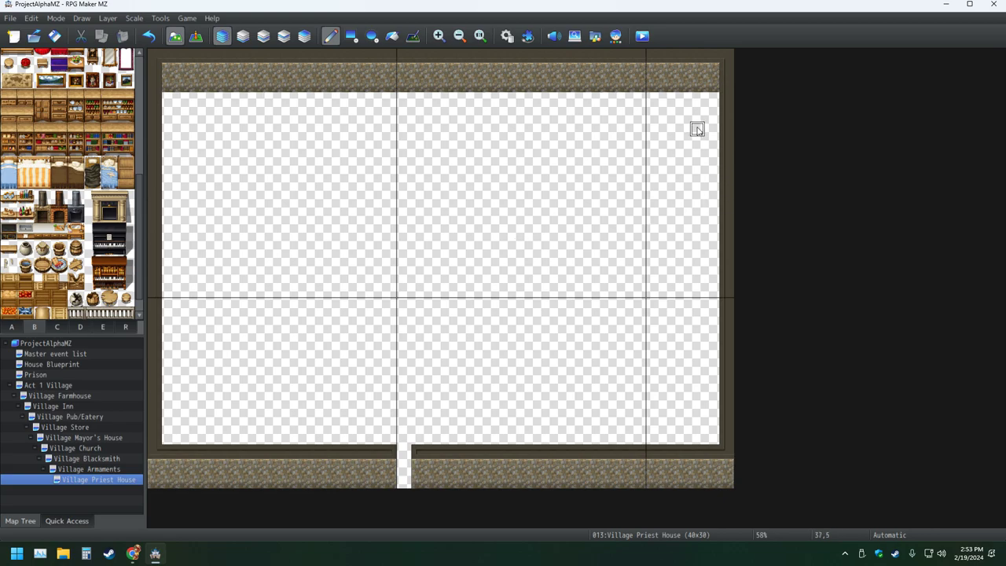
{"action": "mouse_move", "coordinate": [698, 217]}
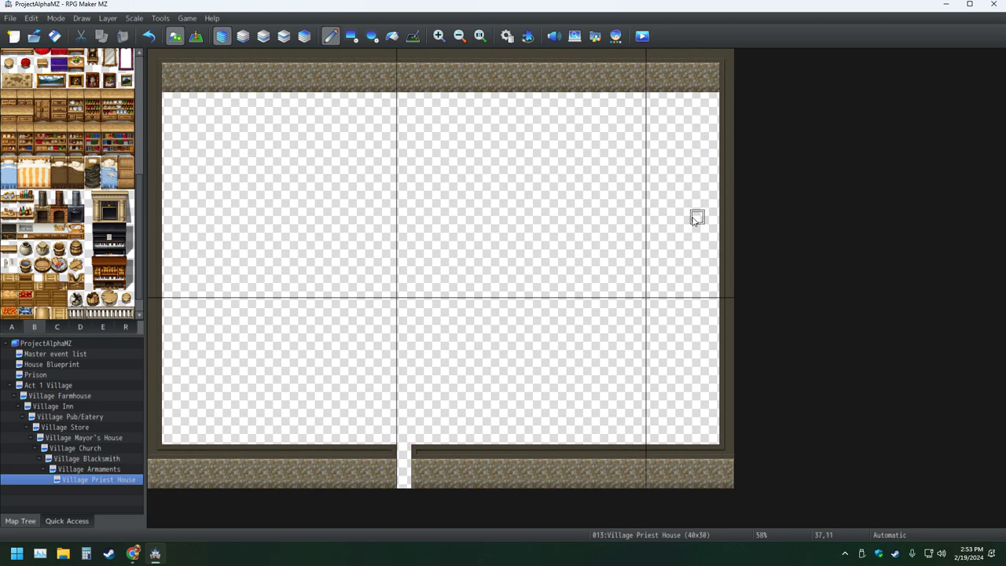
{"action": "mouse_move", "coordinate": [491, 159]}
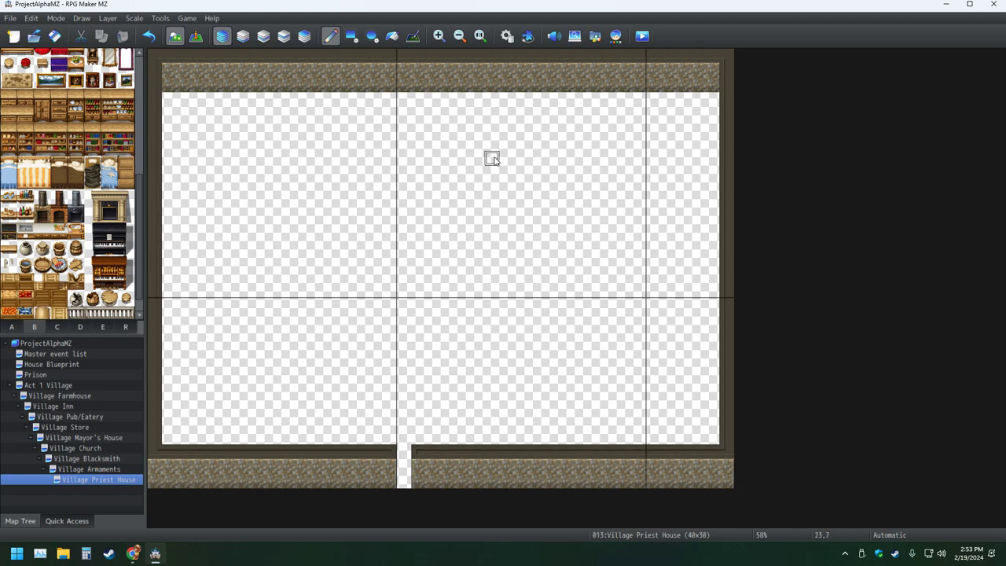
{"action": "mouse_move", "coordinate": [642, 159]}
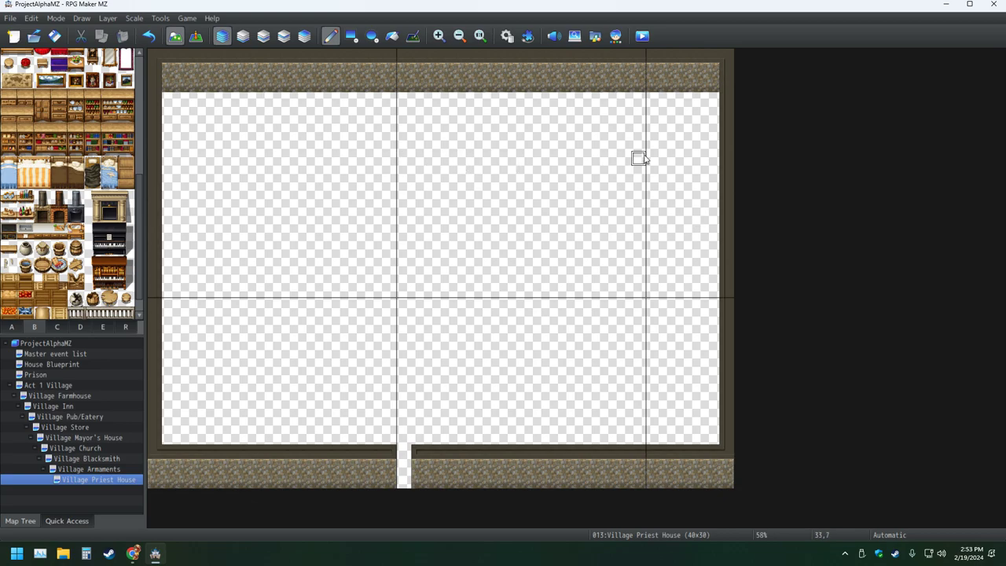
{"action": "mouse_move", "coordinate": [610, 349]}
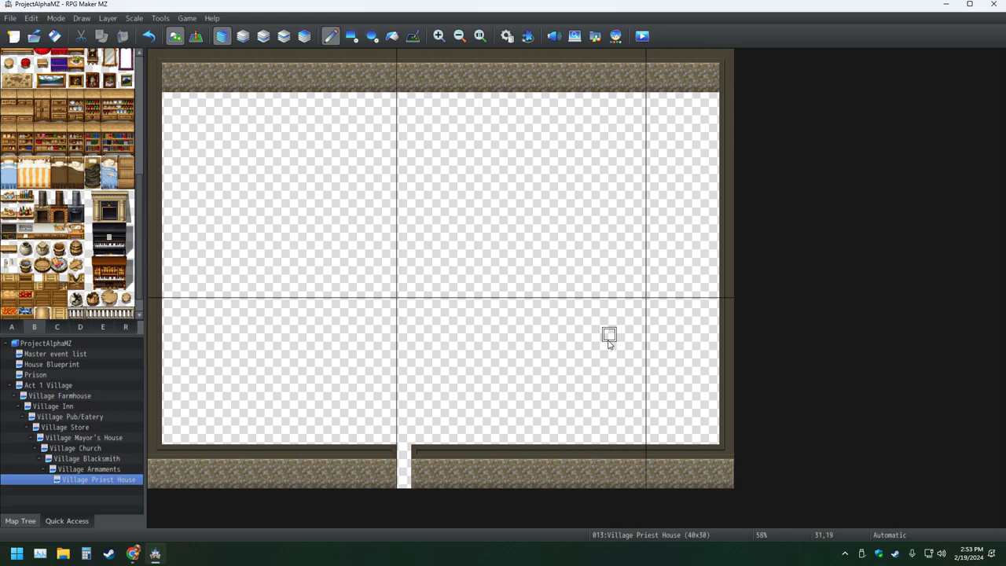
{"action": "mouse_move", "coordinate": [506, 334]}
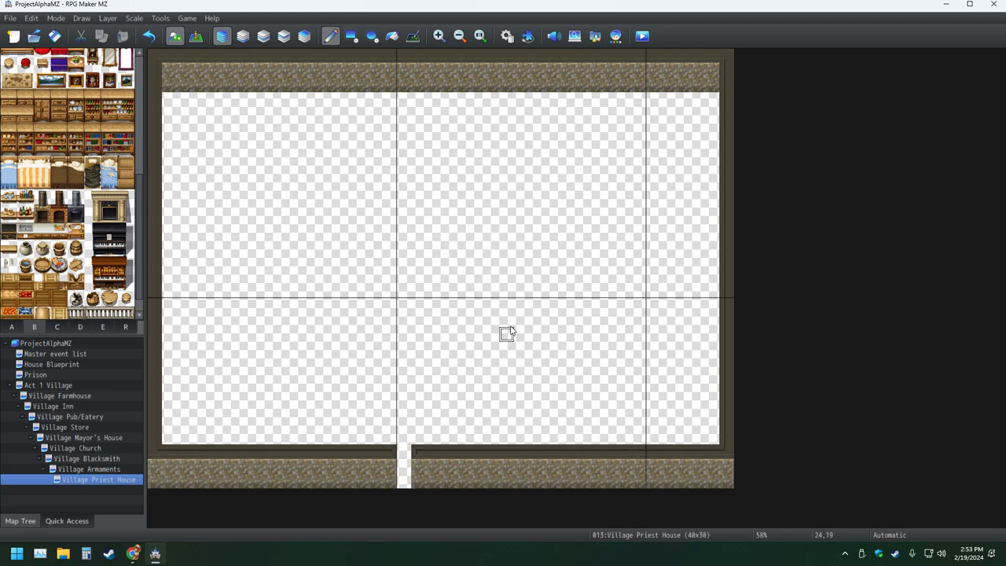
{"action": "mouse_move", "coordinate": [506, 321]}
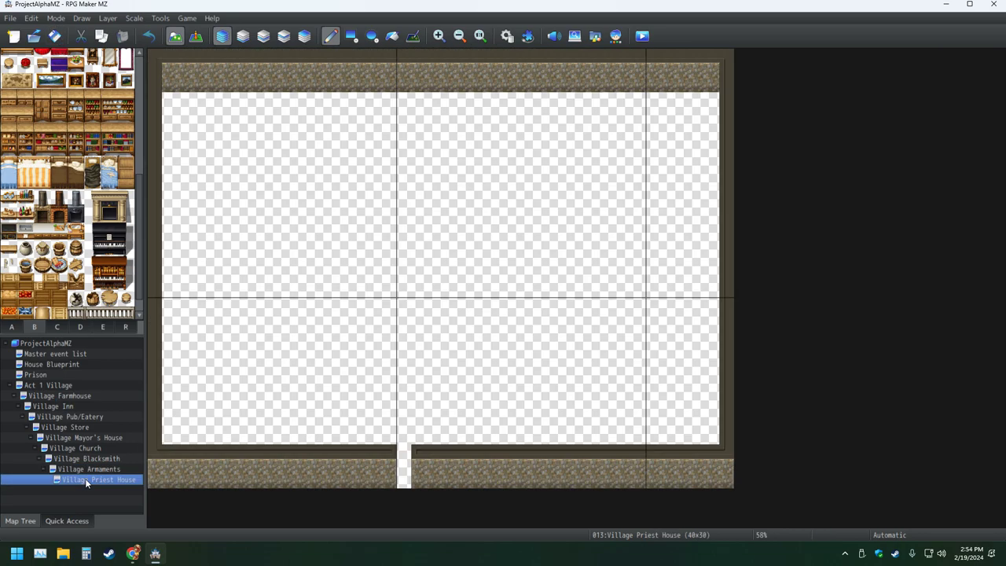
{"action": "mouse_move", "coordinate": [522, 349]}
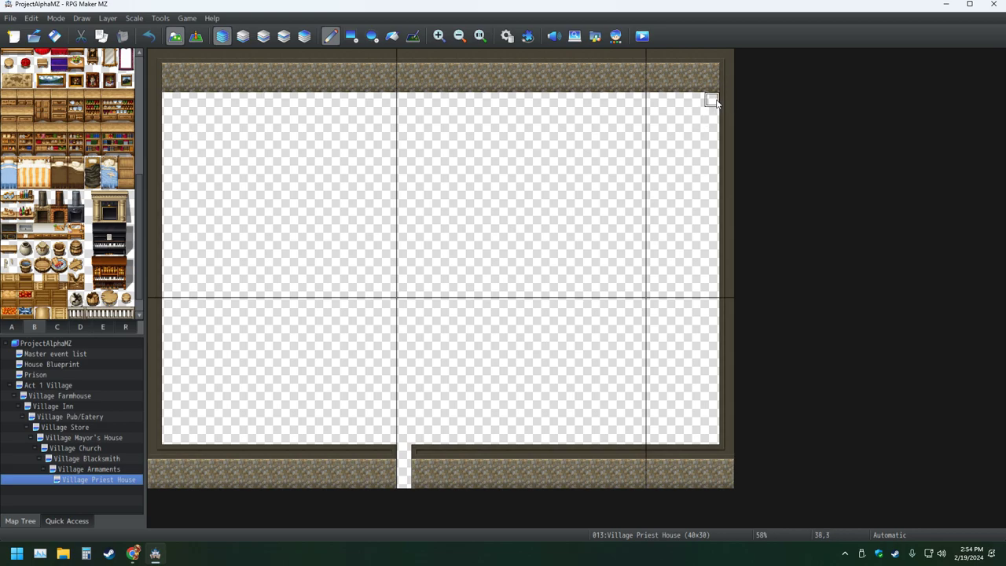
{"action": "mouse_move", "coordinate": [654, 100]}
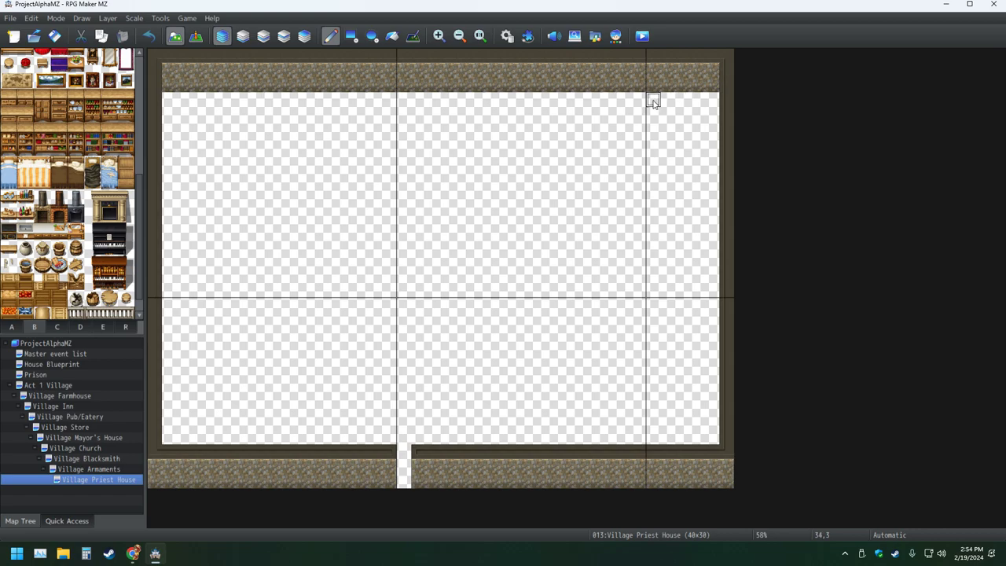
- Narrow the Village Priest House map width to 35, then to 34 tiles
{"action": "right_click", "coordinate": [101, 480]}
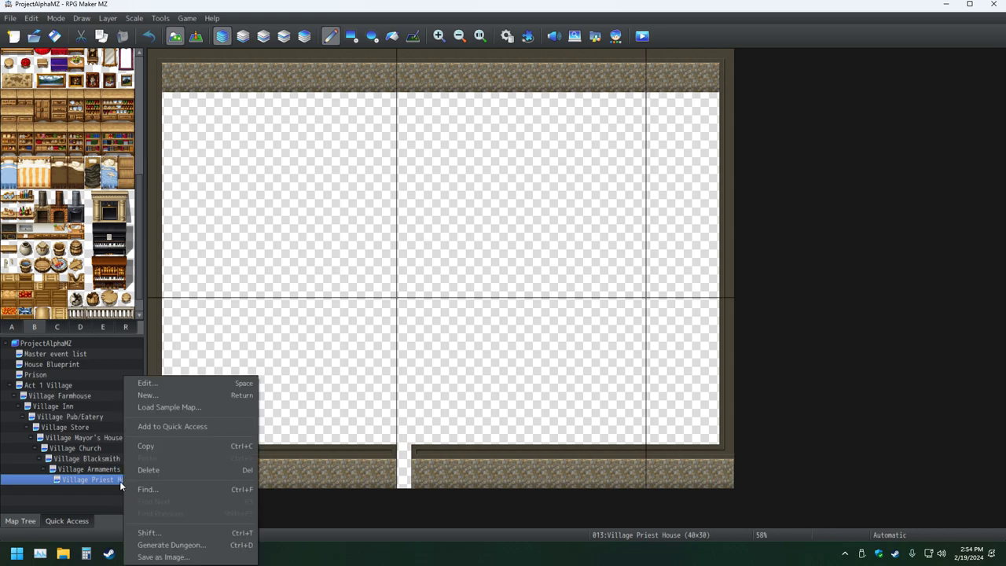
{"action": "left_click", "coordinate": [148, 383]}
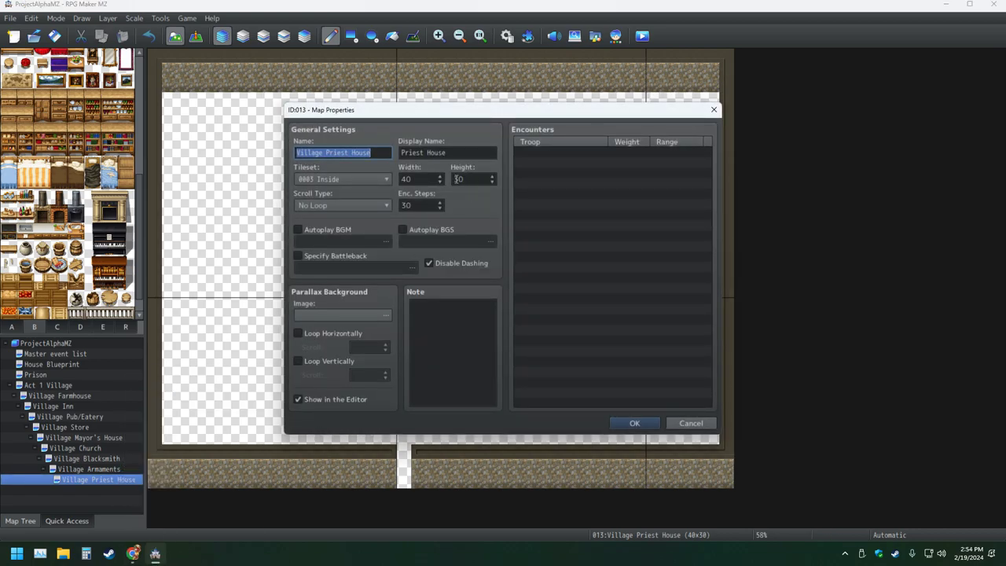
{"action": "type", "text": "35"}
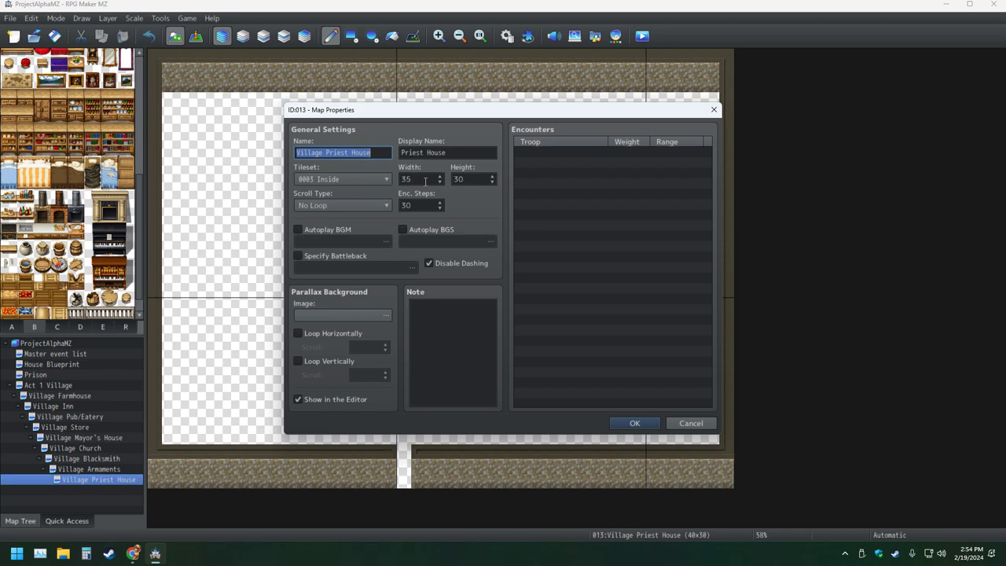
{"action": "left_click", "coordinate": [635, 423]}
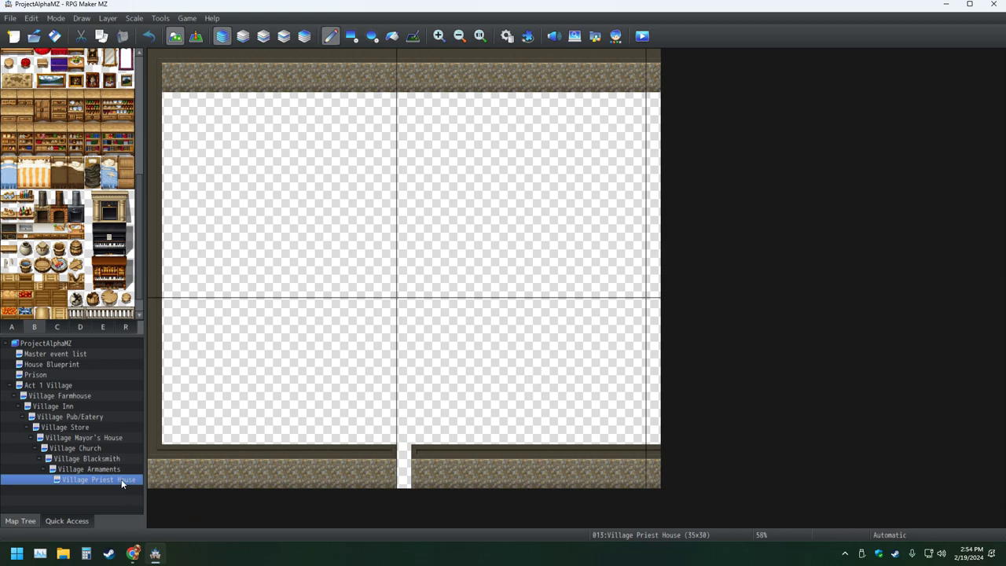
{"action": "double_click", "coordinate": [98, 480]}
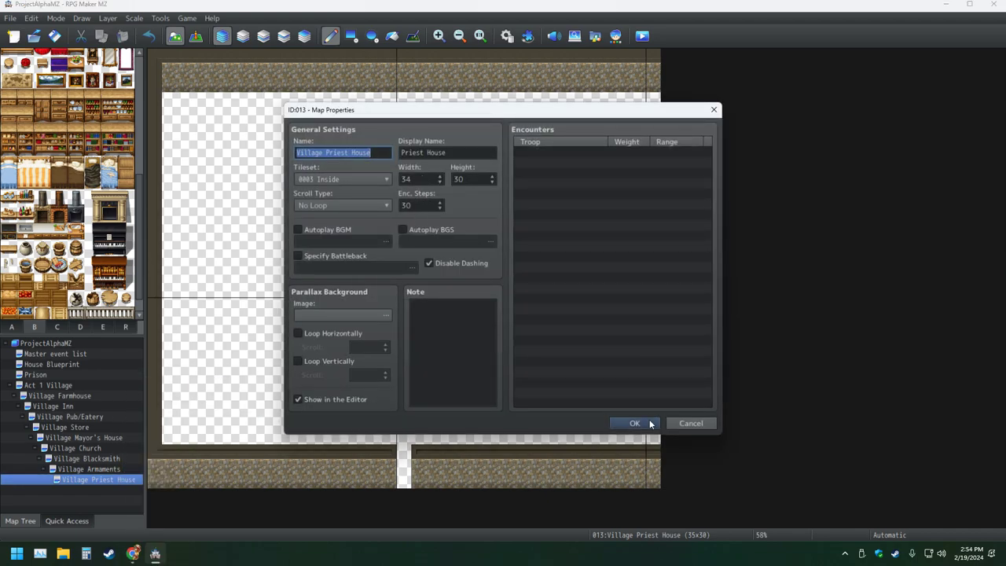
{"action": "left_click", "coordinate": [635, 423]}
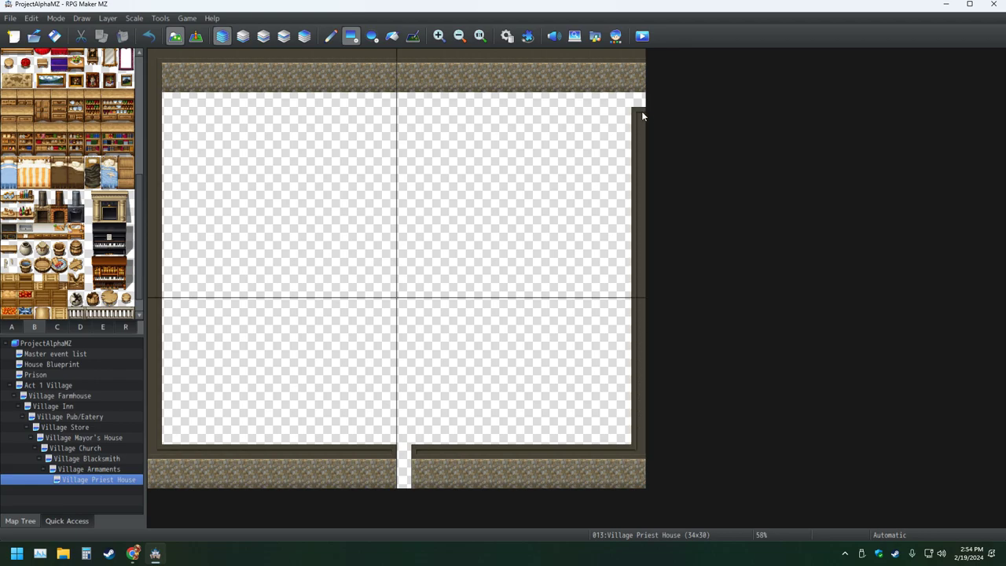
{"action": "mouse_move", "coordinate": [462, 275]}
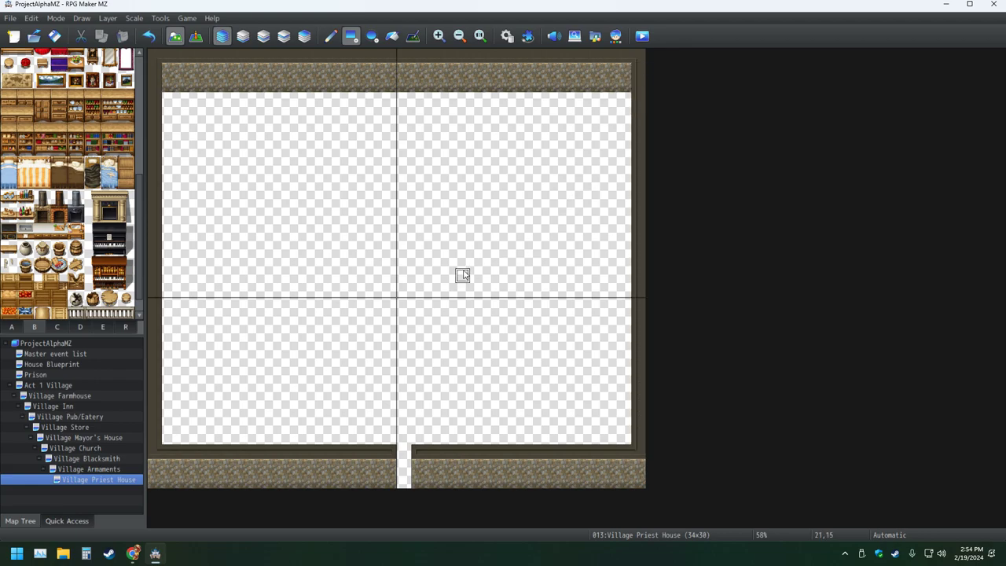
{"action": "mouse_move", "coordinate": [258, 349]}
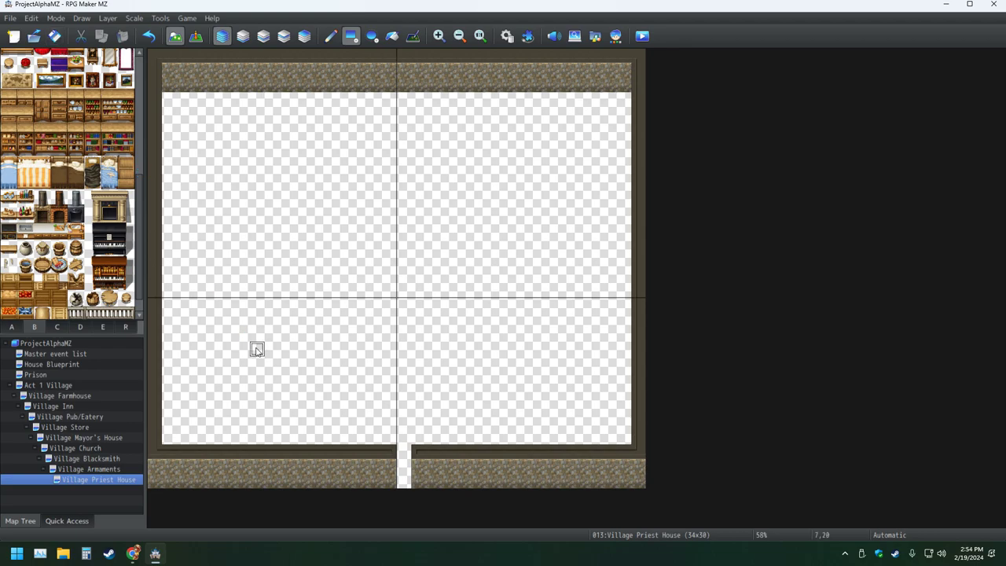
{"action": "mouse_move", "coordinate": [316, 365]}
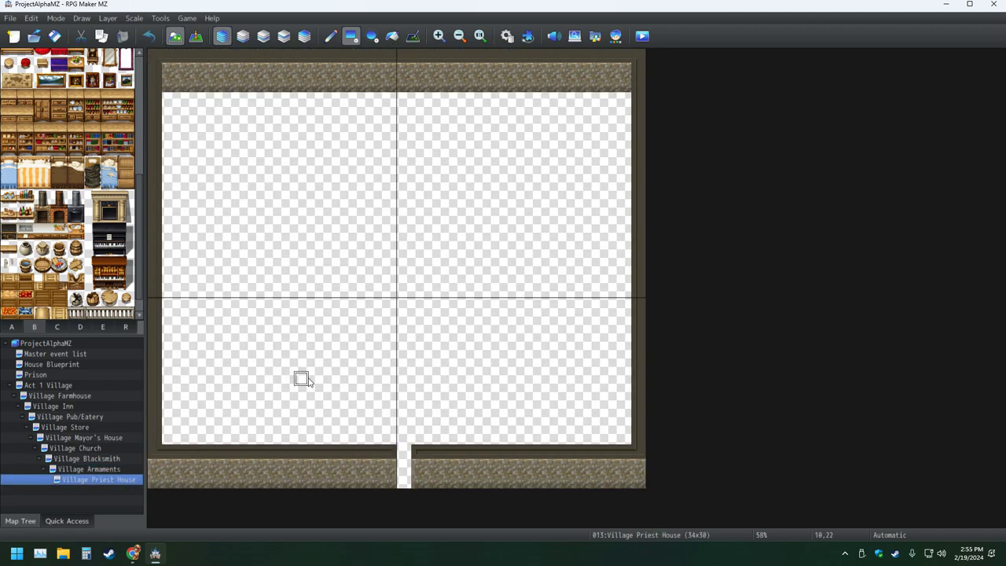
{"action": "mouse_move", "coordinate": [478, 349]}
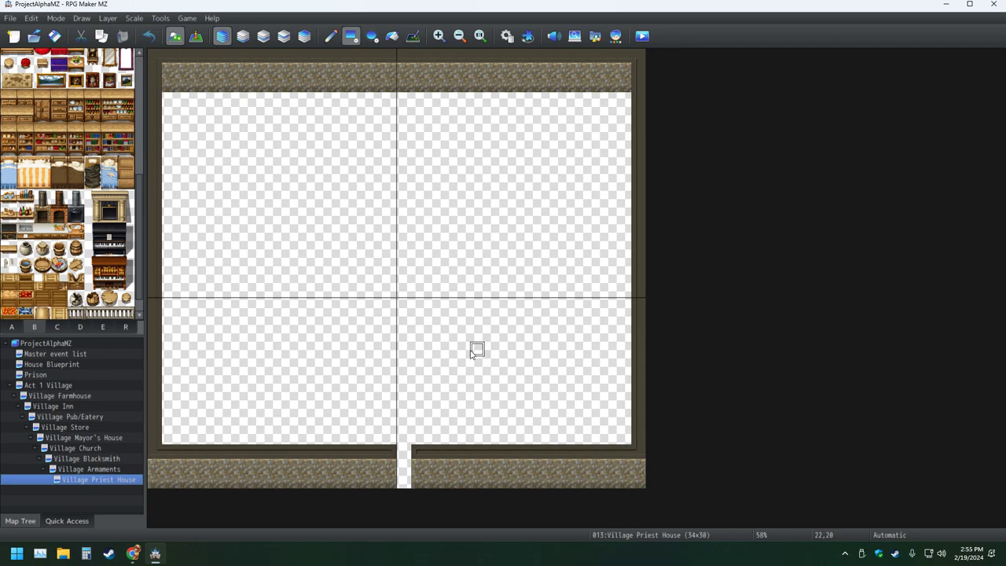
{"action": "mouse_move", "coordinate": [76, 266]}
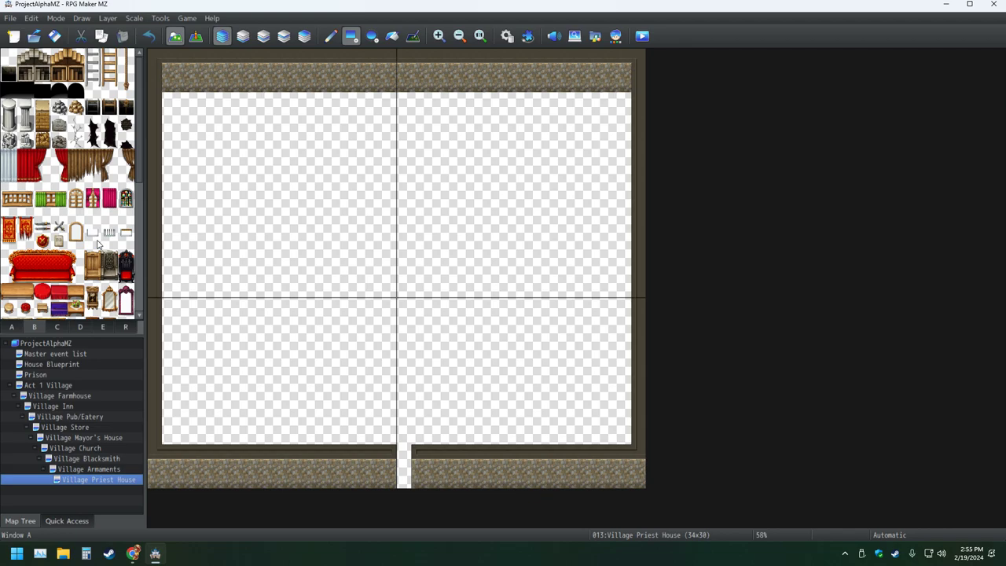
{"action": "scroll", "scroll_direction": "down", "scroll_amount": 3}
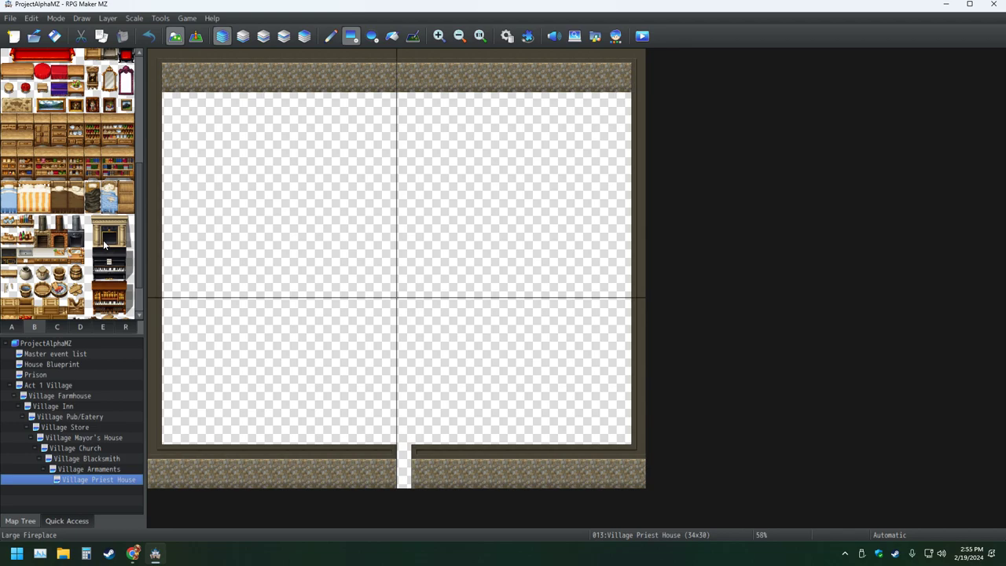
{"action": "mouse_move", "coordinate": [104, 245]}
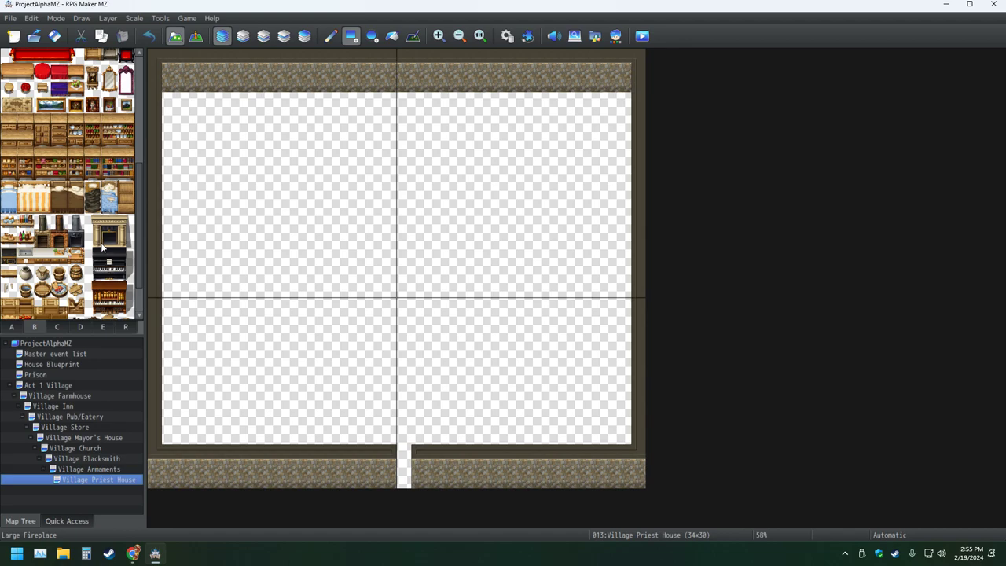
{"action": "mouse_move", "coordinate": [100, 248]}
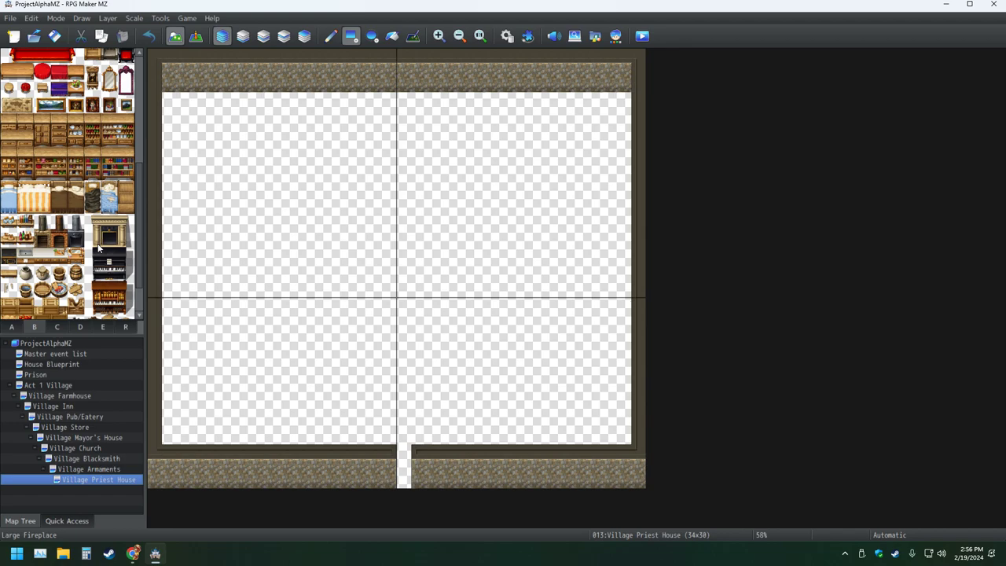
{"action": "mouse_move", "coordinate": [390, 437]}
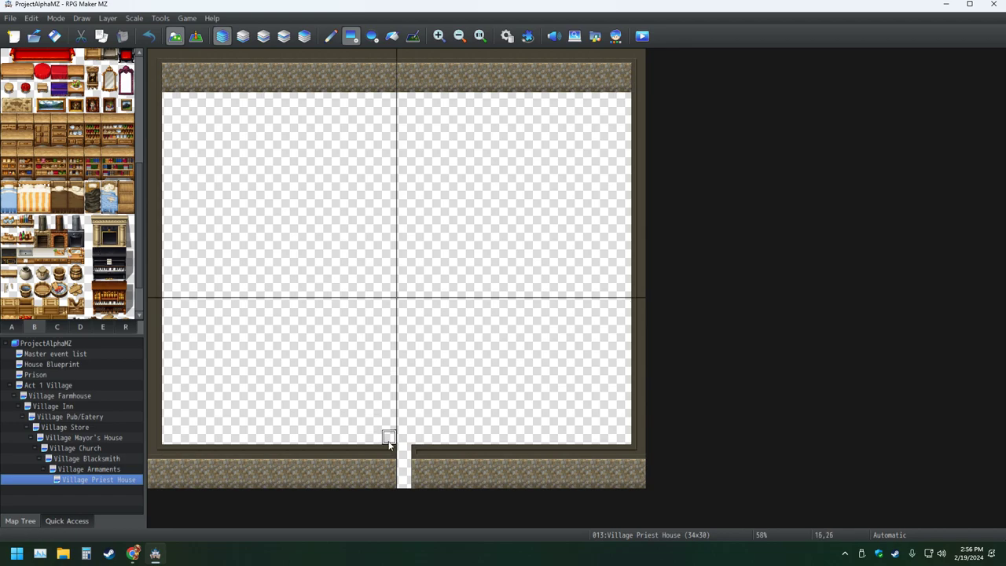
{"action": "mouse_move", "coordinate": [374, 305]}
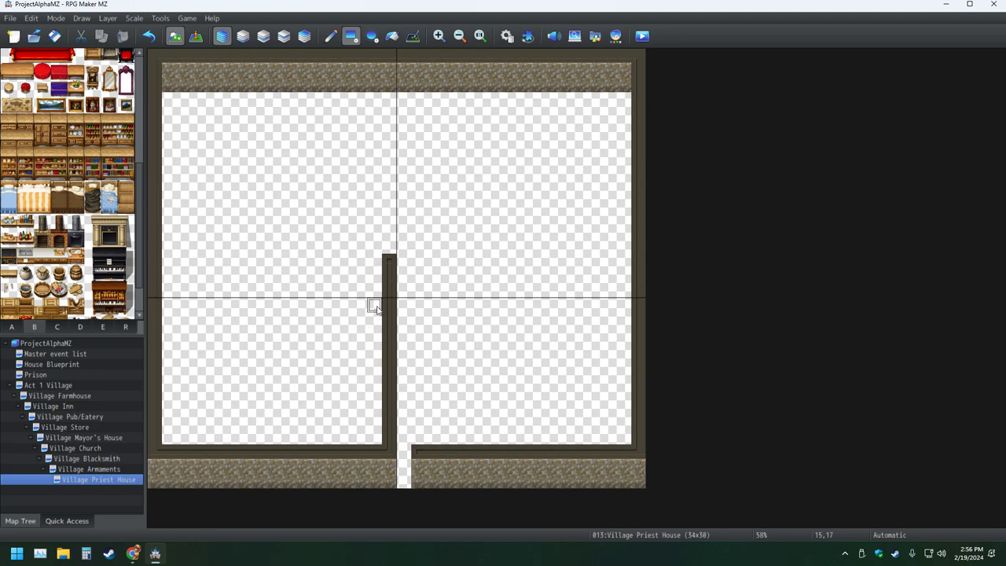
{"action": "mouse_move", "coordinate": [387, 261]}
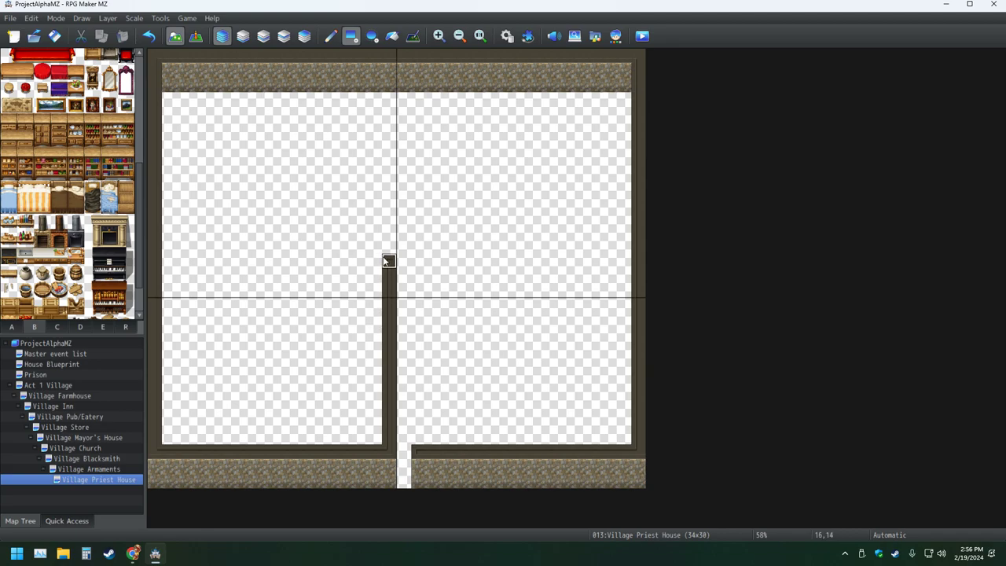
{"action": "mouse_move", "coordinate": [251, 219]}
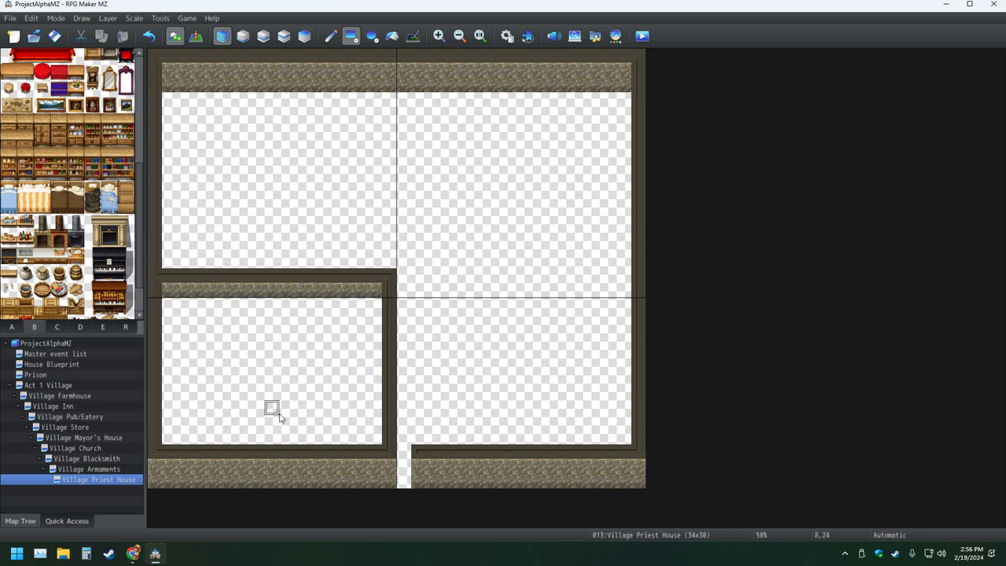
{"action": "mouse_move", "coordinate": [418, 306]}
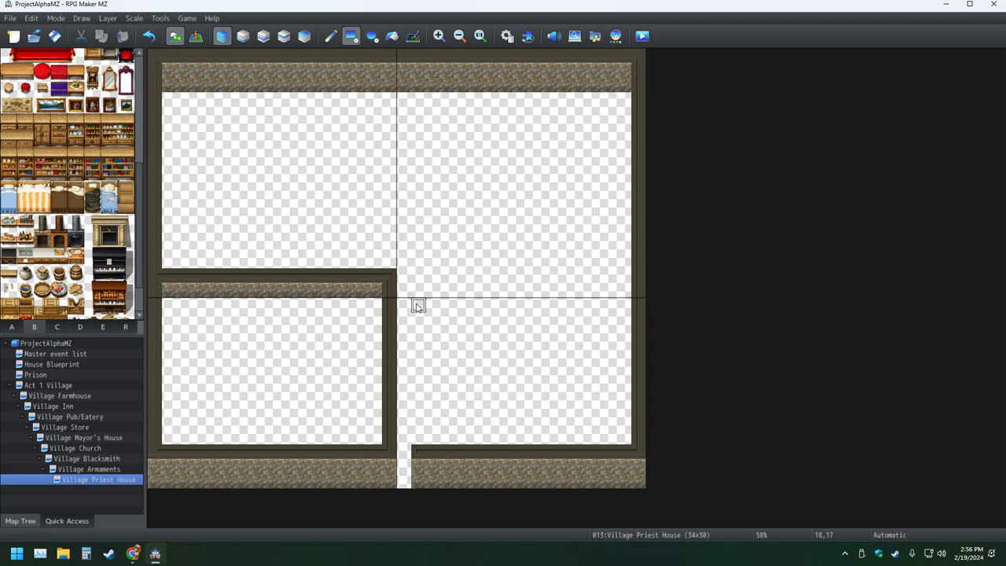
{"action": "mouse_move", "coordinate": [409, 283]}
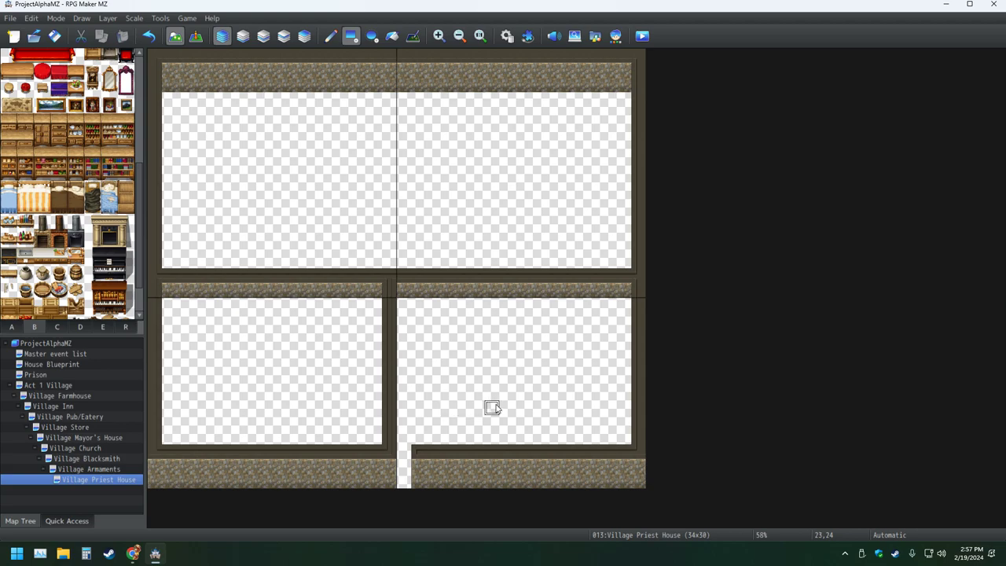
{"action": "mouse_move", "coordinate": [449, 393]}
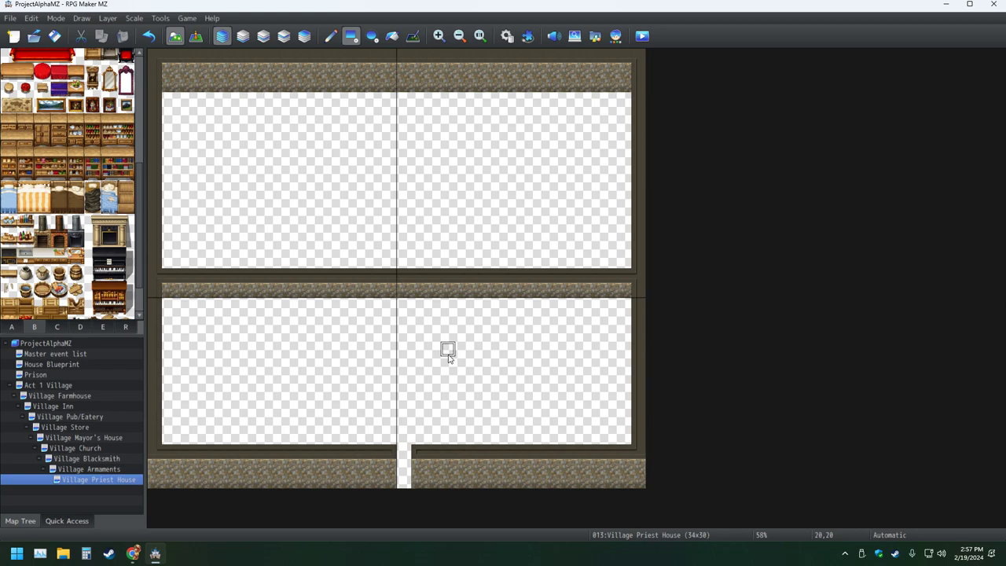
{"action": "mouse_move", "coordinate": [448, 363]}
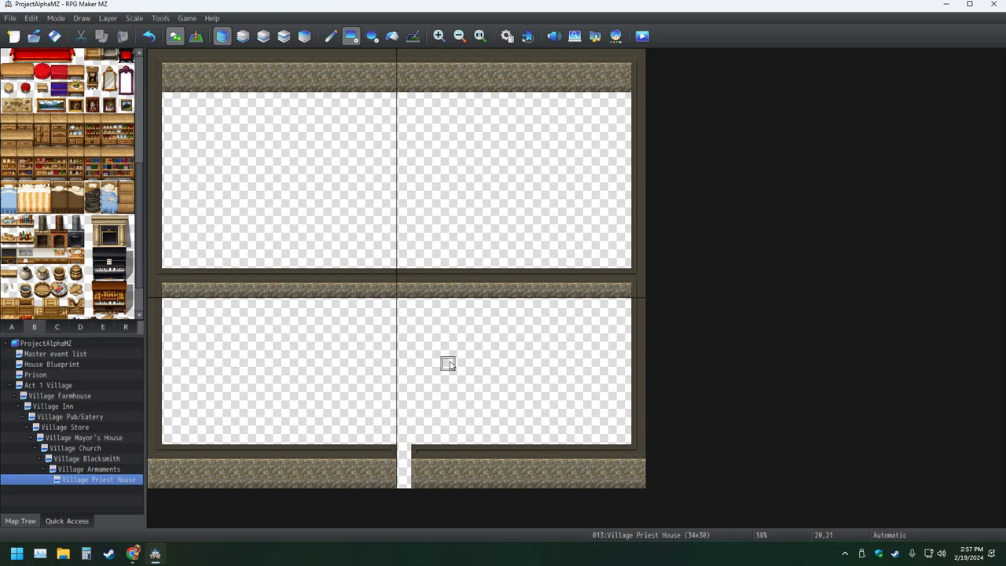
{"action": "mouse_move", "coordinate": [432, 379]}
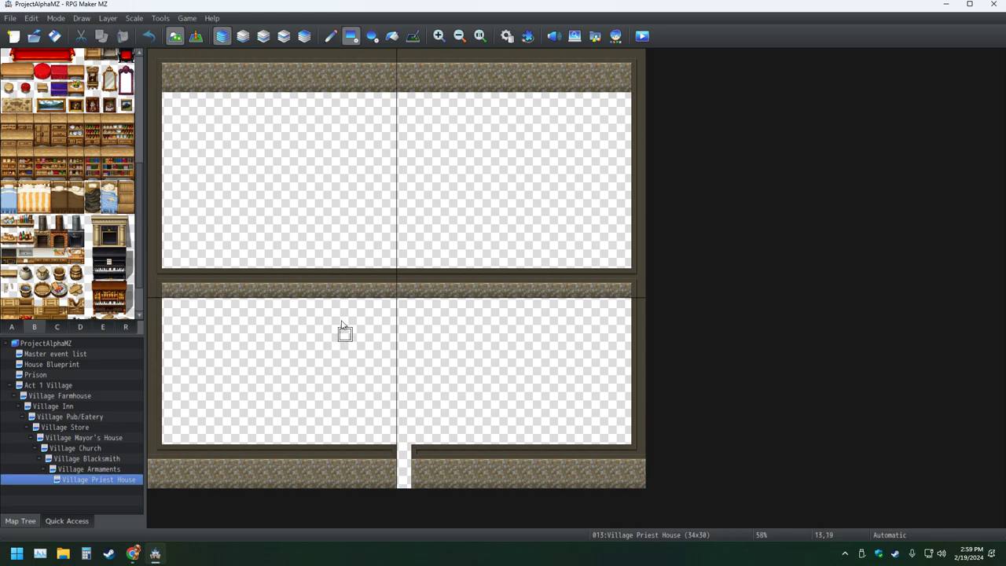
{"action": "mouse_move", "coordinate": [334, 305]}
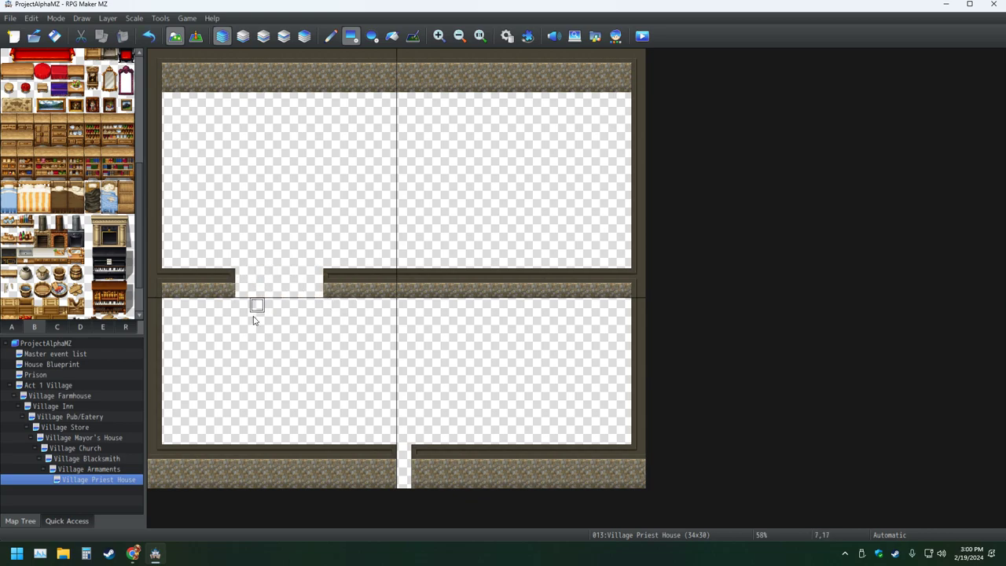
{"action": "mouse_move", "coordinate": [271, 318]}
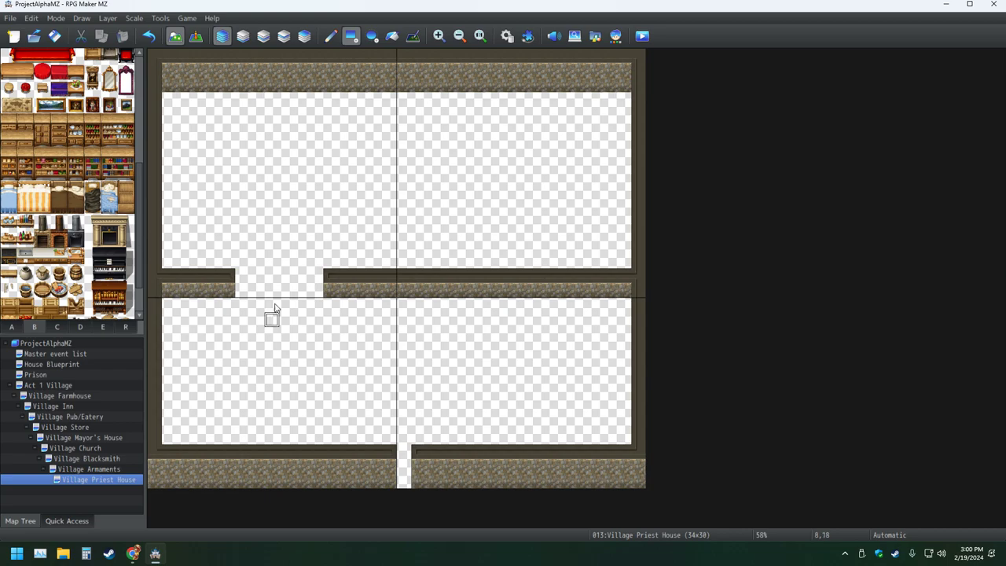
{"action": "mouse_move", "coordinate": [302, 336]}
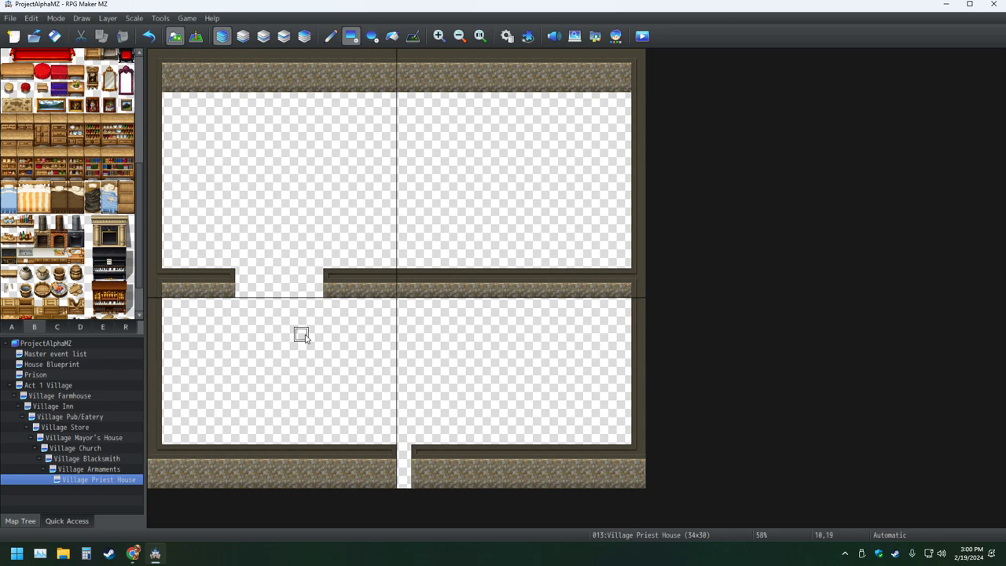
{"action": "mouse_move", "coordinate": [522, 350]}
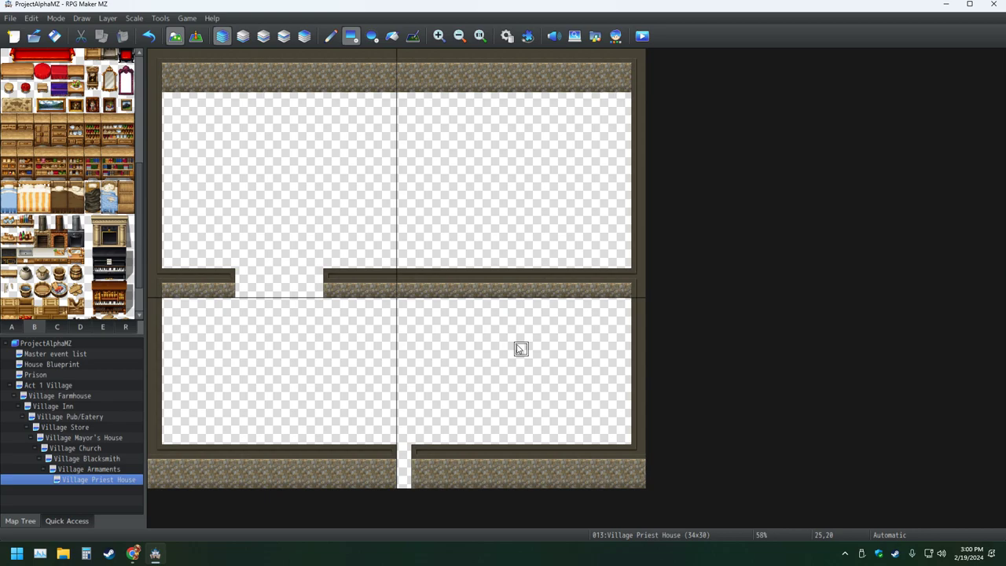
{"action": "mouse_move", "coordinate": [403, 349]}
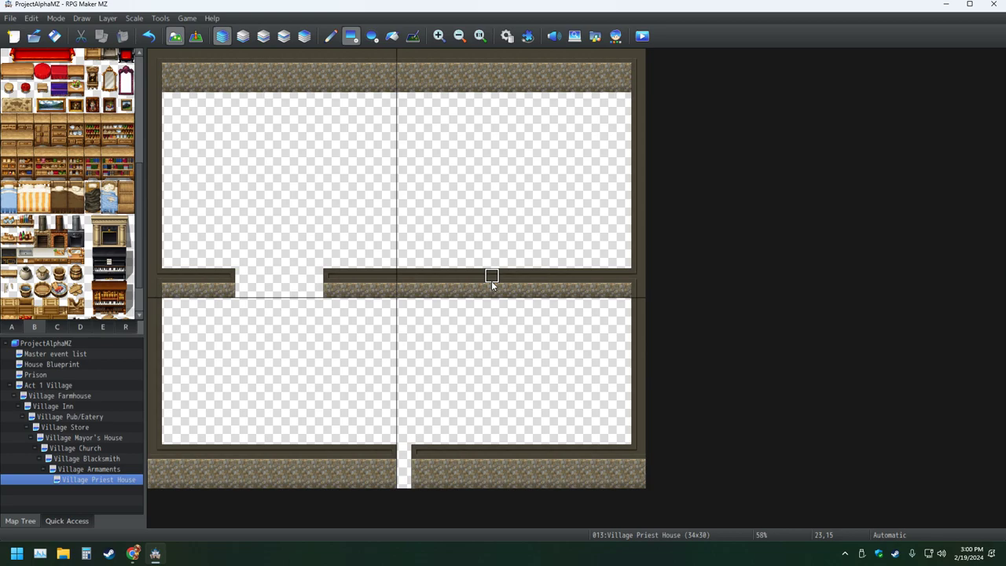
{"action": "left_click", "coordinate": [490, 286]}
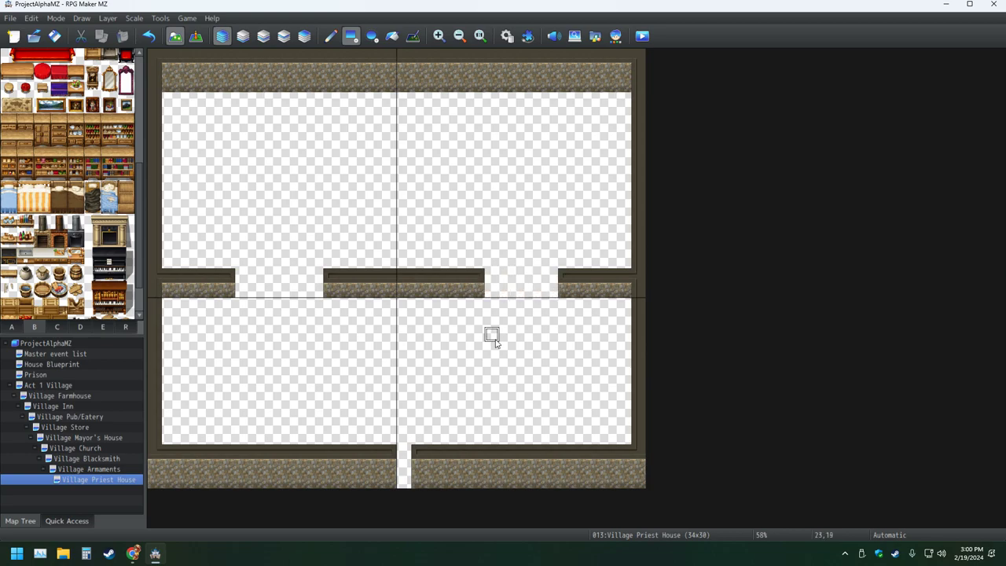
{"action": "mouse_move", "coordinate": [506, 336]}
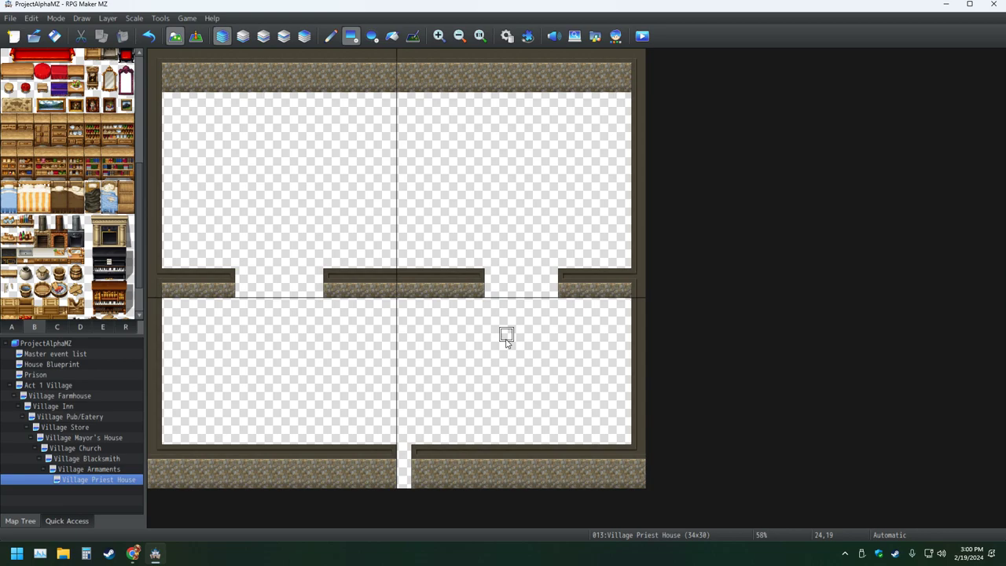
{"action": "mouse_move", "coordinate": [374, 232]}
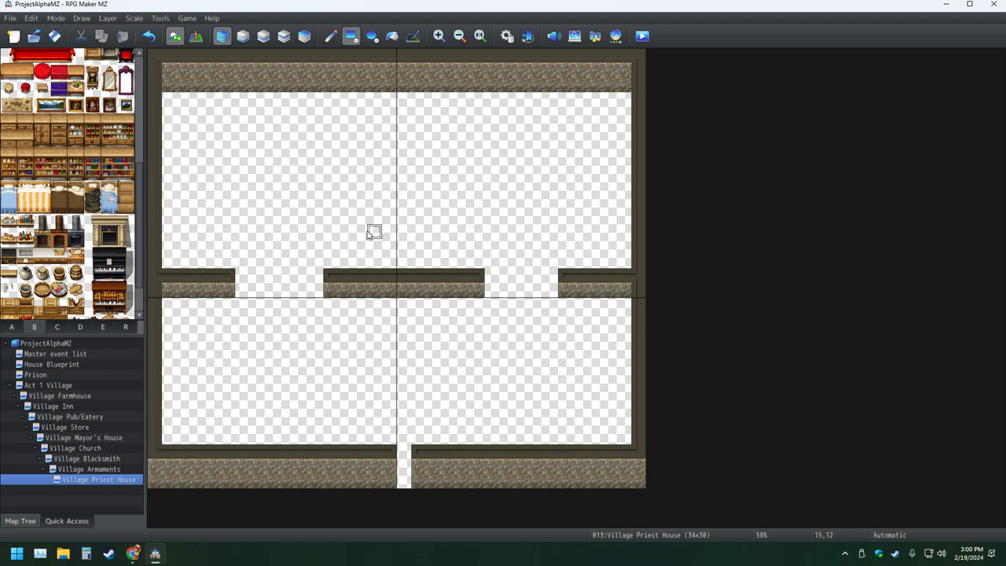
{"action": "mouse_move", "coordinate": [418, 276]}
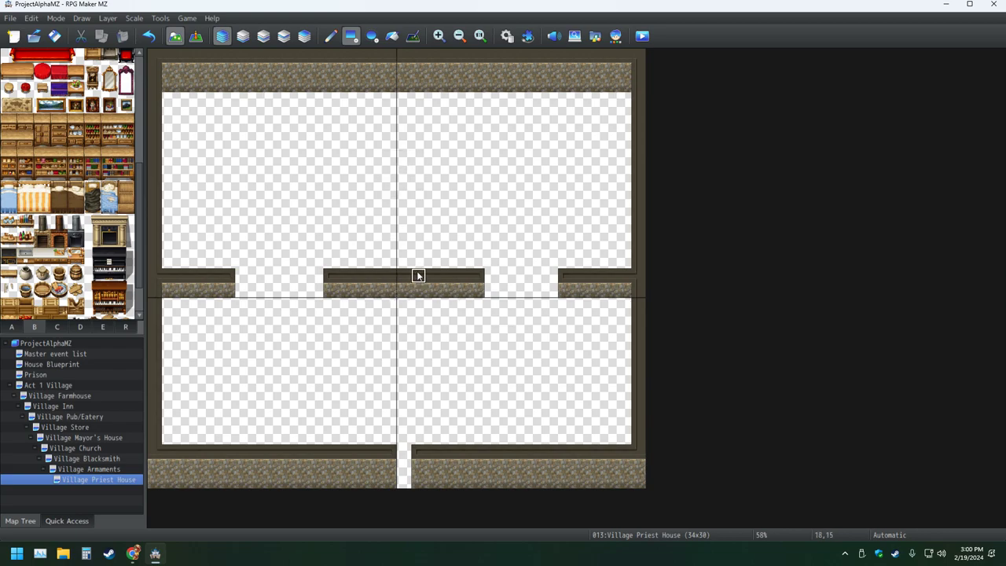
{"action": "mouse_move", "coordinate": [396, 65]}
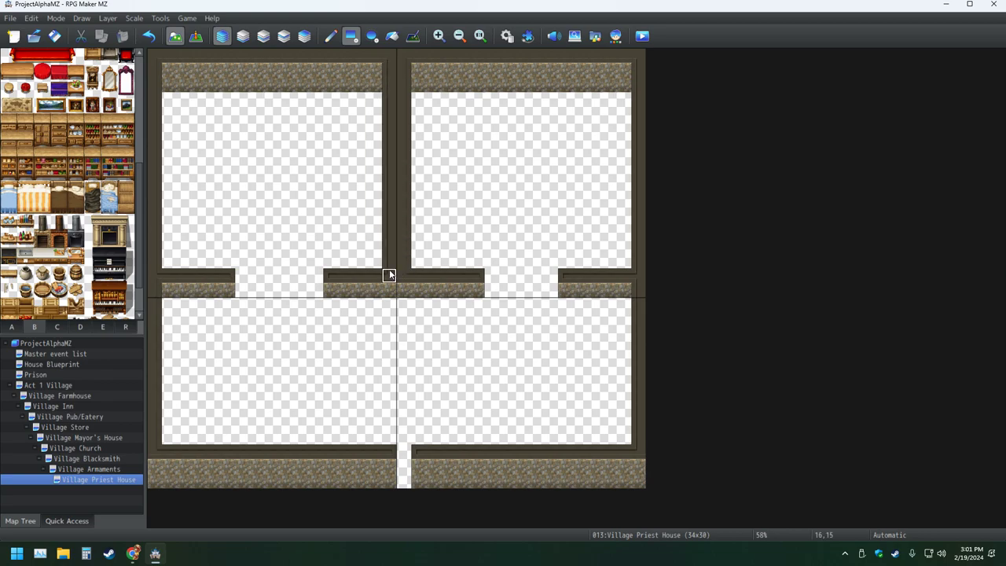
{"action": "mouse_move", "coordinate": [330, 333]}
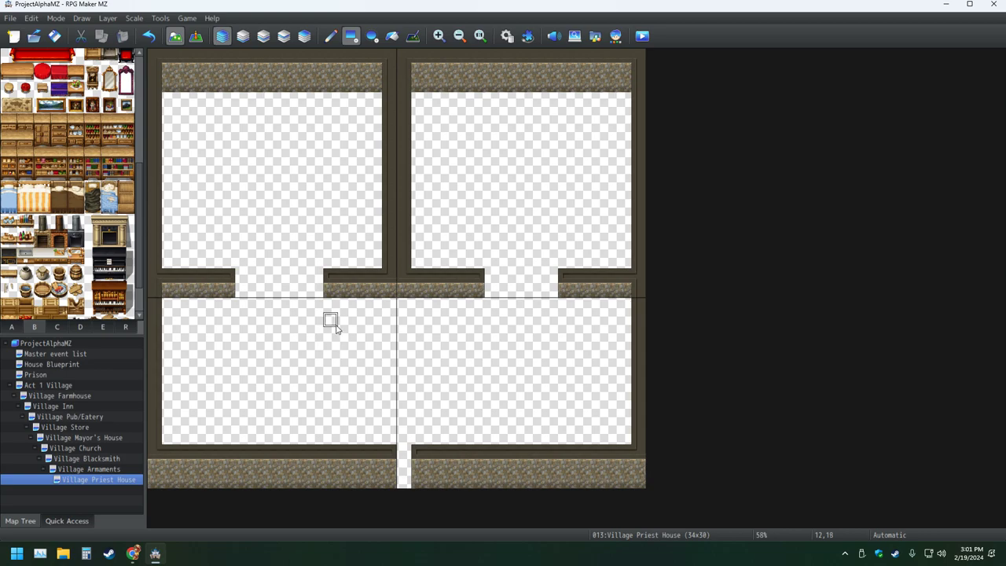
{"action": "mouse_move", "coordinate": [358, 276]}
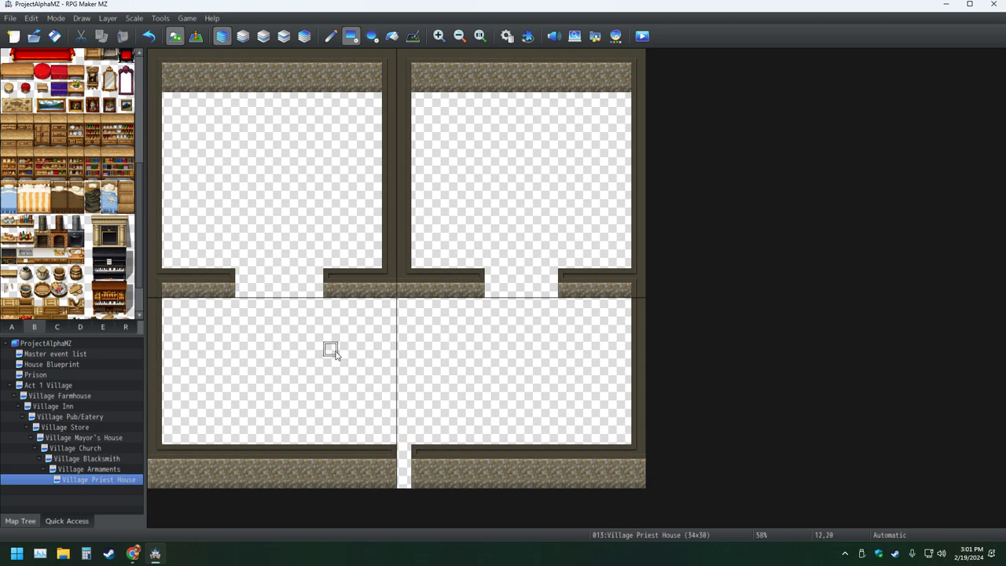
{"action": "mouse_move", "coordinate": [330, 349]}
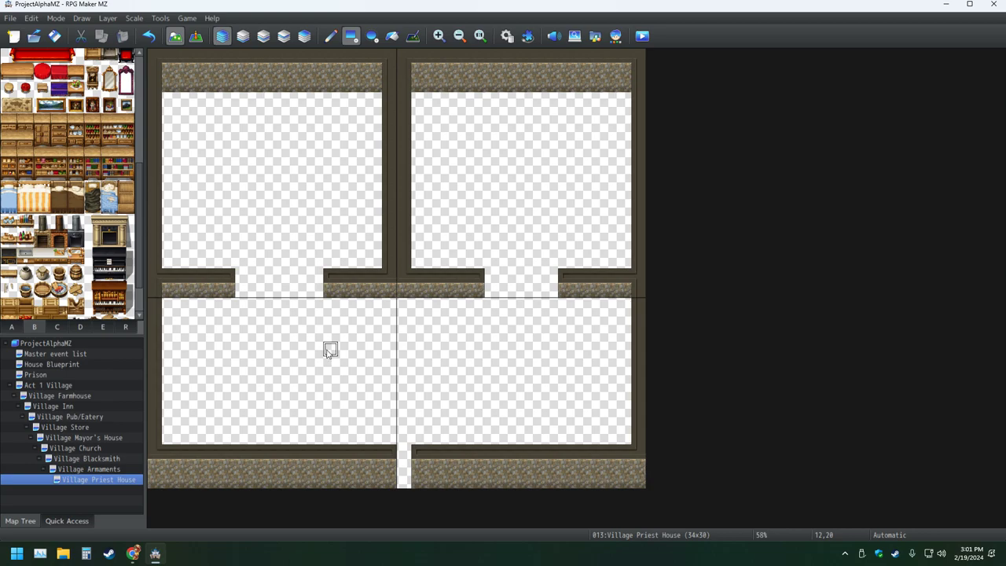
{"action": "mouse_move", "coordinate": [329, 354]}
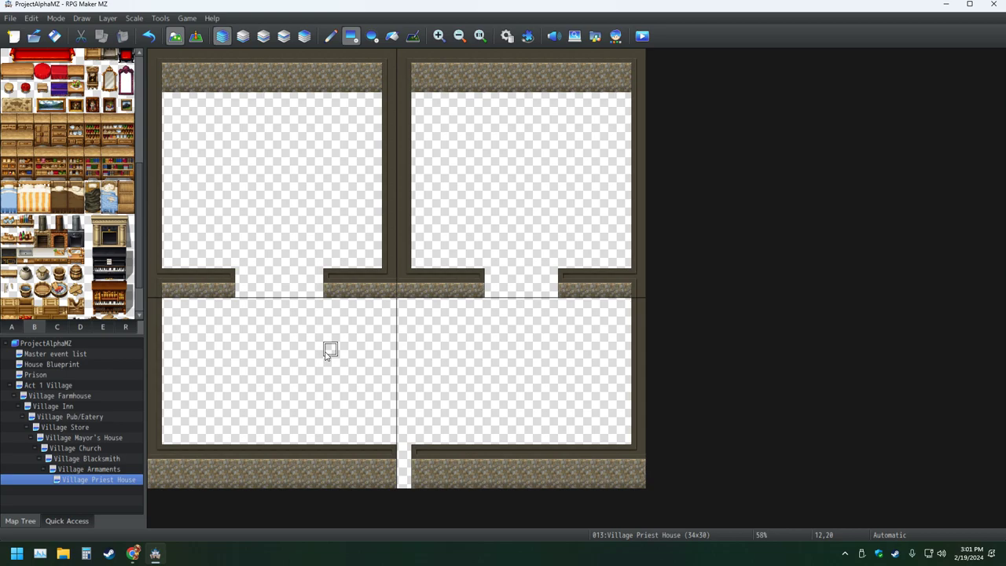
{"action": "mouse_move", "coordinate": [318, 365]}
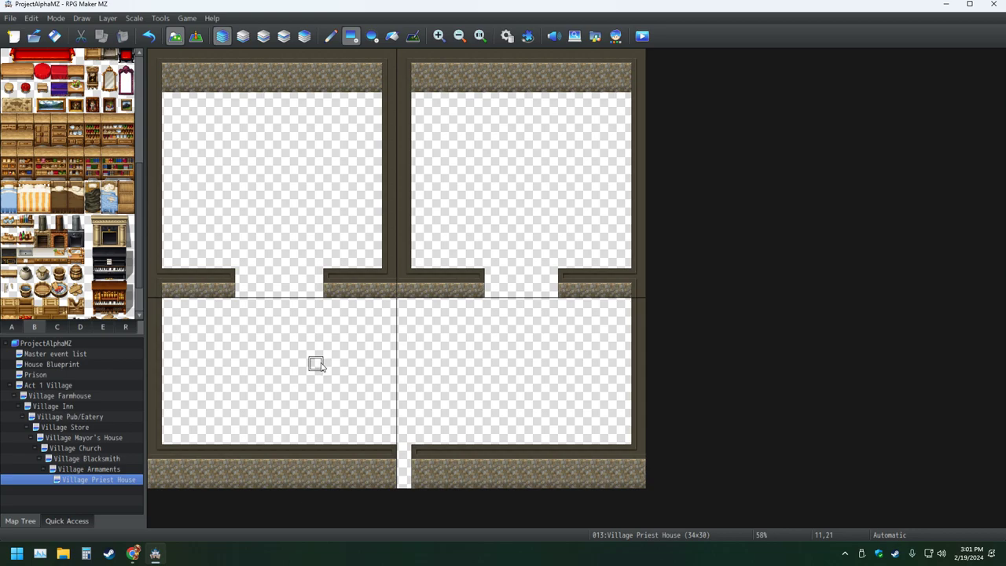
{"action": "mouse_move", "coordinate": [358, 349]}
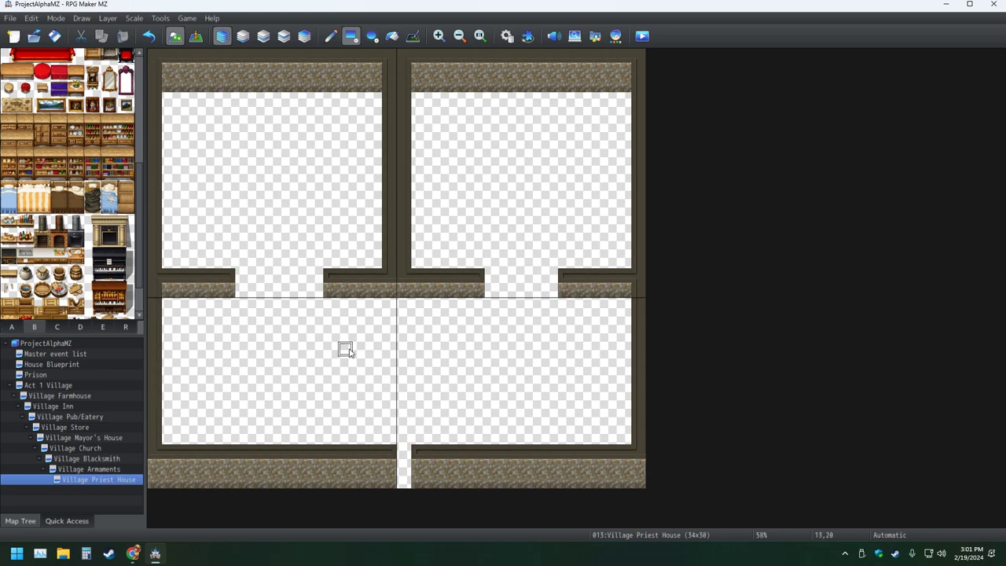
{"action": "mouse_move", "coordinate": [374, 277]}
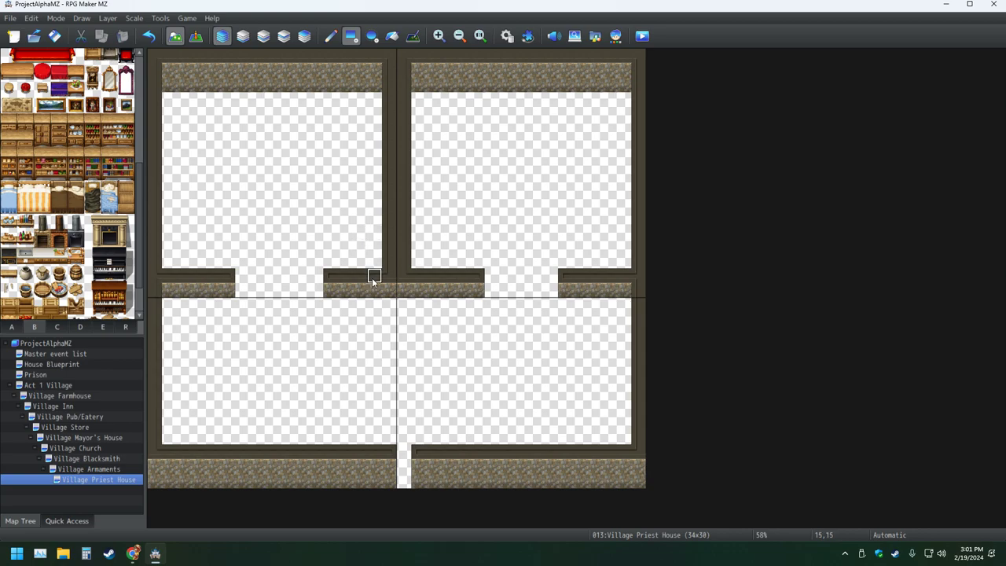
{"action": "mouse_move", "coordinate": [434, 233]}
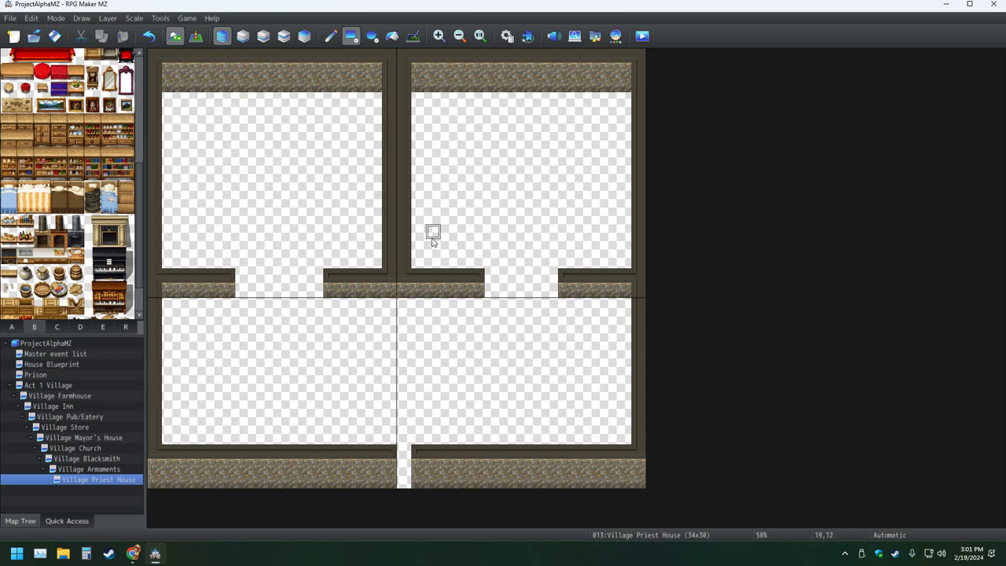
{"action": "mouse_move", "coordinate": [406, 245]}
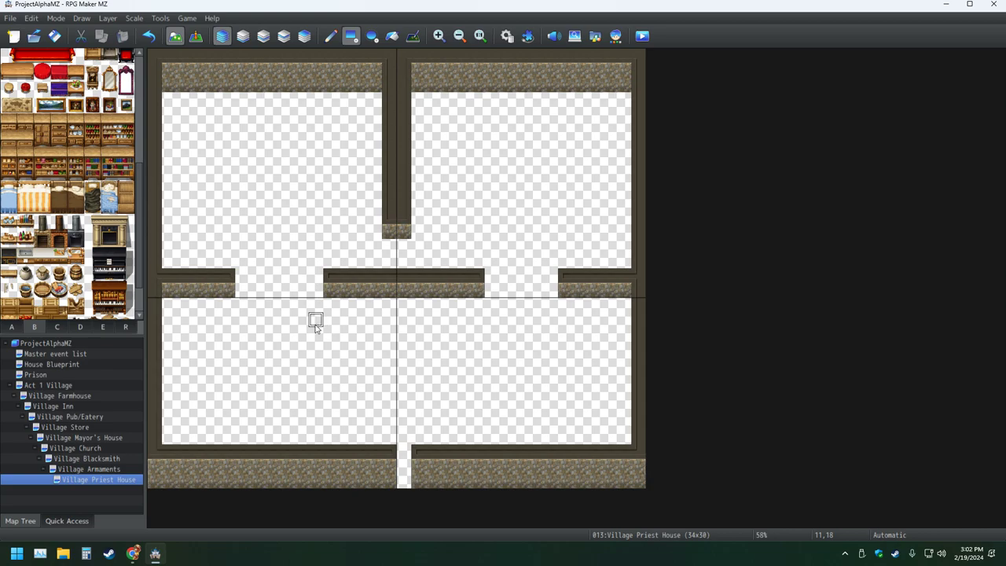
{"action": "mouse_move", "coordinate": [314, 334]}
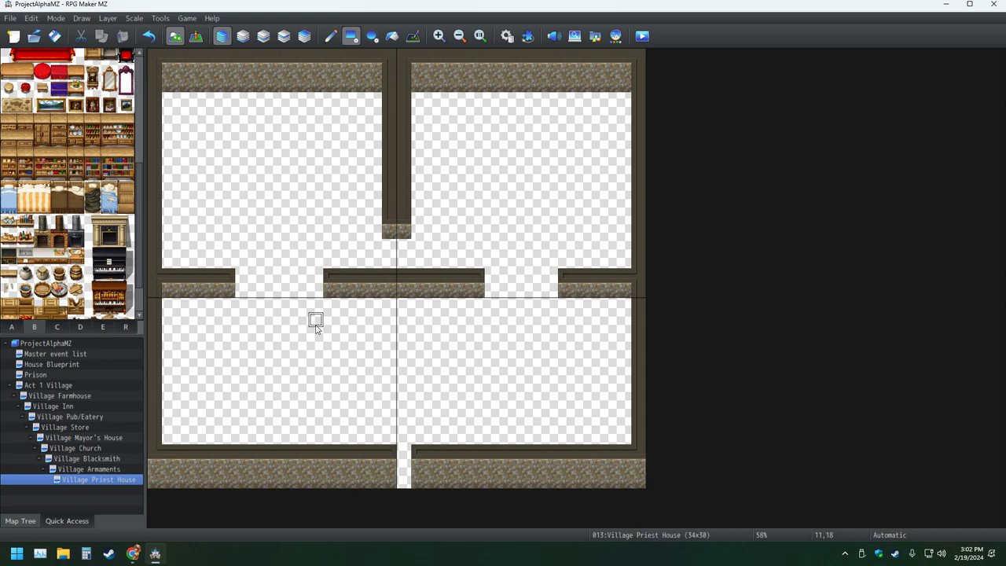
{"action": "mouse_move", "coordinate": [346, 365]}
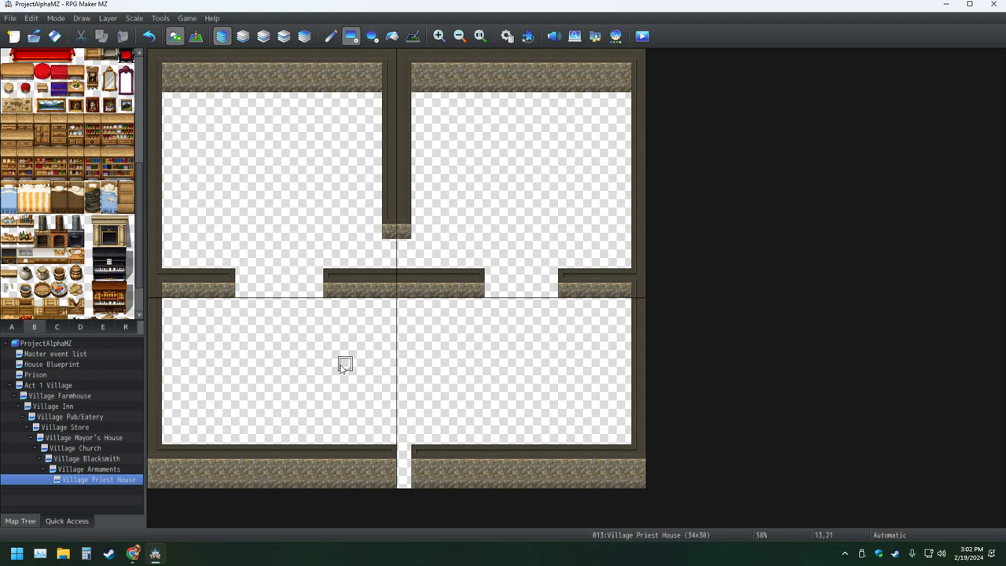
{"action": "mouse_move", "coordinate": [330, 365]}
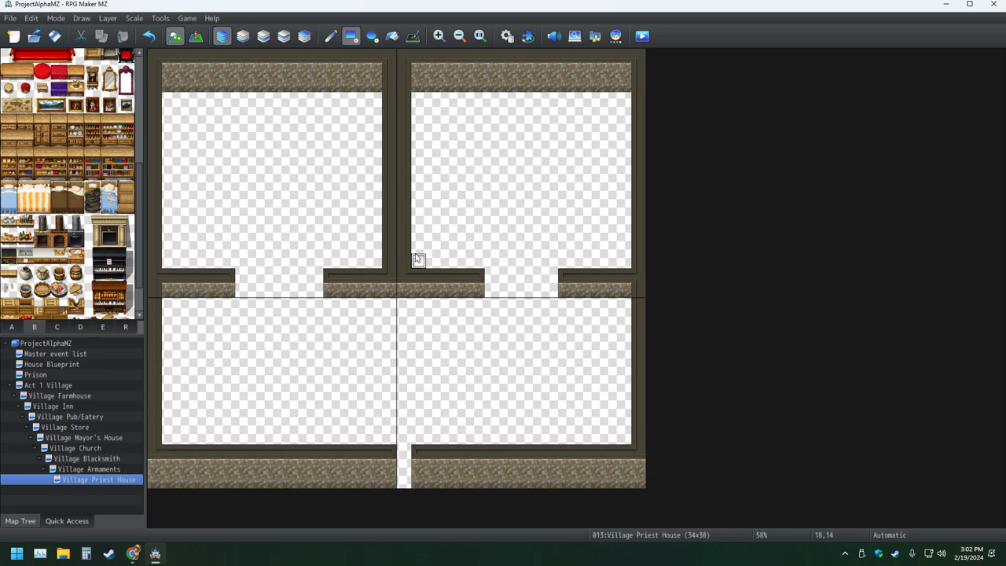
{"action": "mouse_move", "coordinate": [406, 173]}
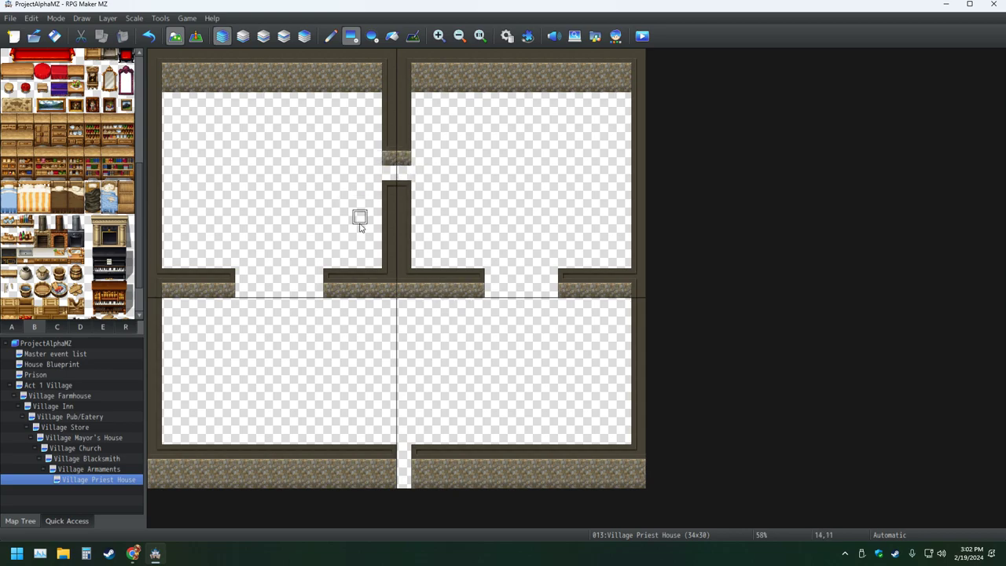
{"action": "mouse_move", "coordinate": [418, 189]}
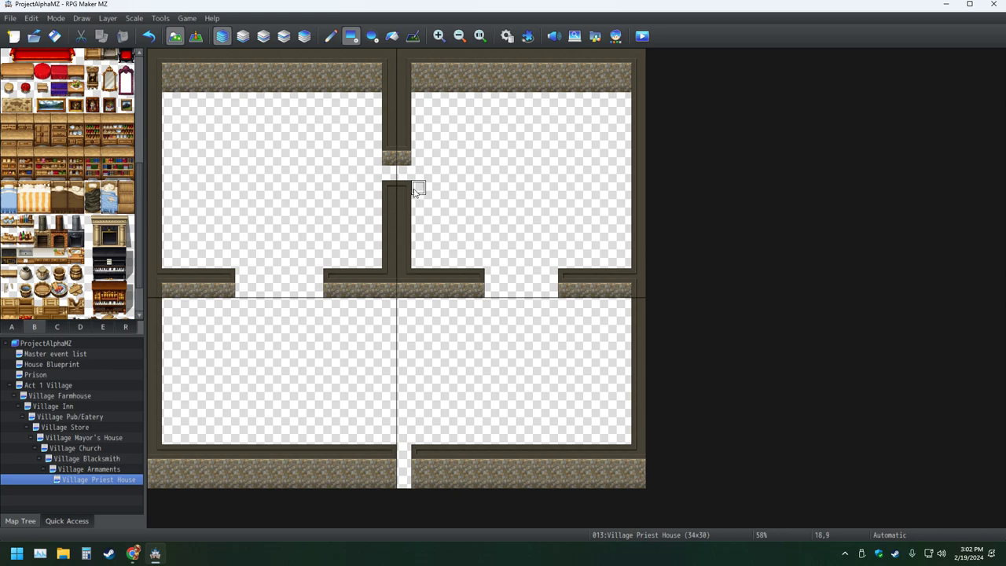
- Widen the upper dividing-wall doorway and undo the misplaced upper-left wall
{"action": "left_click", "coordinate": [397, 188]}
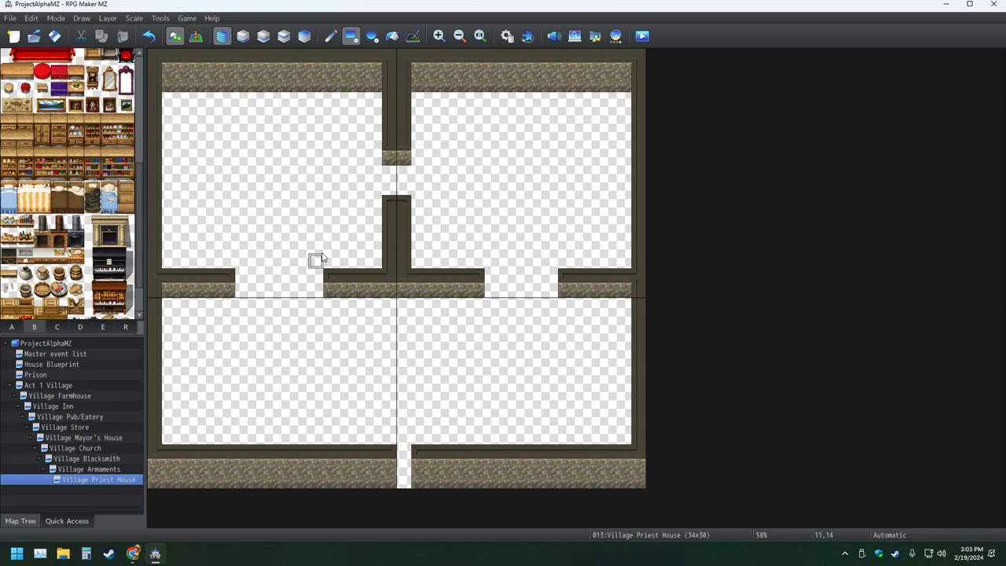
{"action": "mouse_move", "coordinate": [270, 231]}
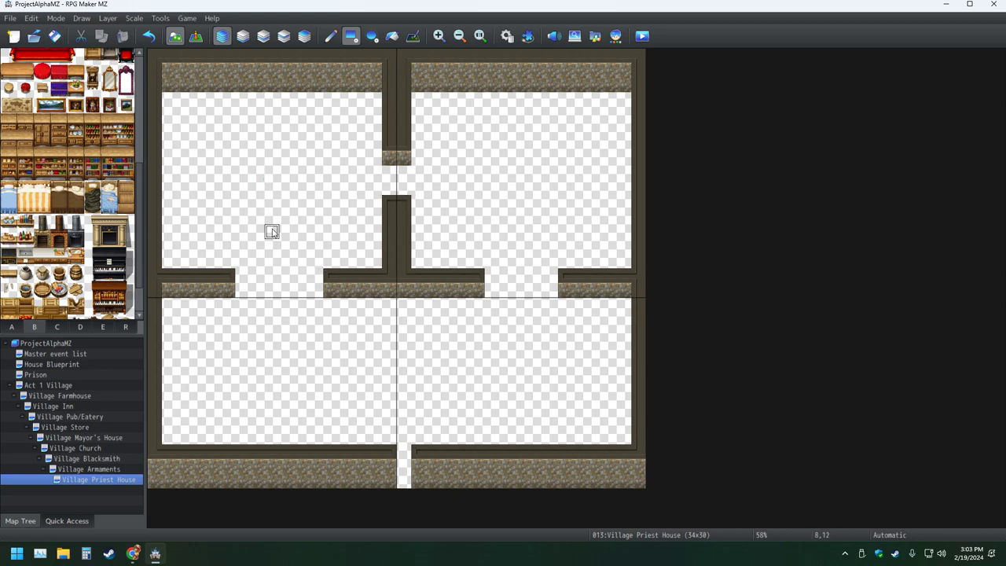
{"action": "mouse_move", "coordinate": [286, 231]}
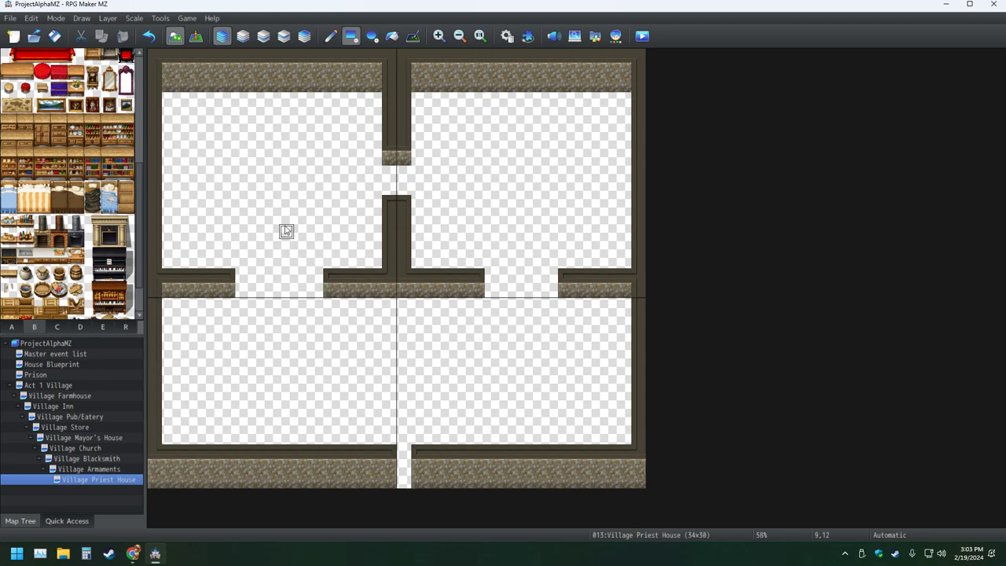
{"action": "mouse_move", "coordinate": [389, 231]}
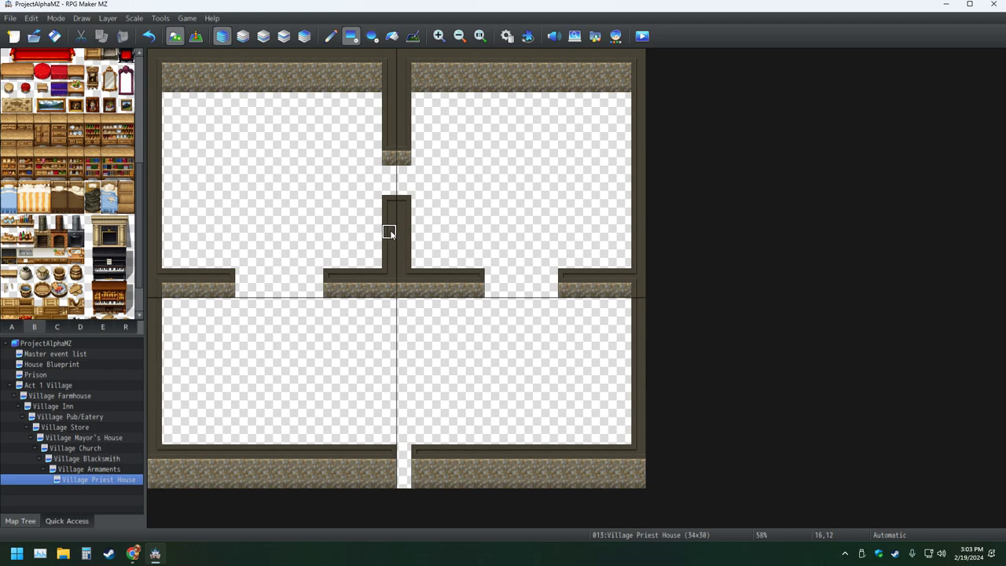
{"action": "mouse_move", "coordinate": [374, 233]}
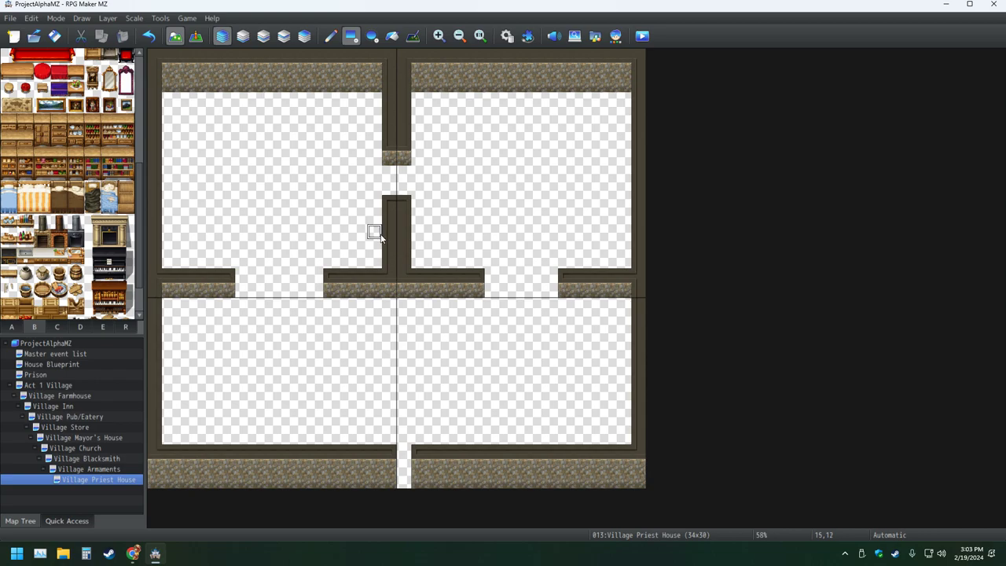
{"action": "mouse_move", "coordinate": [374, 261]}
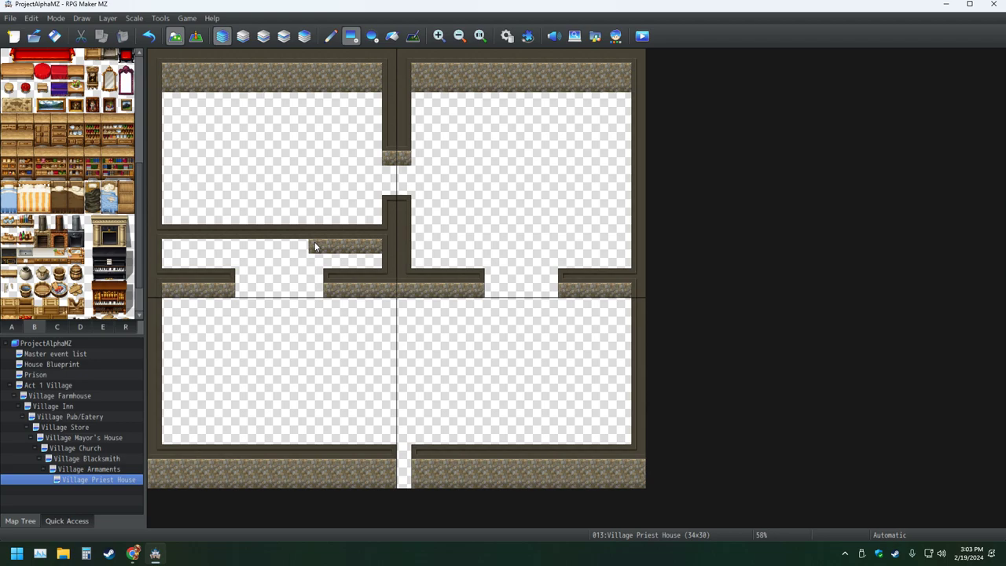
{"action": "left_click", "coordinate": [147, 36]}
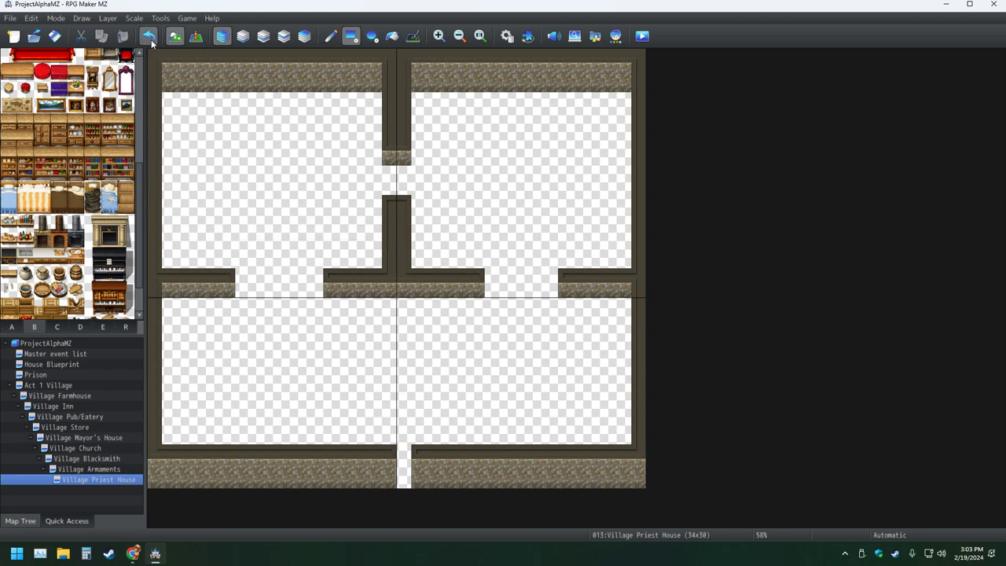
{"action": "left_click", "coordinate": [148, 36]}
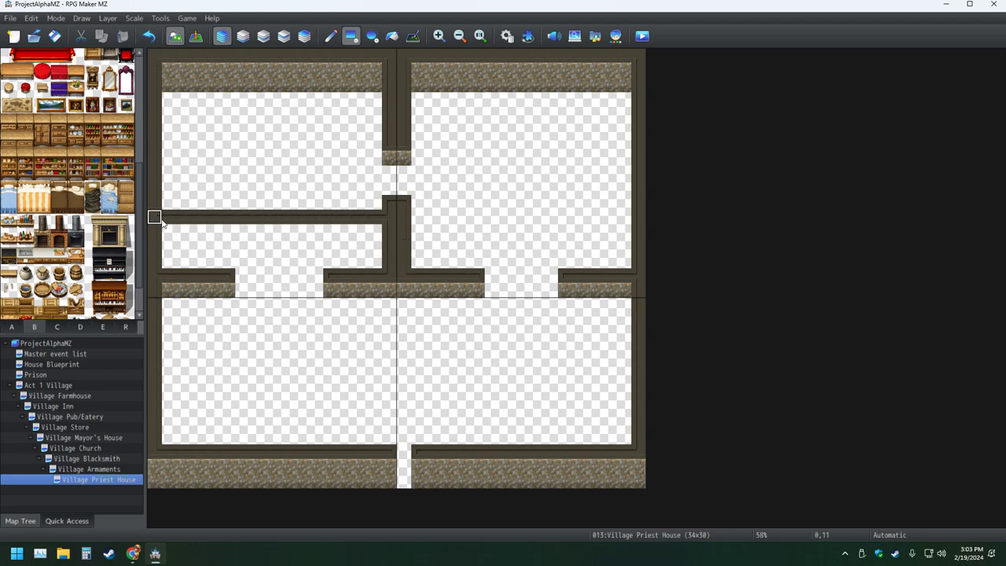
{"action": "mouse_move", "coordinate": [375, 231]}
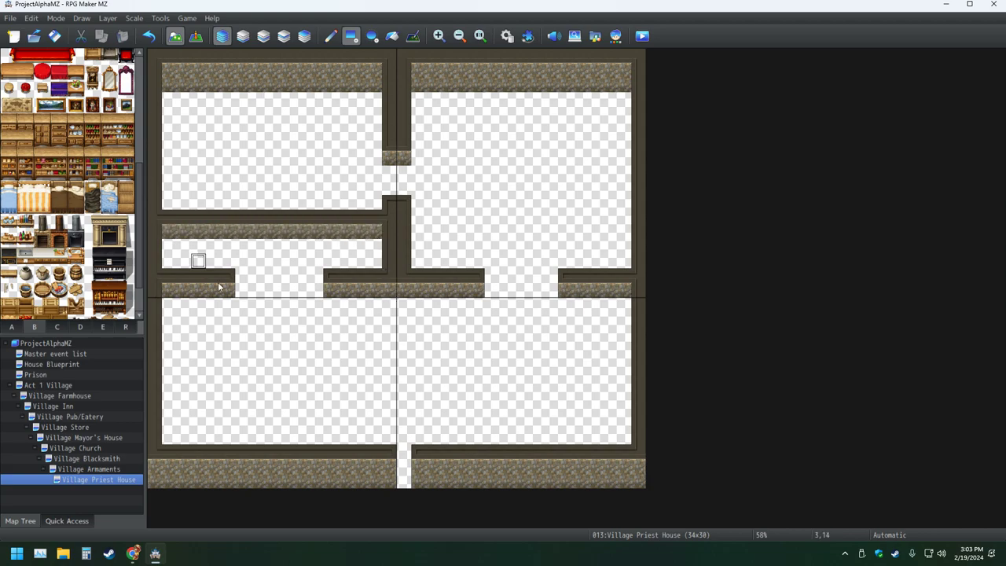
{"action": "mouse_move", "coordinate": [286, 275]}
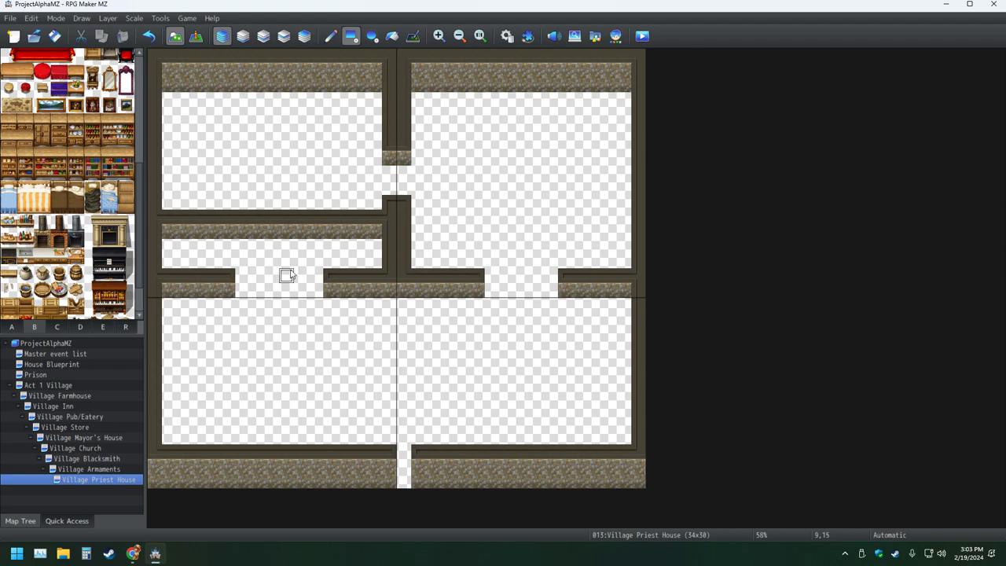
{"action": "mouse_move", "coordinate": [286, 280]}
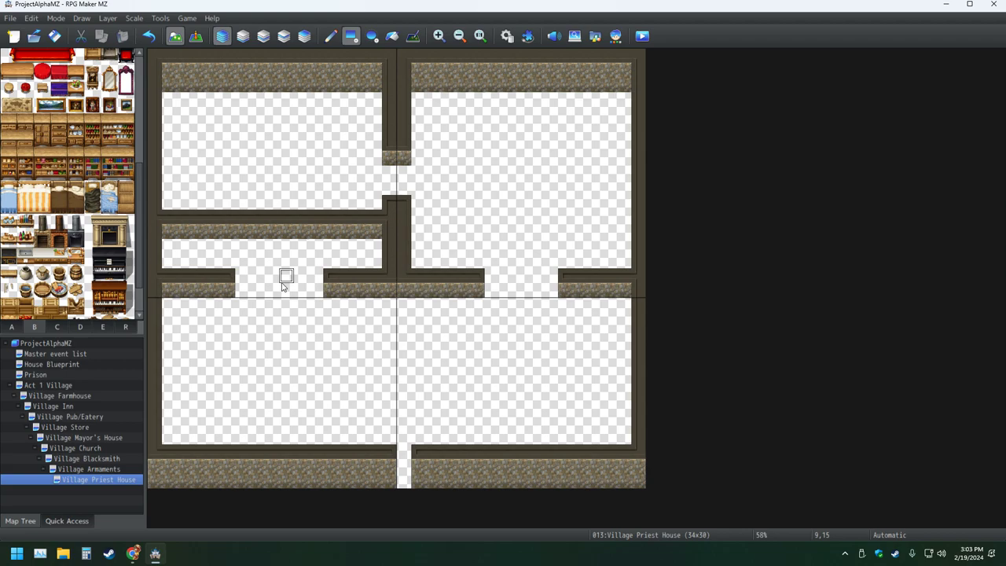
{"action": "mouse_move", "coordinate": [302, 231]}
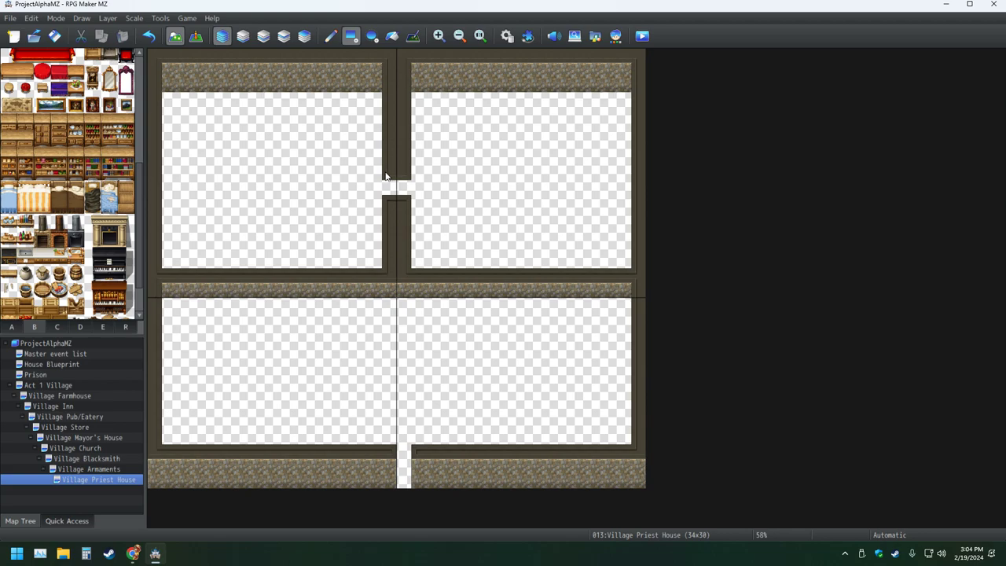
{"action": "mouse_move", "coordinate": [375, 219]}
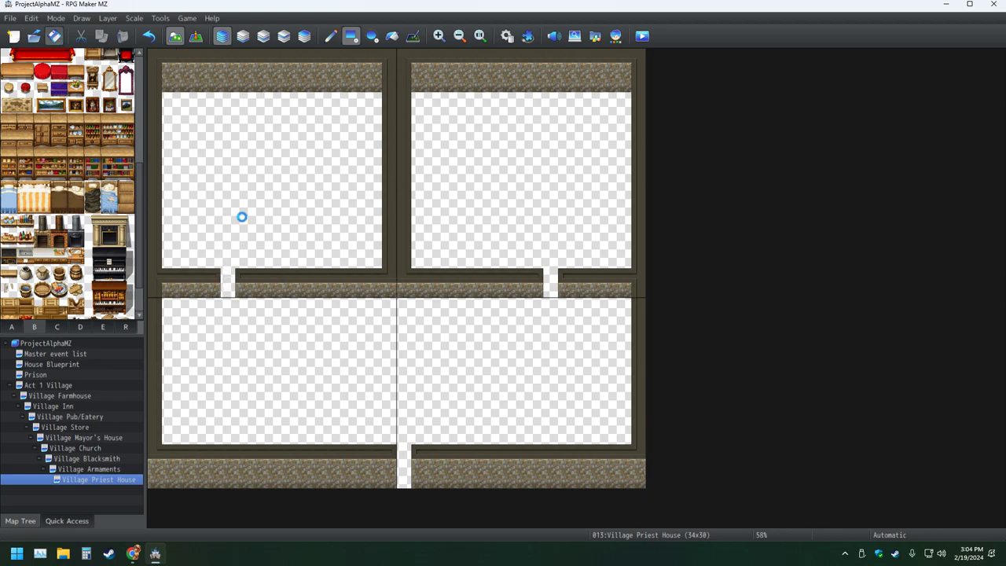
{"action": "mouse_move", "coordinate": [345, 230]}
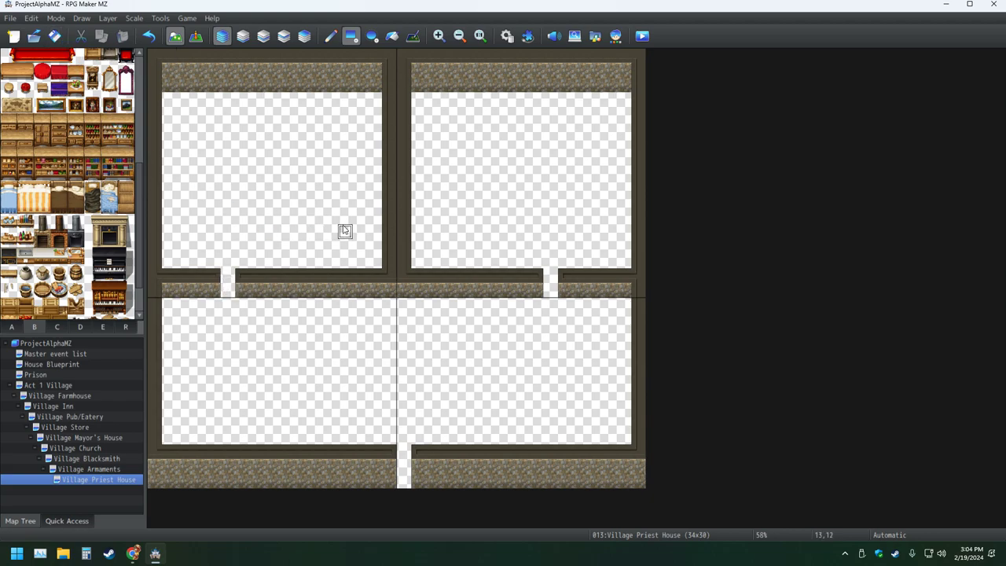